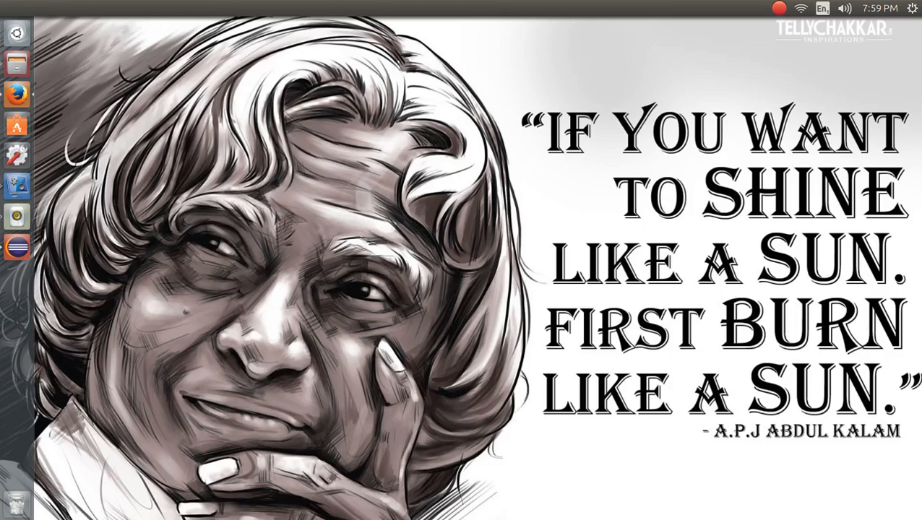
pyautogui.moveTo(306, 149)
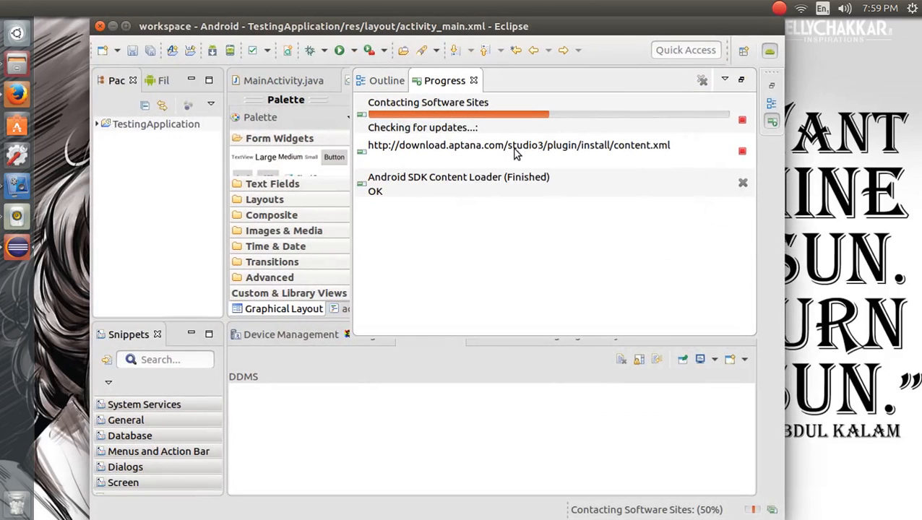
pyautogui.moveTo(404, 289)
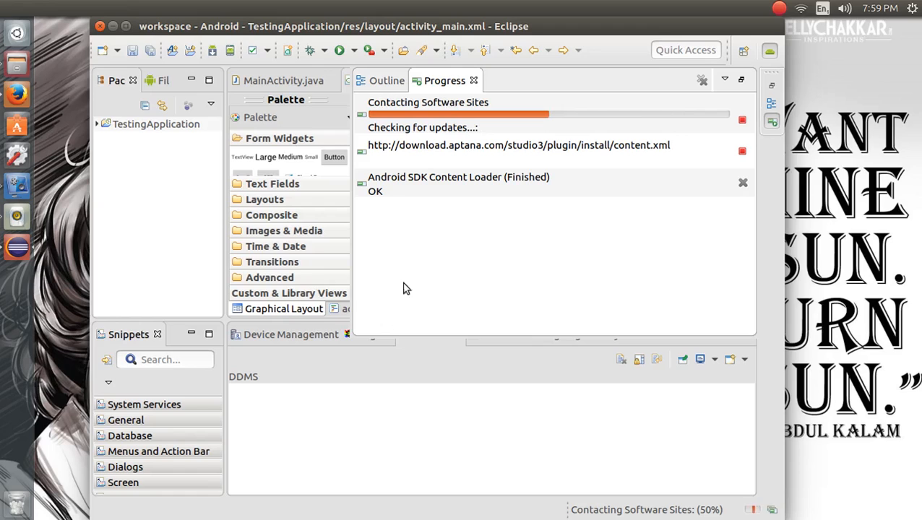
pyautogui.moveTo(485, 282)
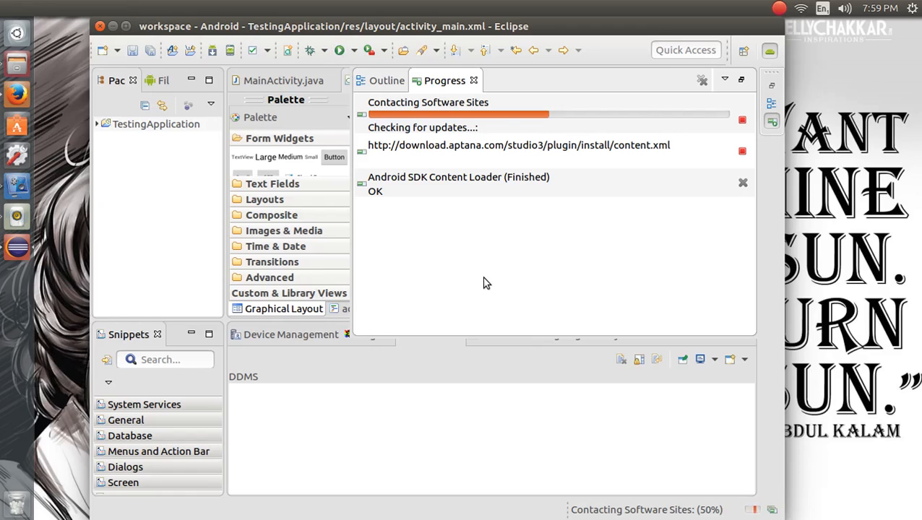
pyautogui.moveTo(549, 119)
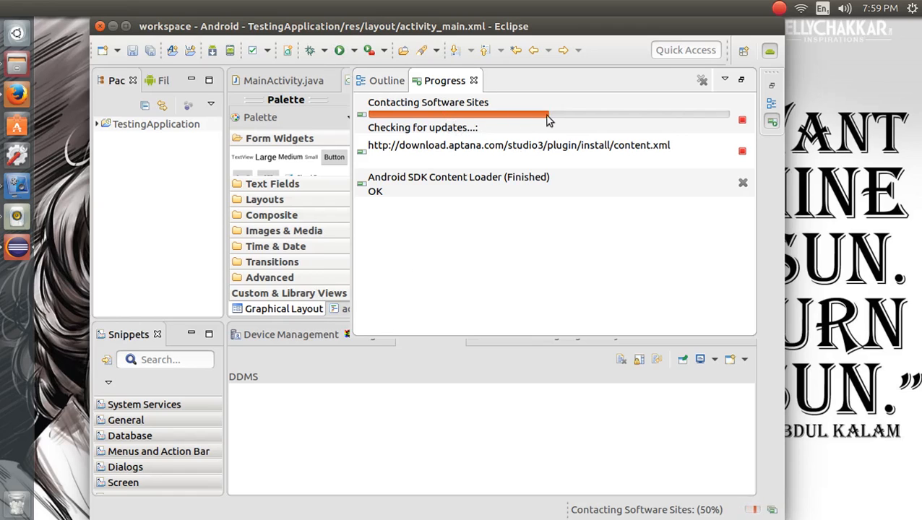
pyautogui.moveTo(422, 137)
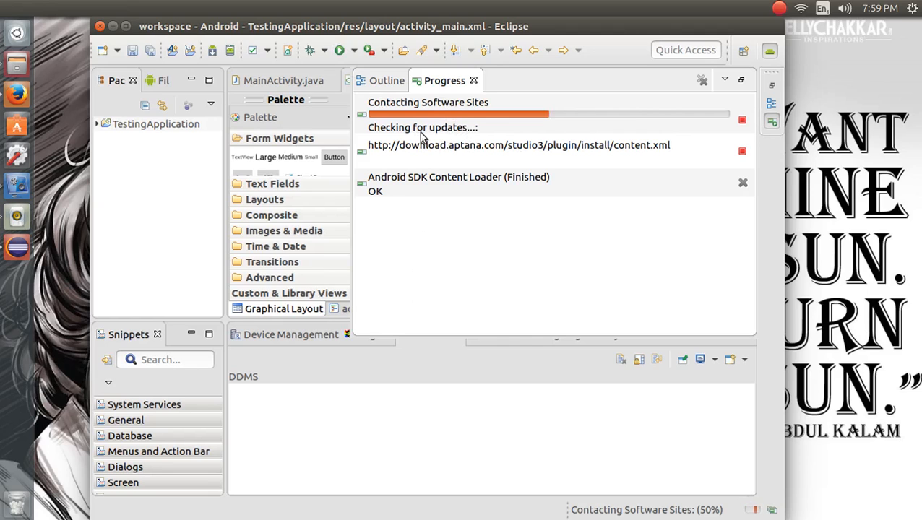
pyautogui.moveTo(471, 257)
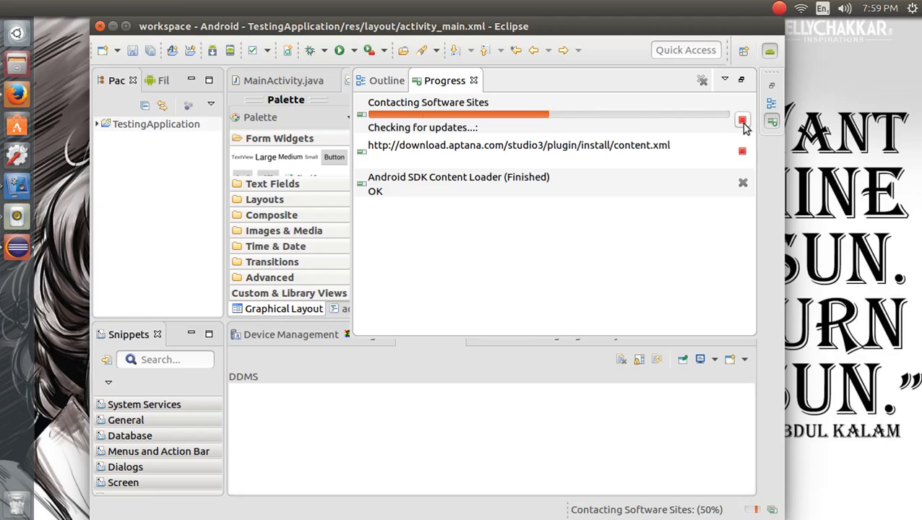
# Cancel the background job contacting the software update sites.
pyautogui.click(742, 119)
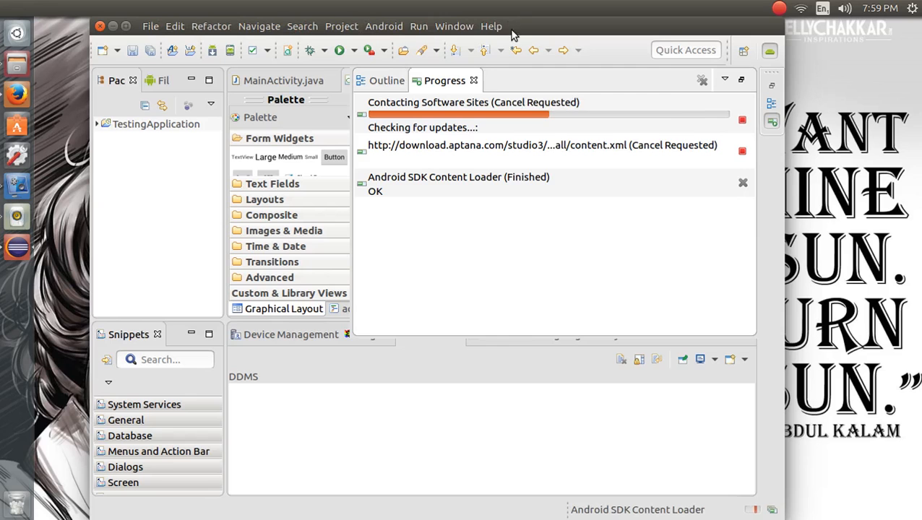
# Bring up the Install New Software dialog from the Help menu.
pyautogui.click(491, 26)
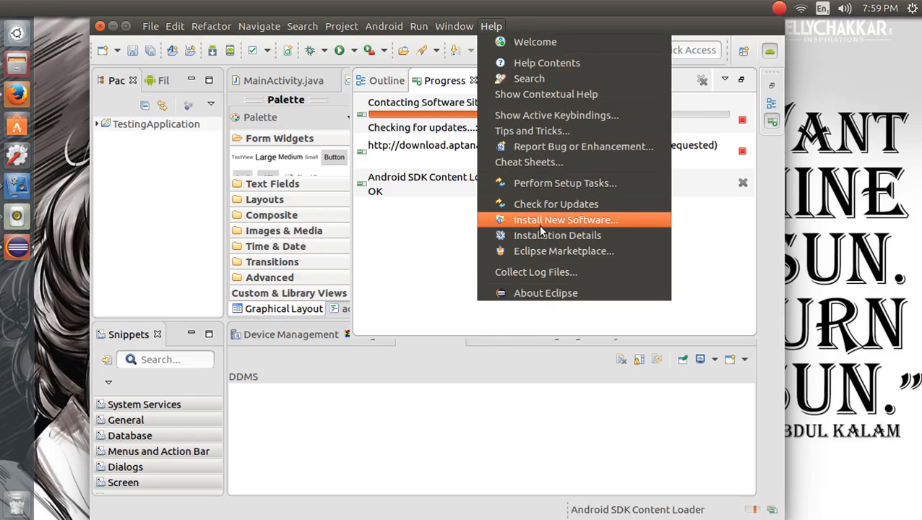
pyautogui.click(564, 219)
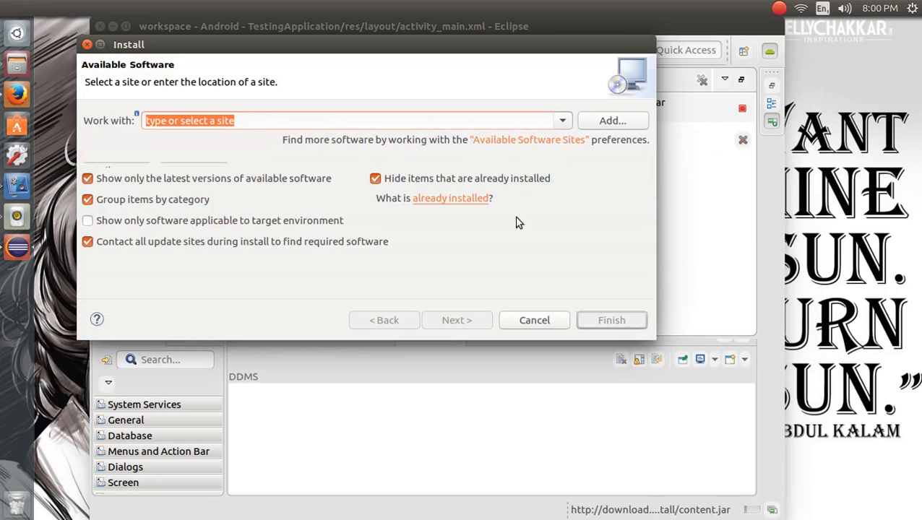
pyautogui.moveTo(524, 122)
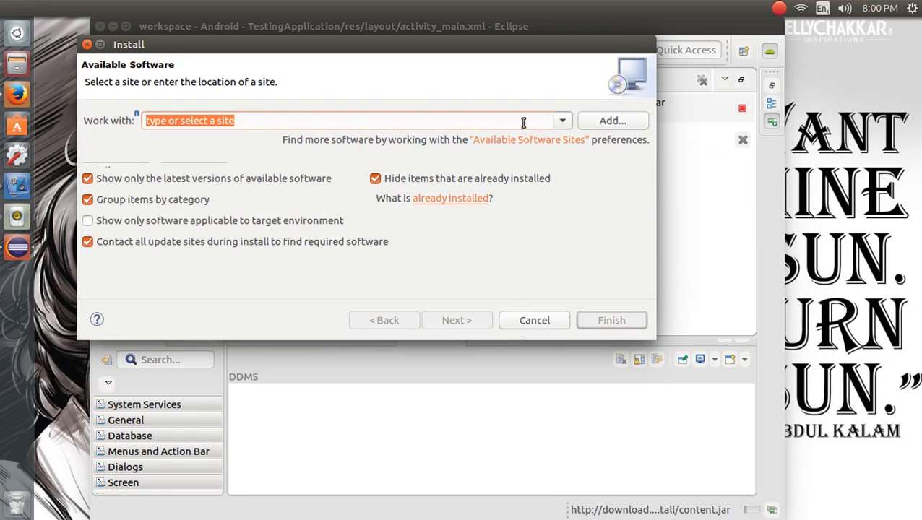
pyautogui.moveTo(393, 340)
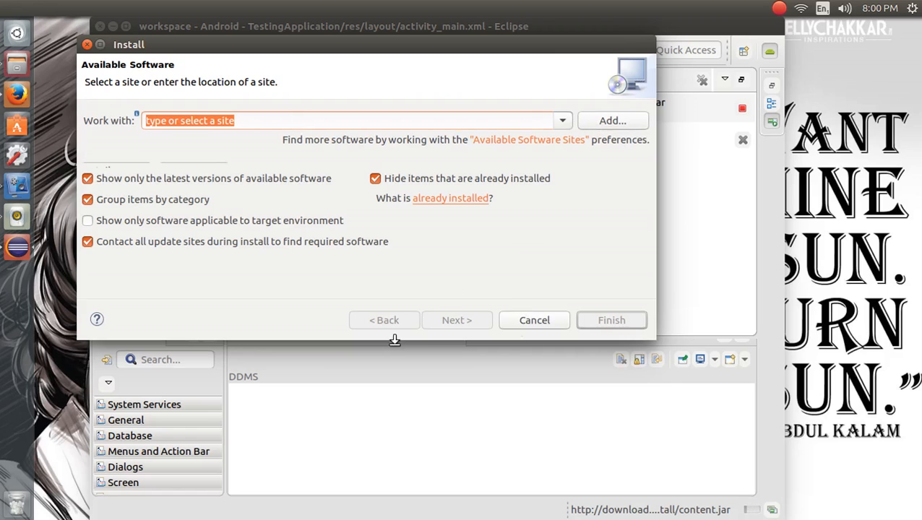
pyautogui.click(562, 121)
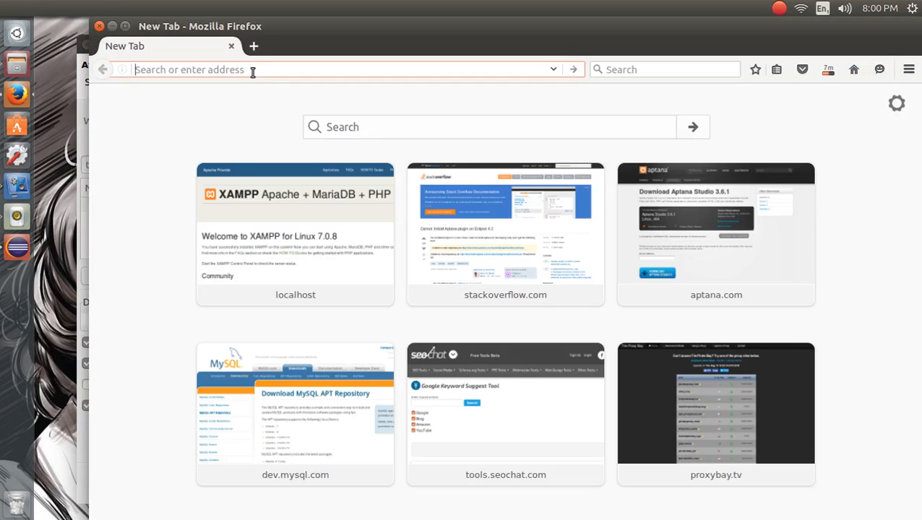
# Load google.com in the new Firefox tab.
pyautogui.write('google.com/')
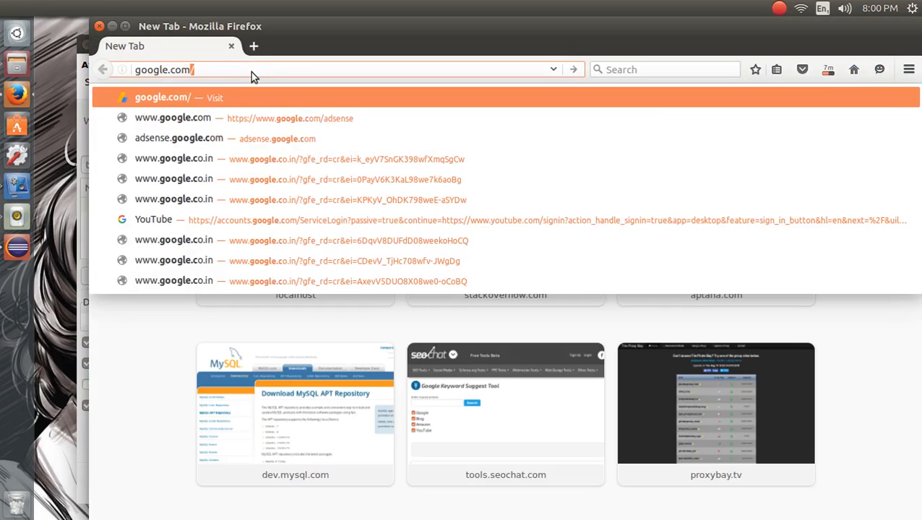
pyautogui.press('Return')
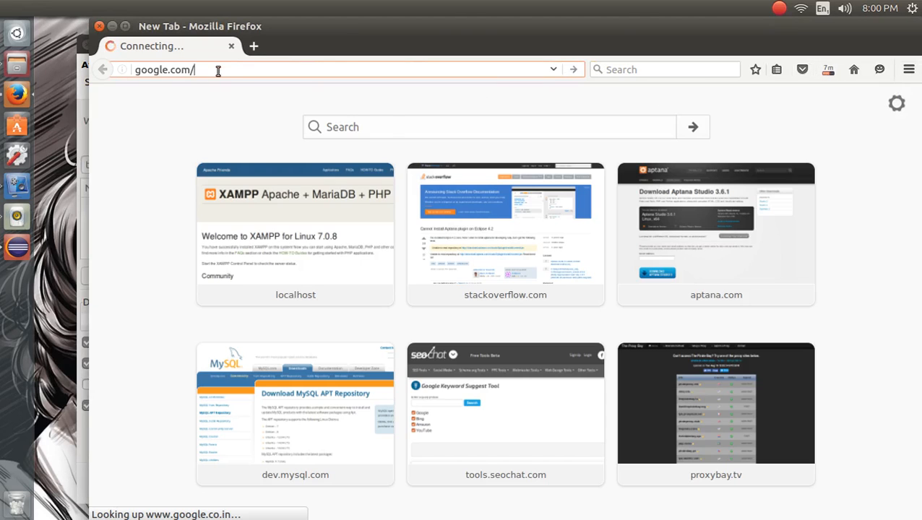
pyautogui.moveTo(294, 231)
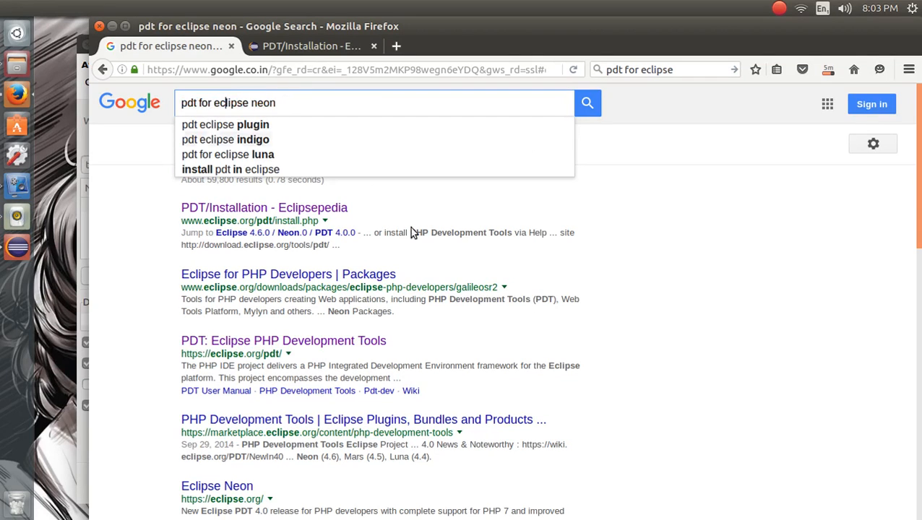
pyautogui.moveTo(263, 208)
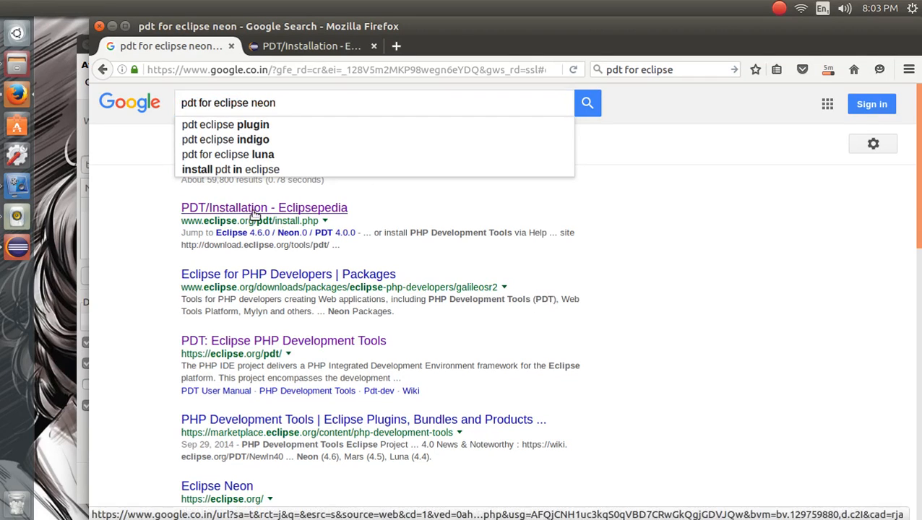
pyautogui.moveTo(315, 217)
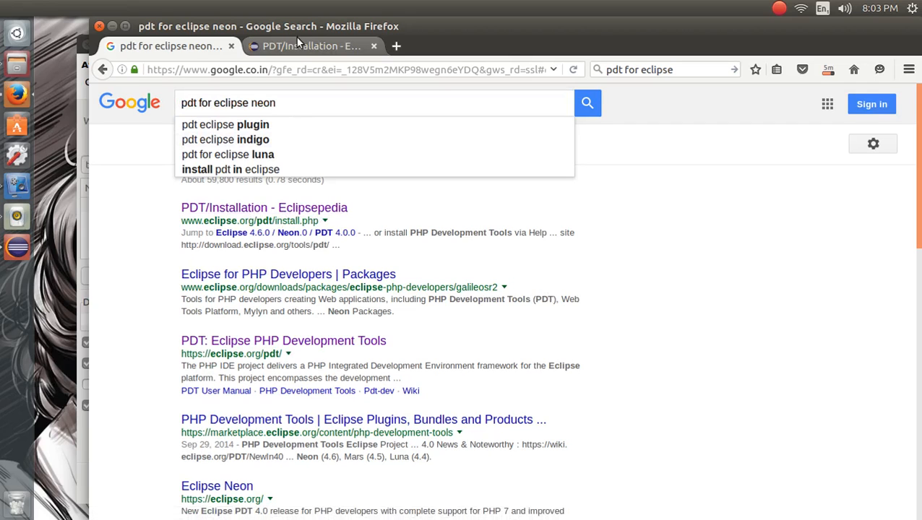
# Show the latest stable release Update Site section on the PDT/Installation page.
pyautogui.click(311, 44)
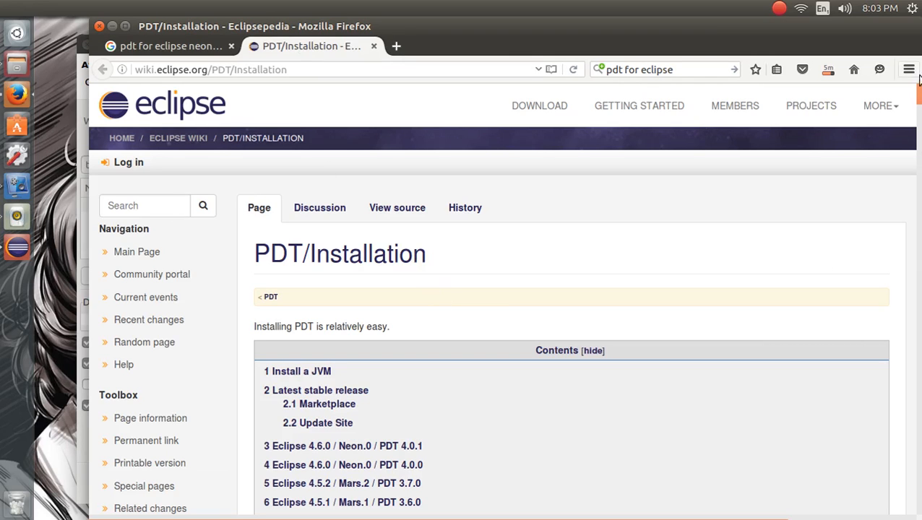
pyautogui.scroll(-3)
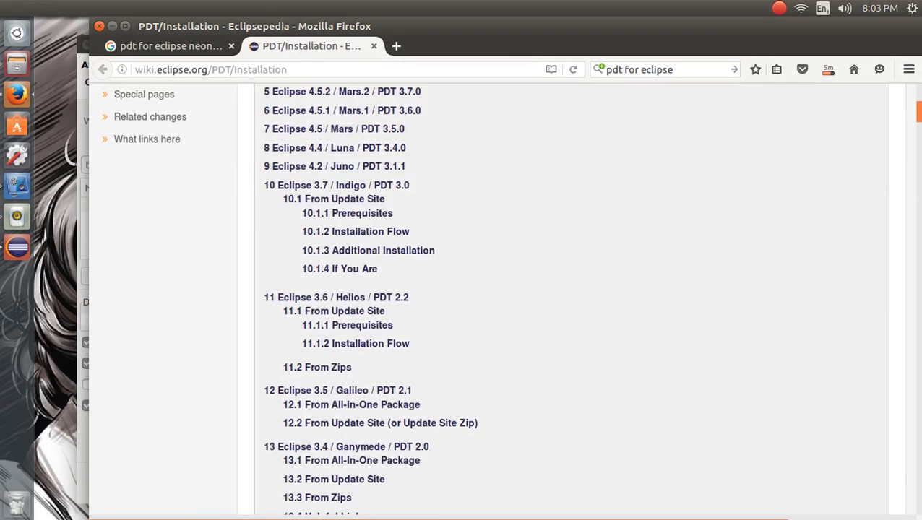
pyautogui.scroll(-3)
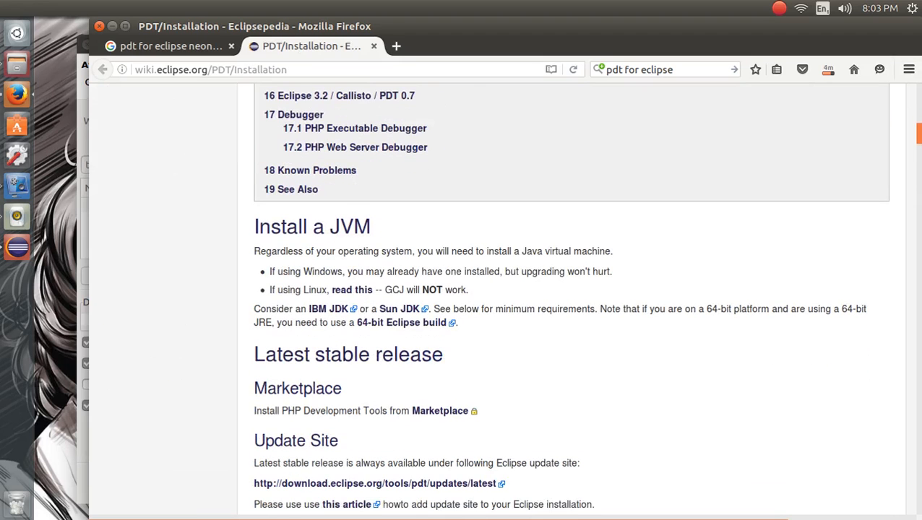
pyautogui.scroll(-3)
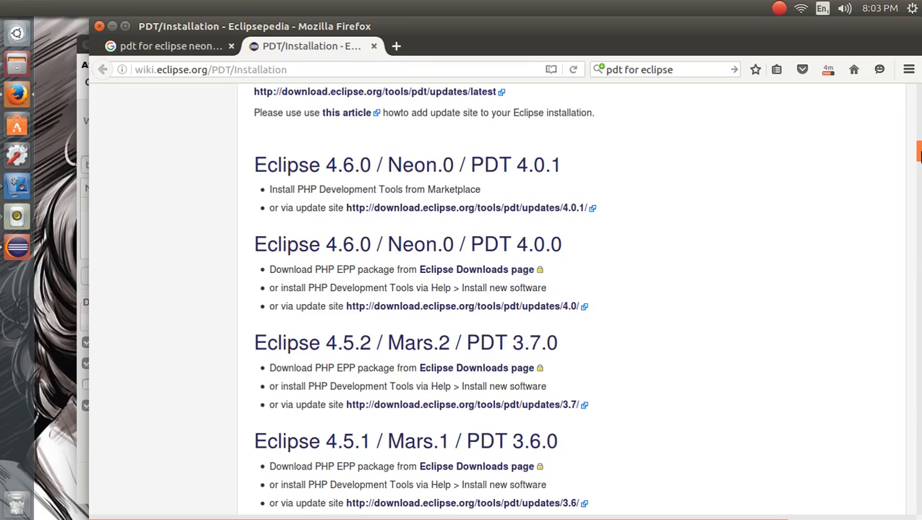
pyautogui.scroll(3)
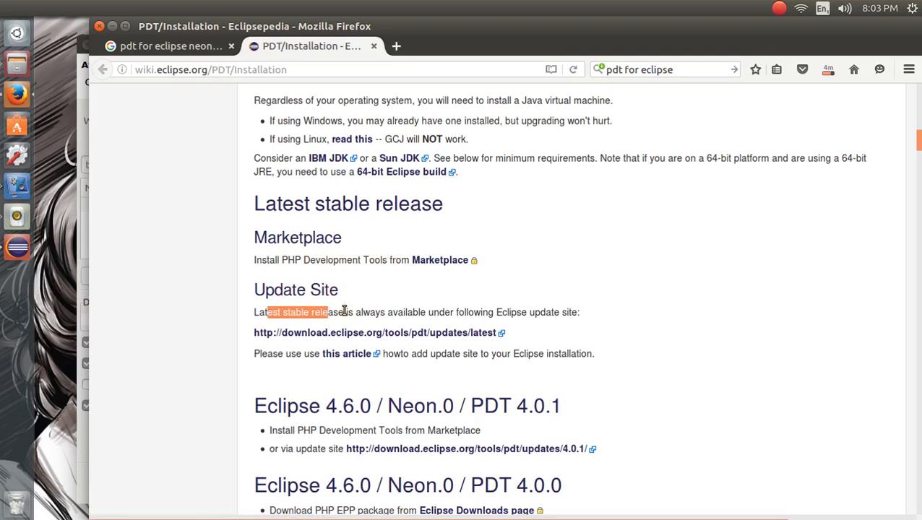
pyautogui.moveTo(327, 312); pyautogui.dragTo(546, 352)
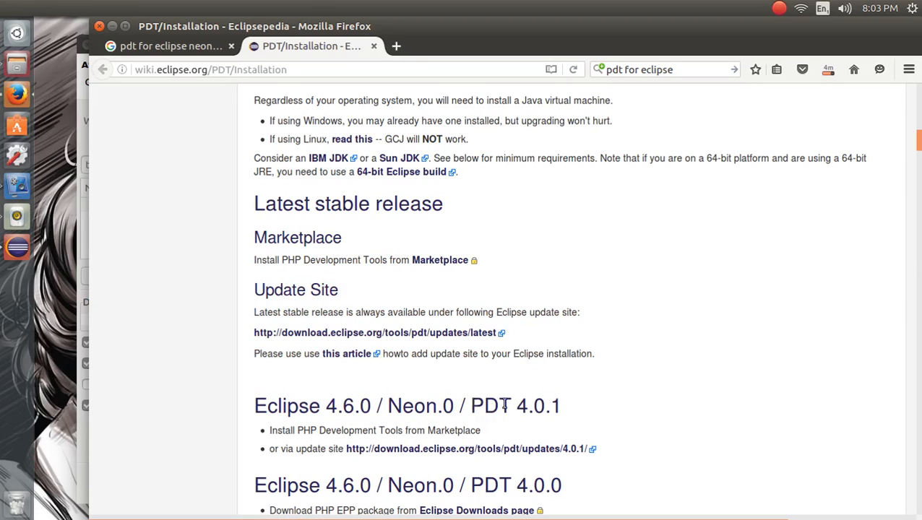
pyautogui.doubleClick(514, 404)
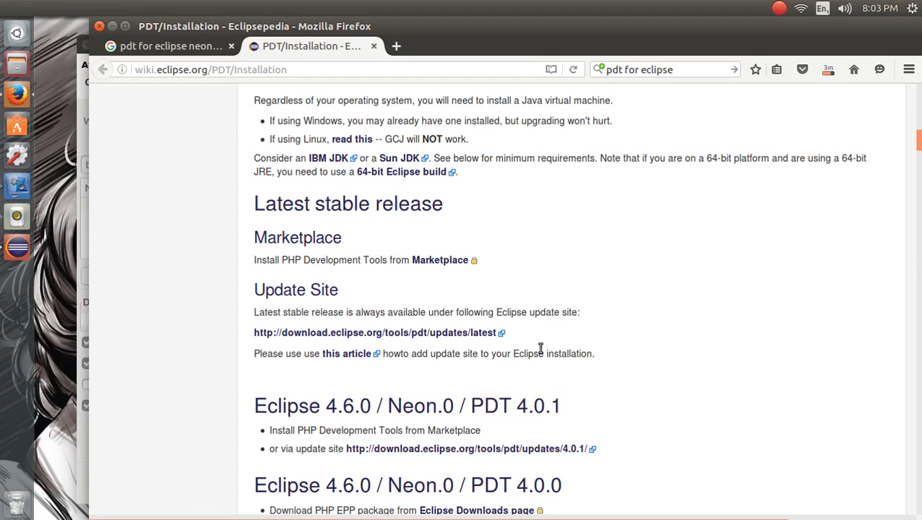
# Copy the latest PDT update site link address from the installation wiki page.
pyautogui.doubleClick(465, 332)
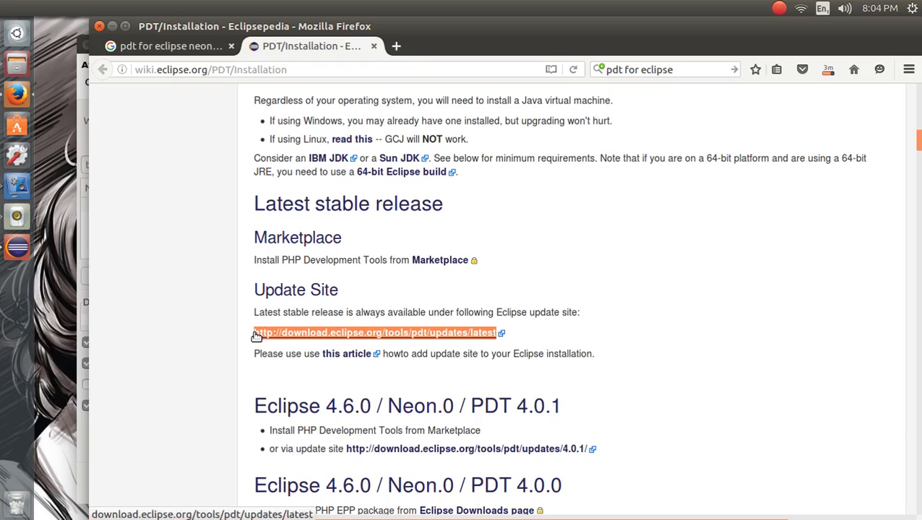
pyautogui.moveTo(465, 335)
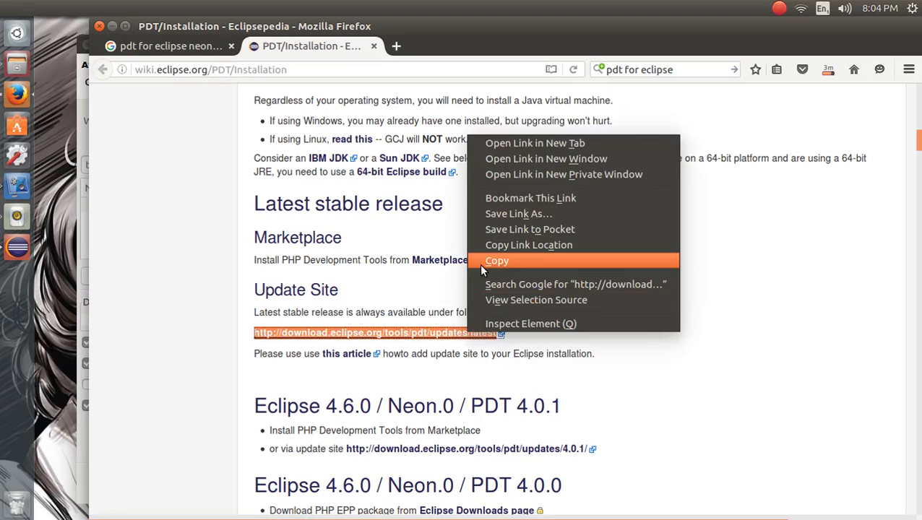
pyautogui.click(497, 260)
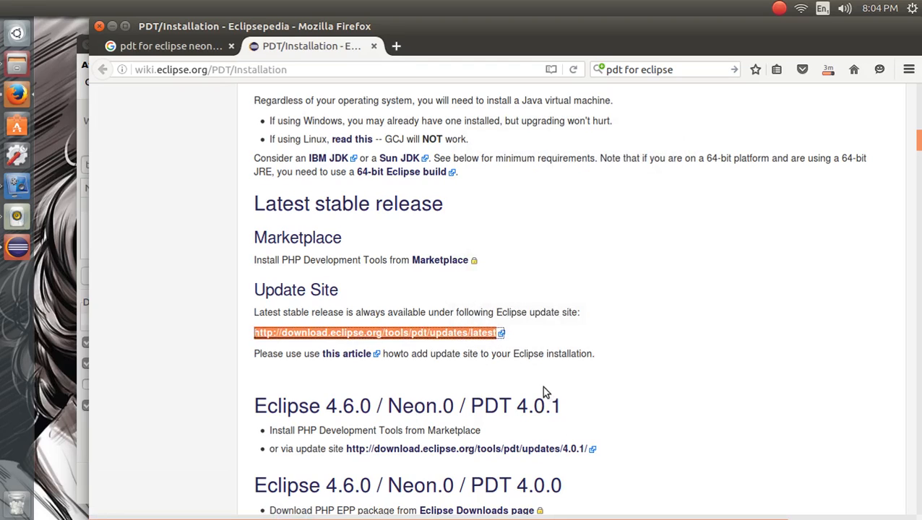
pyautogui.doubleClick(537, 405)
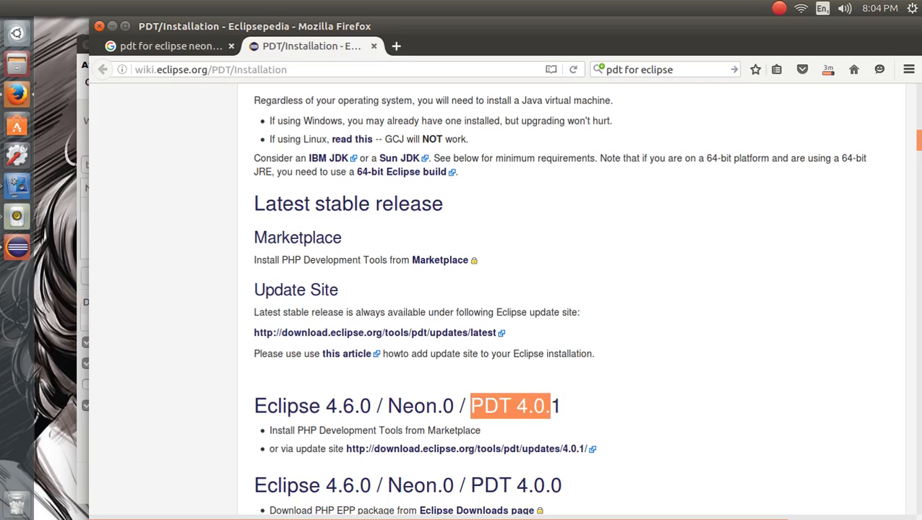
pyautogui.scroll(-3)
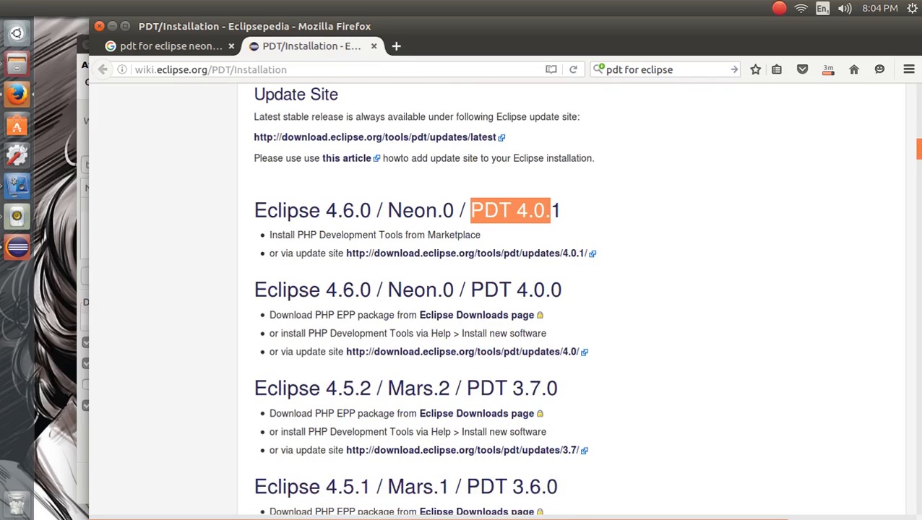
pyautogui.moveTo(433, 390)
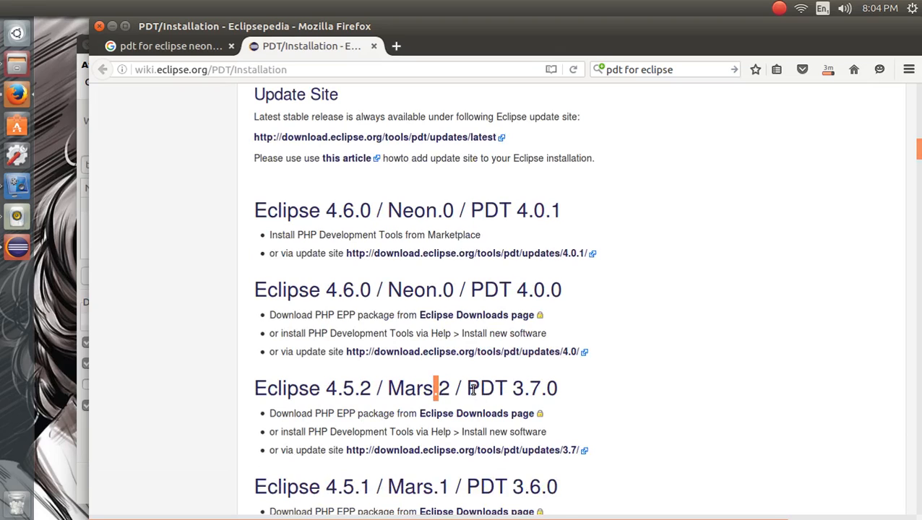
pyautogui.doubleClick(511, 387)
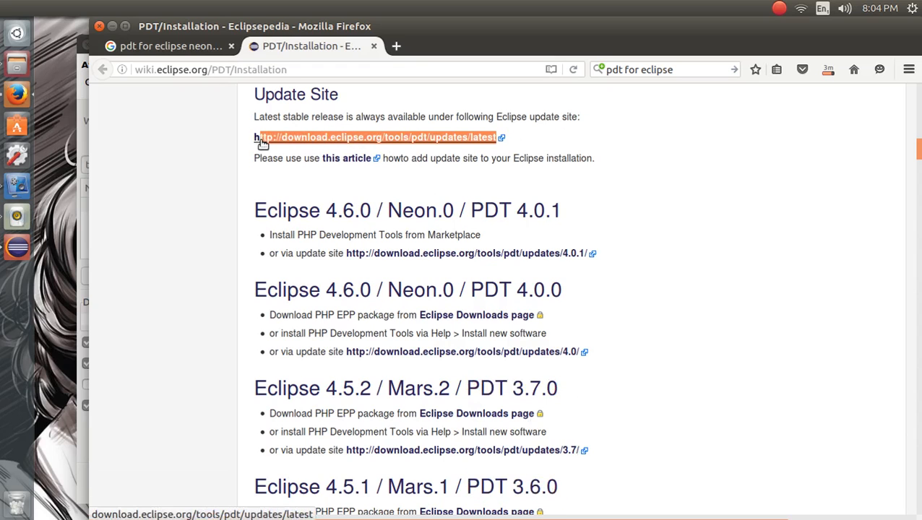
pyautogui.rightClick(375, 137)
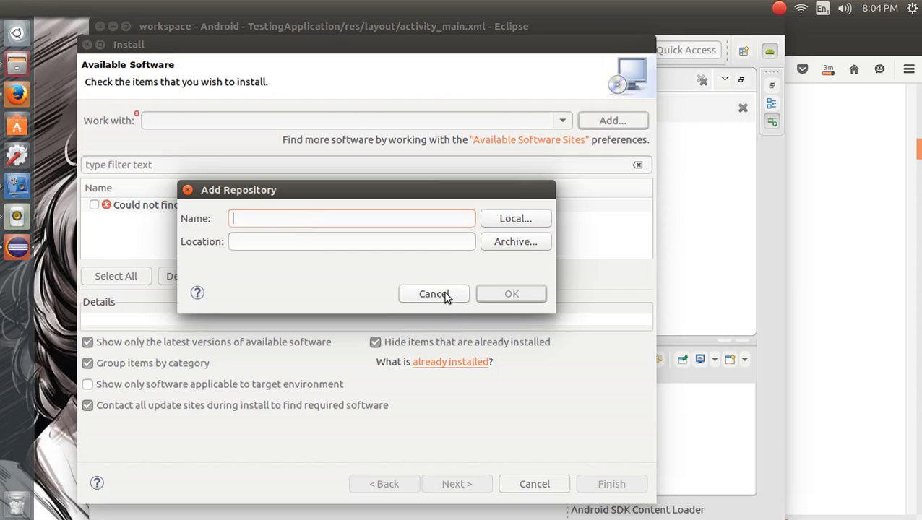
# Dismiss the empty dialogs and reopen Install New Software from Help.
pyautogui.click(434, 293)
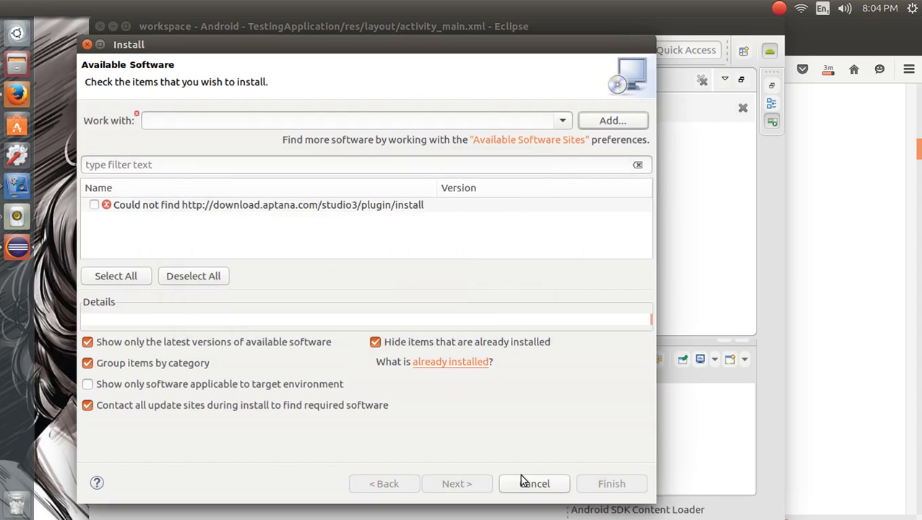
pyautogui.click(534, 482)
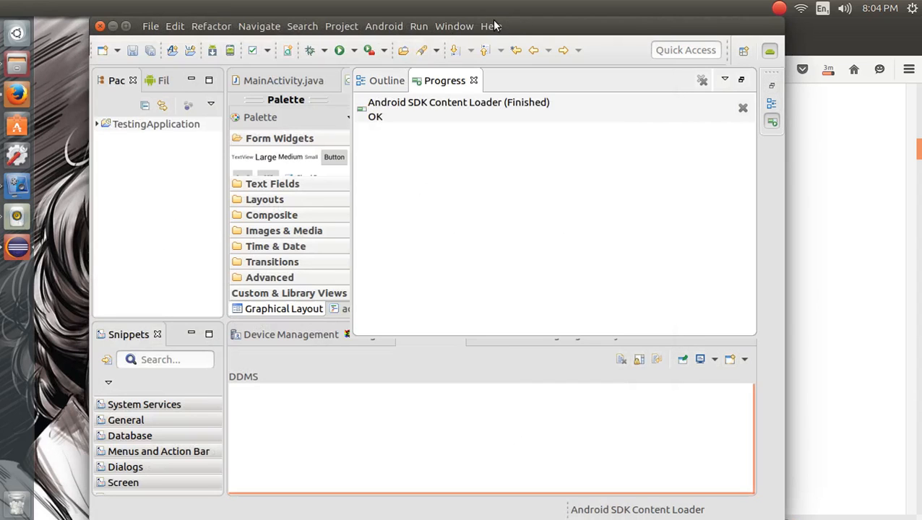
pyautogui.click(491, 26)
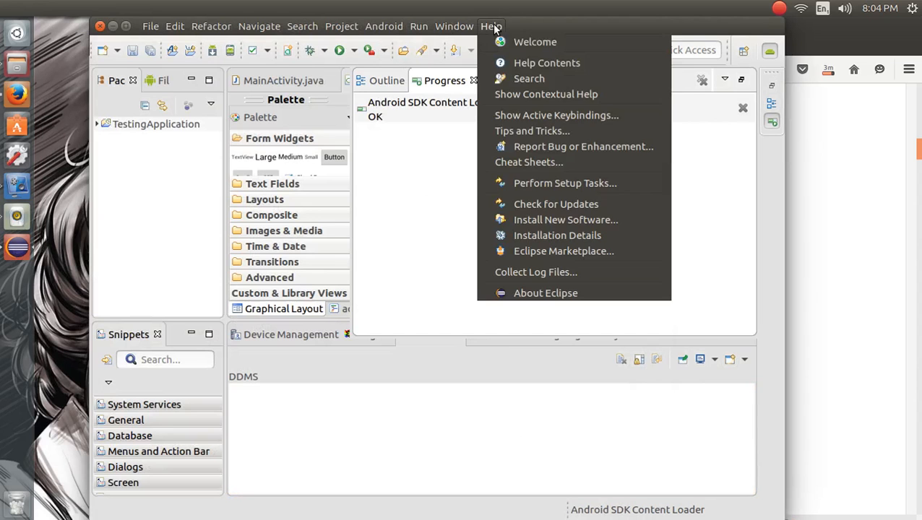
pyautogui.moveTo(565, 220)
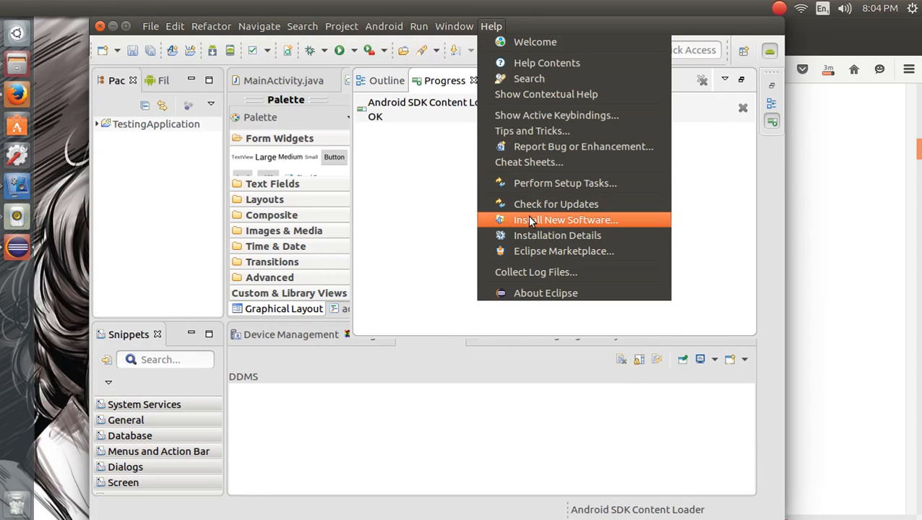
pyautogui.click(566, 220)
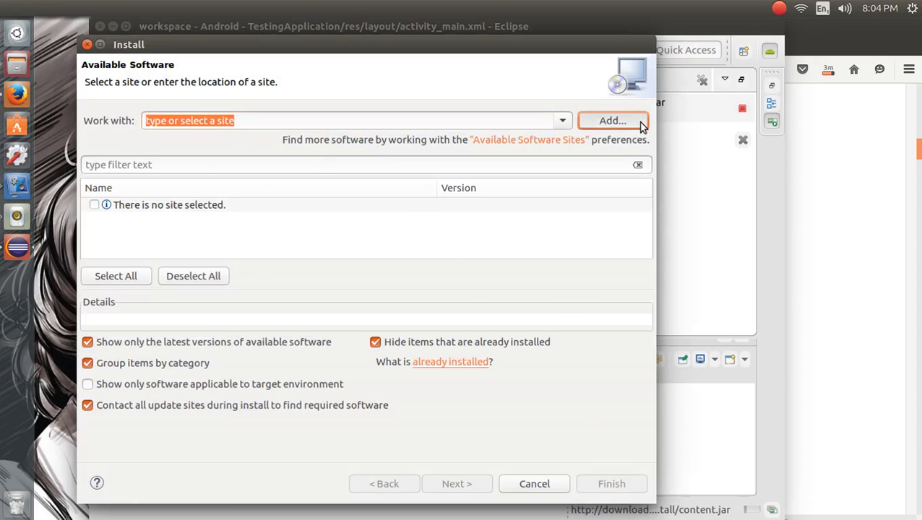
# Add a software site named PDT pointing at the latest PDT update address.
pyautogui.click(613, 121)
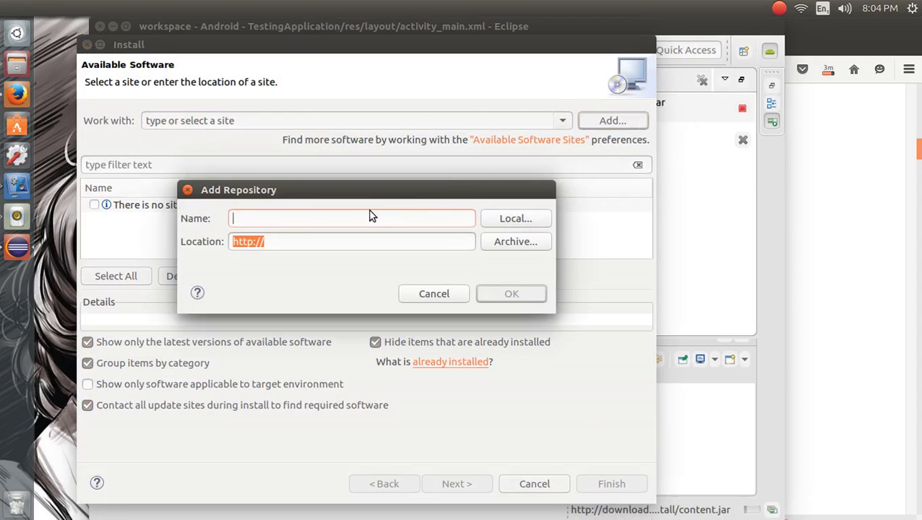
pyautogui.write('PD')
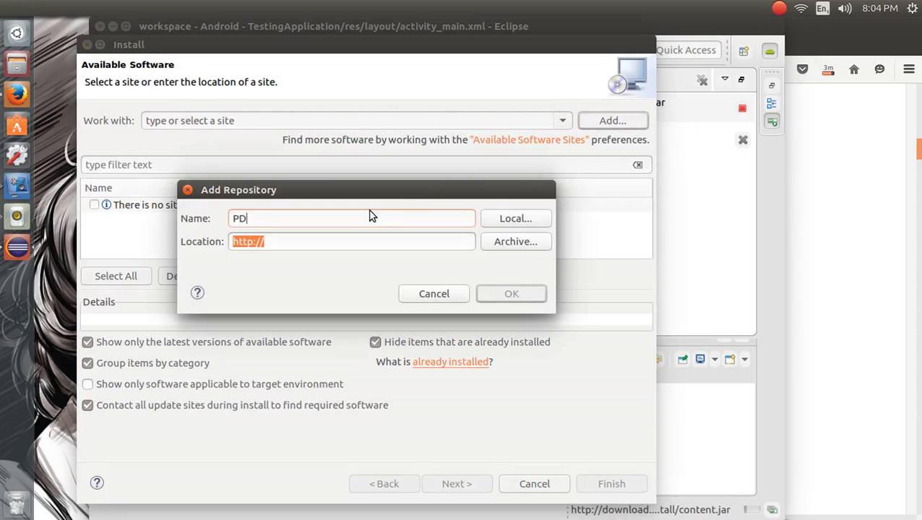
pyautogui.write('T')
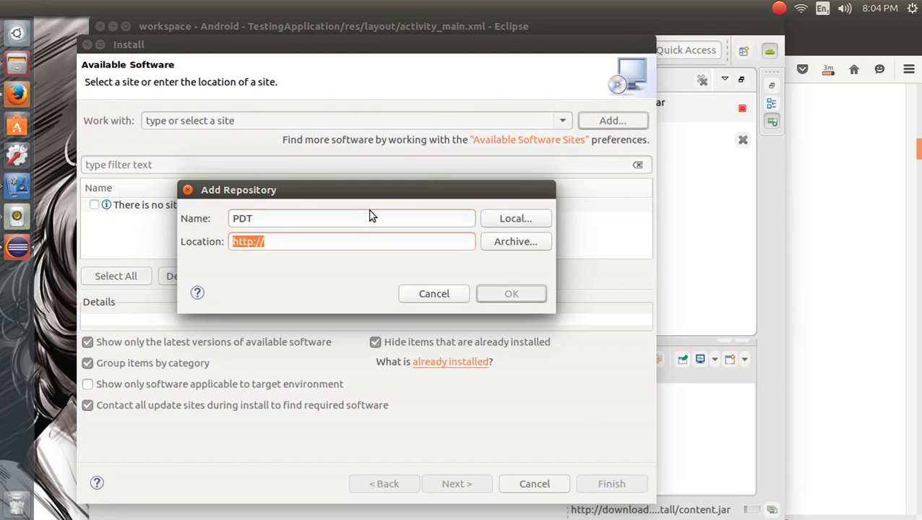
pyautogui.moveTo(171, 243)
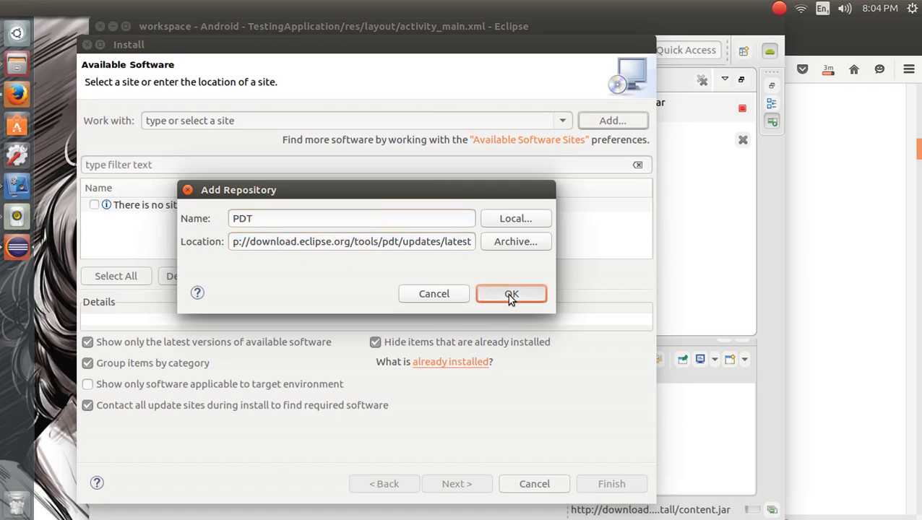
pyautogui.click(511, 293)
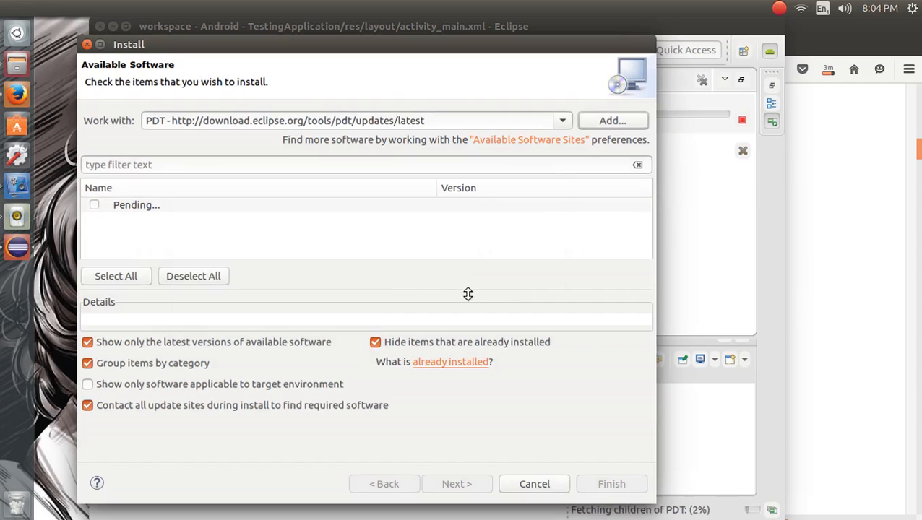
pyautogui.moveTo(468, 294)
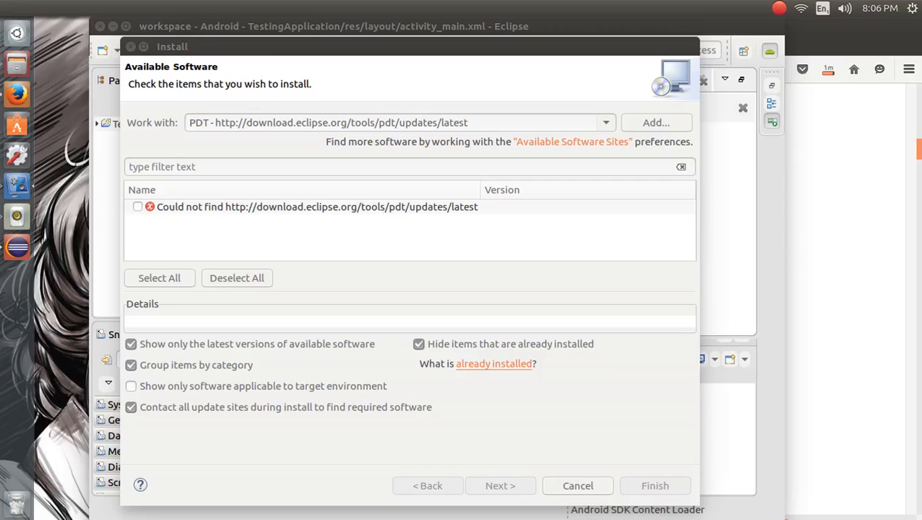
pyautogui.moveTo(182, 217)
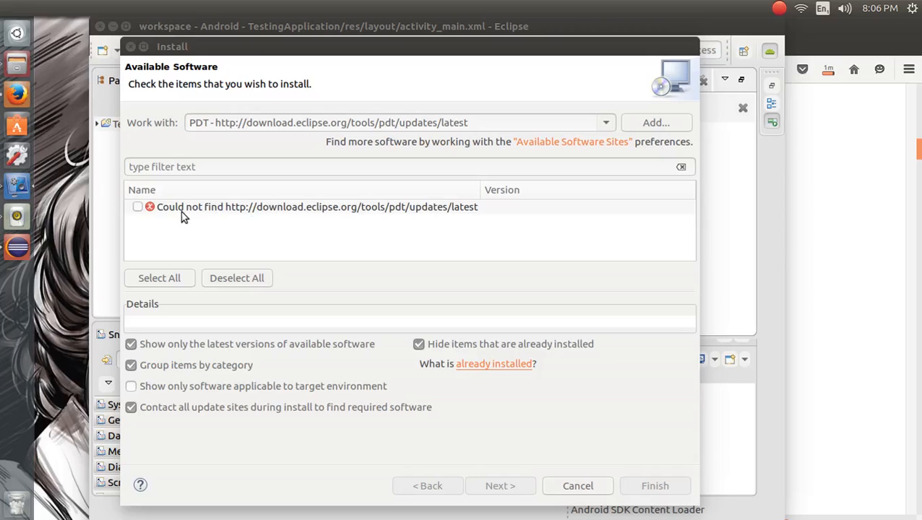
pyautogui.moveTo(476, 225)
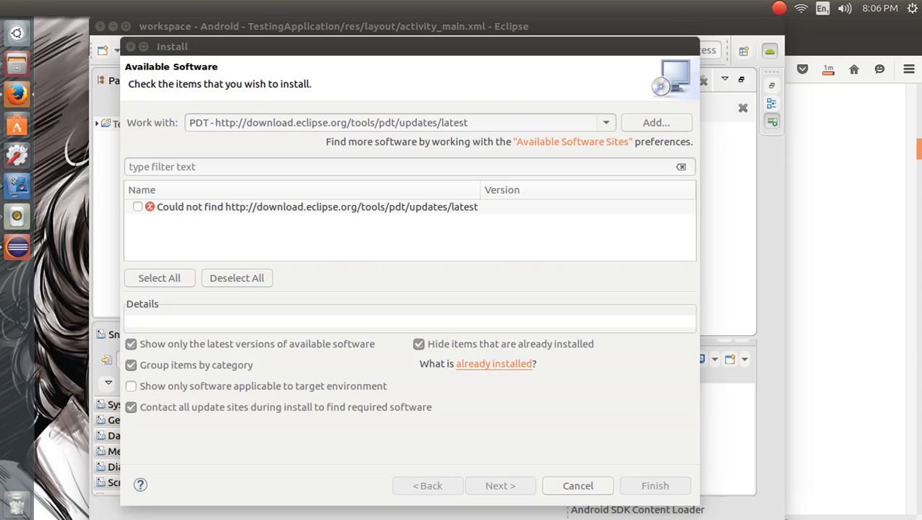
pyautogui.moveTo(809, 124)
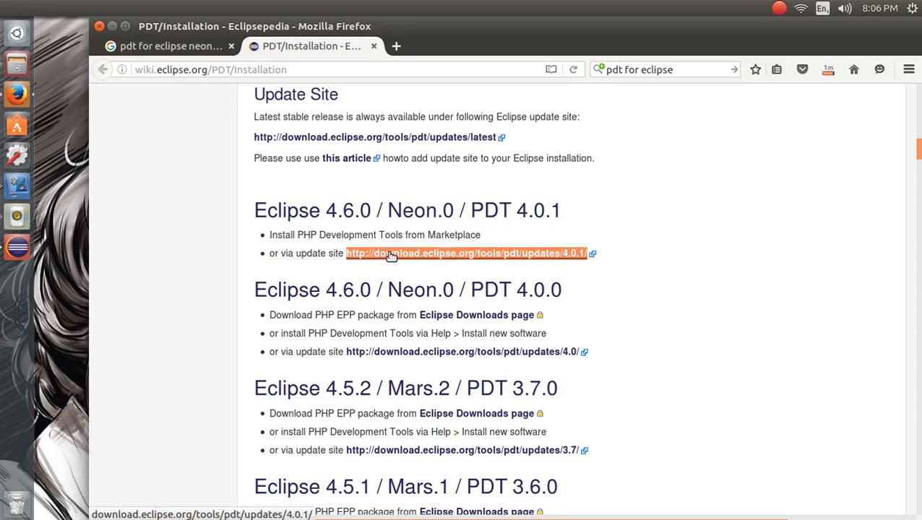
pyautogui.moveTo(6, 222)
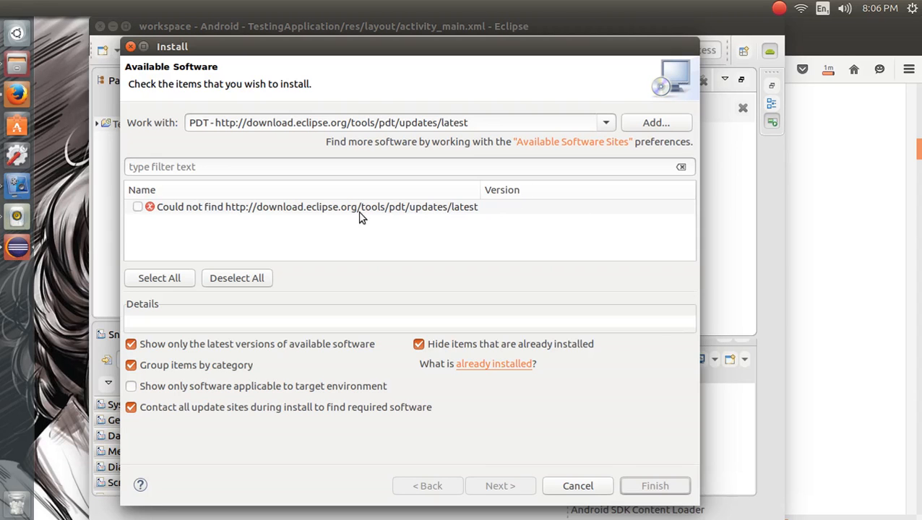
# Add a software site named PDTools pointing at the PDT 4.0.1 update address.
pyautogui.click(654, 121)
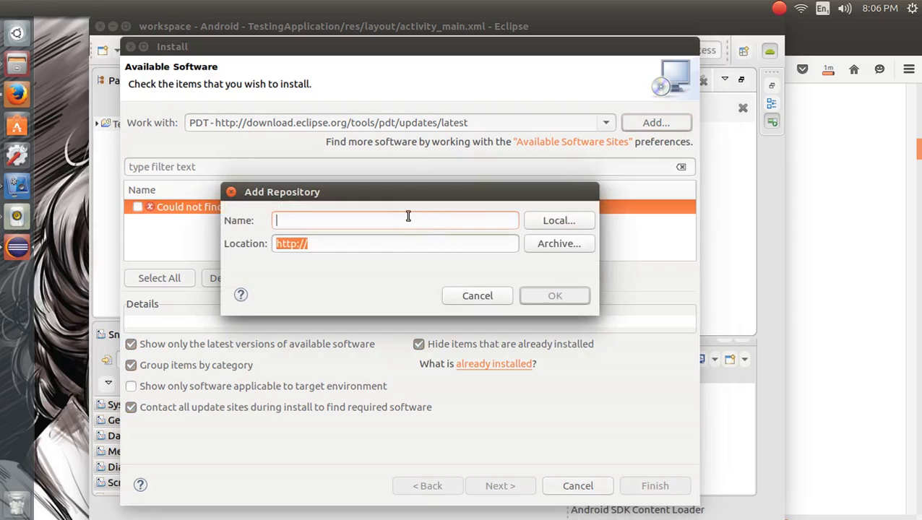
pyautogui.write('PDT')
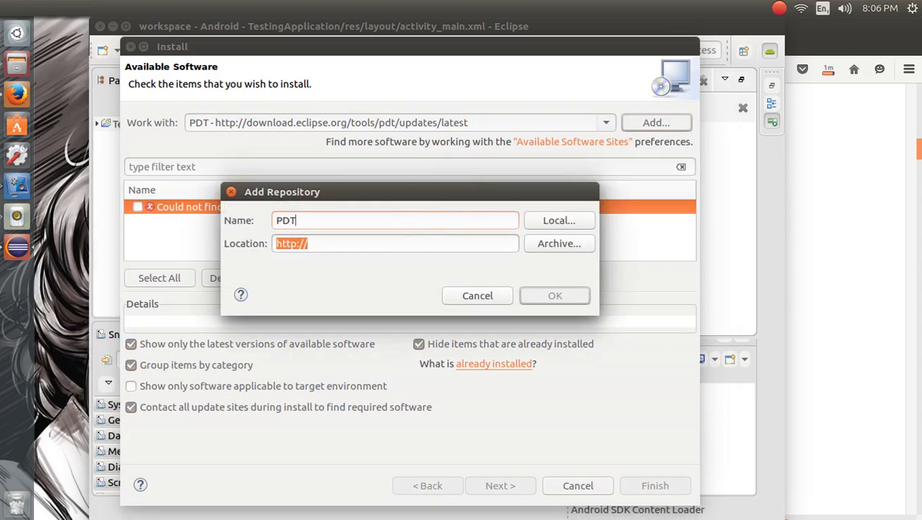
pyautogui.write('ools')
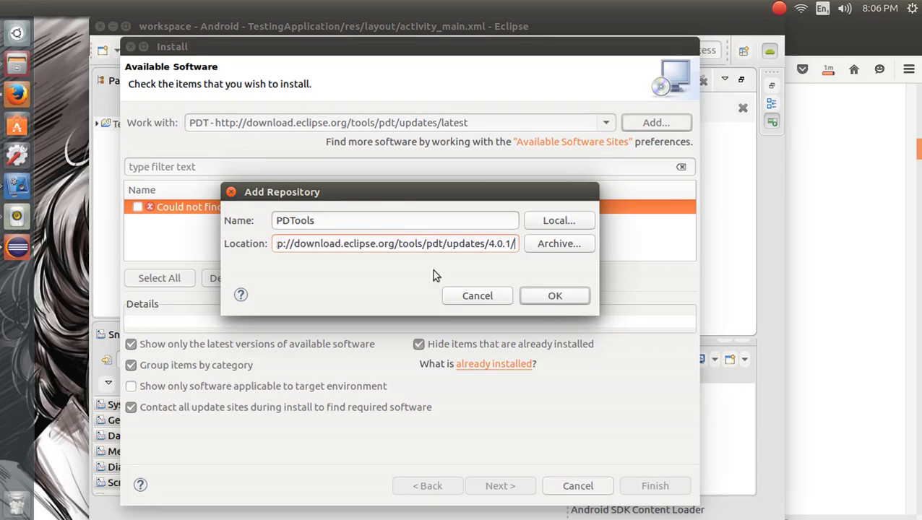
pyautogui.click(554, 295)
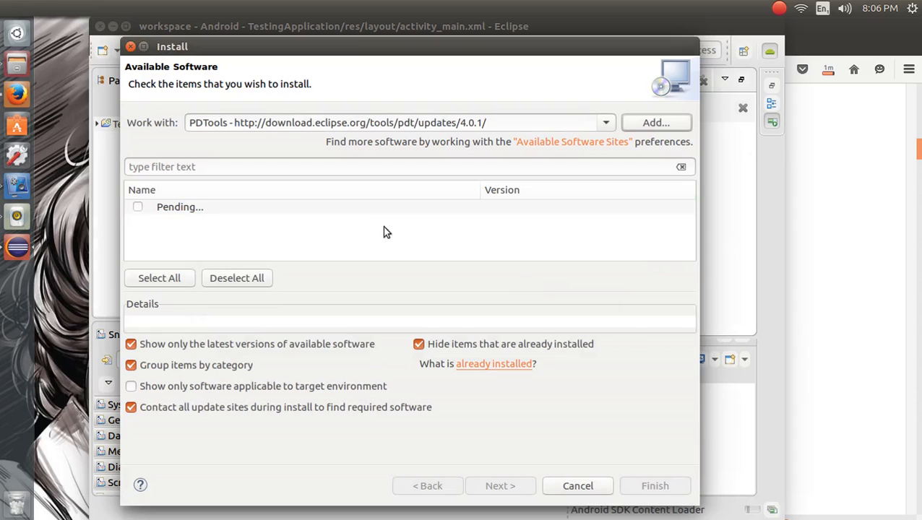
pyautogui.moveTo(362, 222)
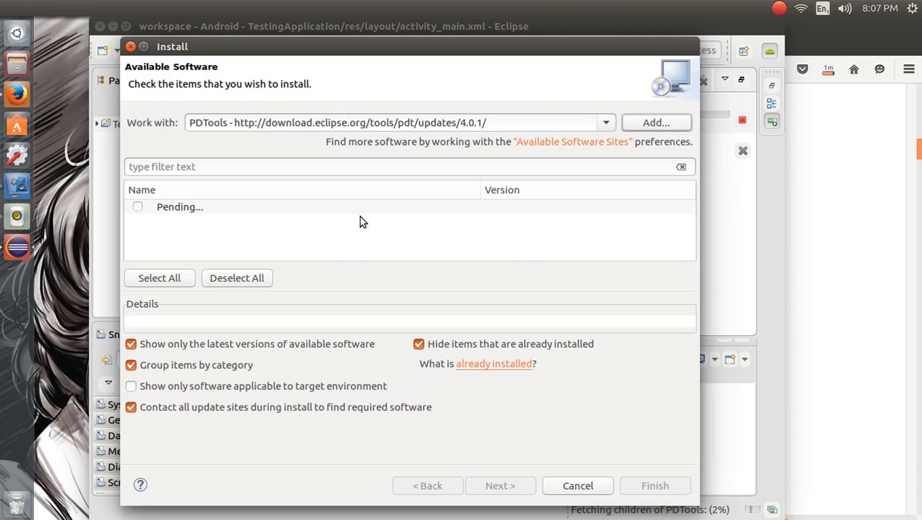
pyautogui.moveTo(205, 208)
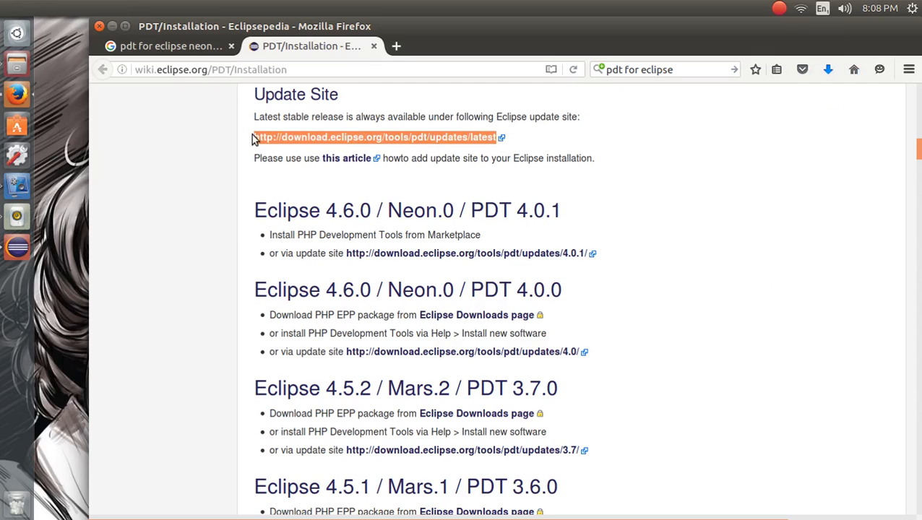
pyautogui.moveTo(610, 280)
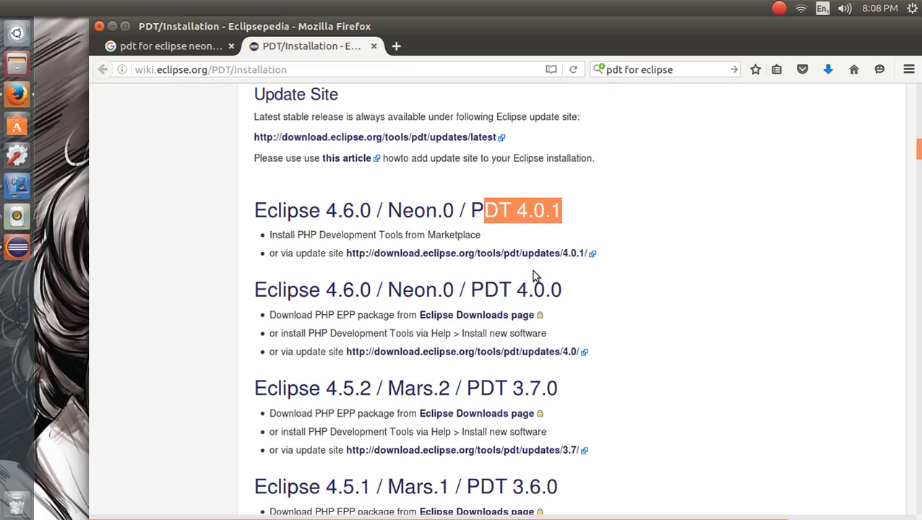
pyautogui.moveTo(538, 289)
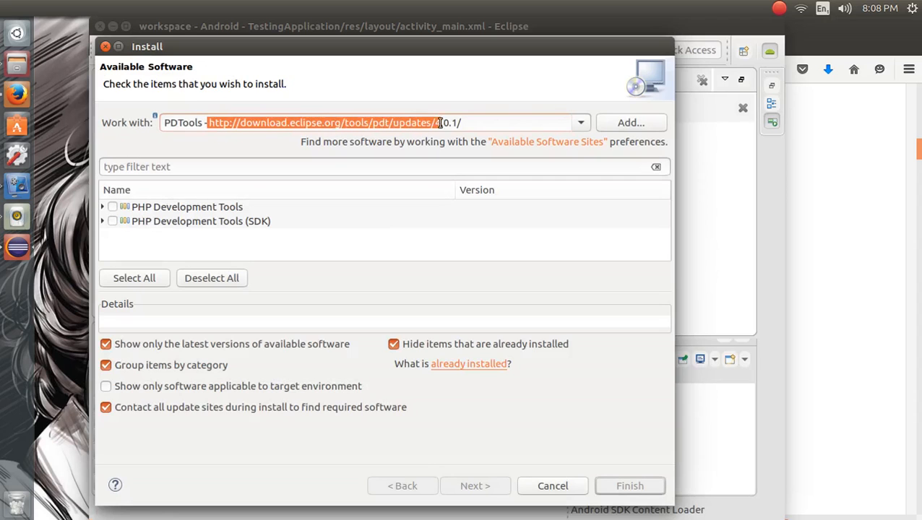
# Check both PHP Development Tools packages and proceed to Install Details.
pyautogui.click(113, 206)
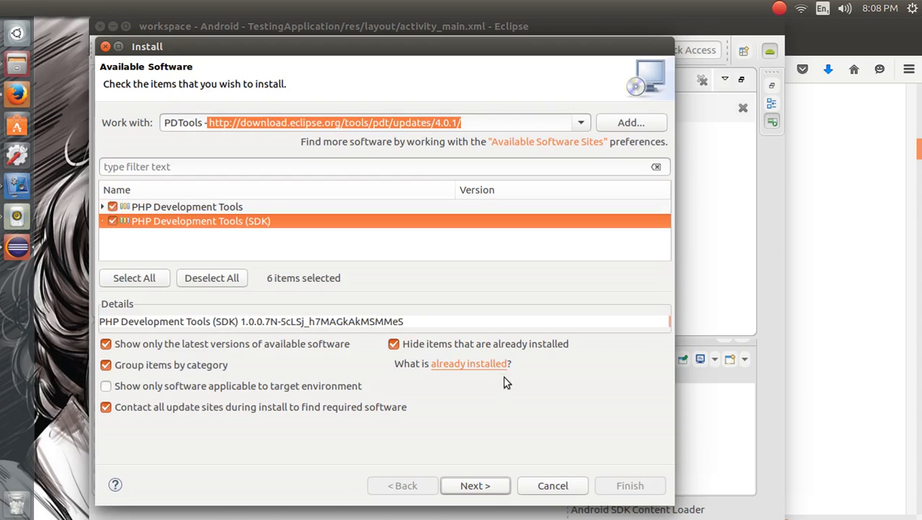
pyautogui.click(474, 486)
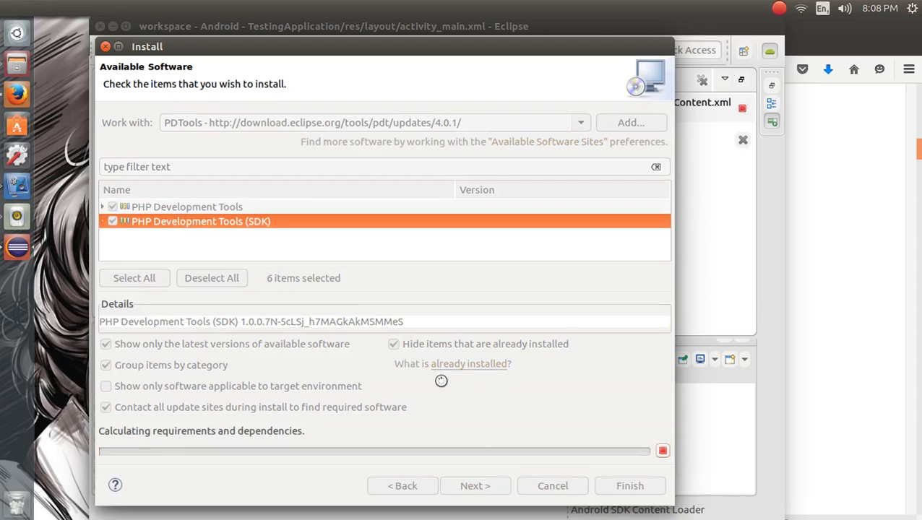
pyautogui.click(474, 485)
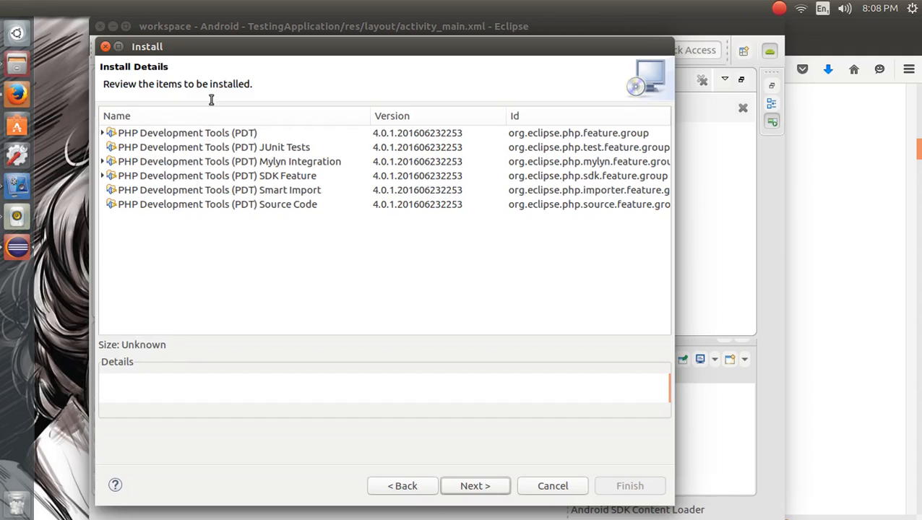
# Review the Mylyn Integration and Source Code feature descriptions.
pyautogui.click(228, 161)
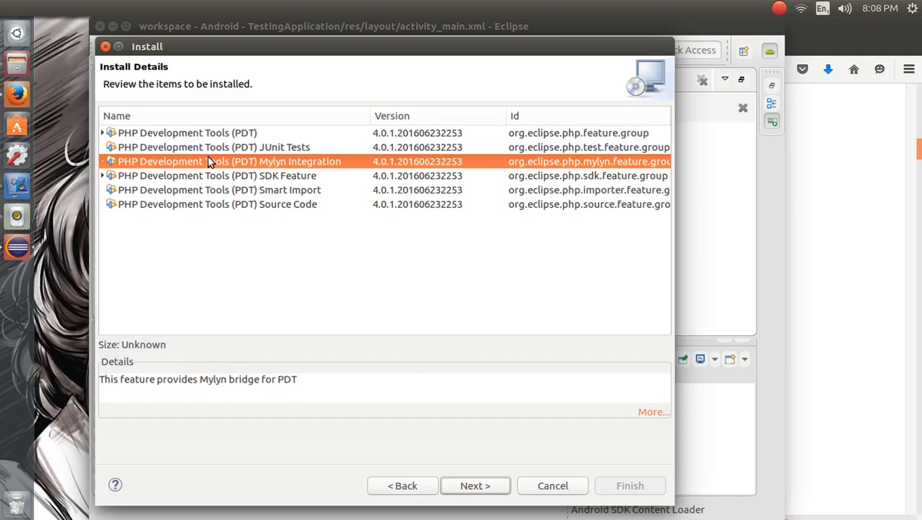
pyautogui.click(217, 204)
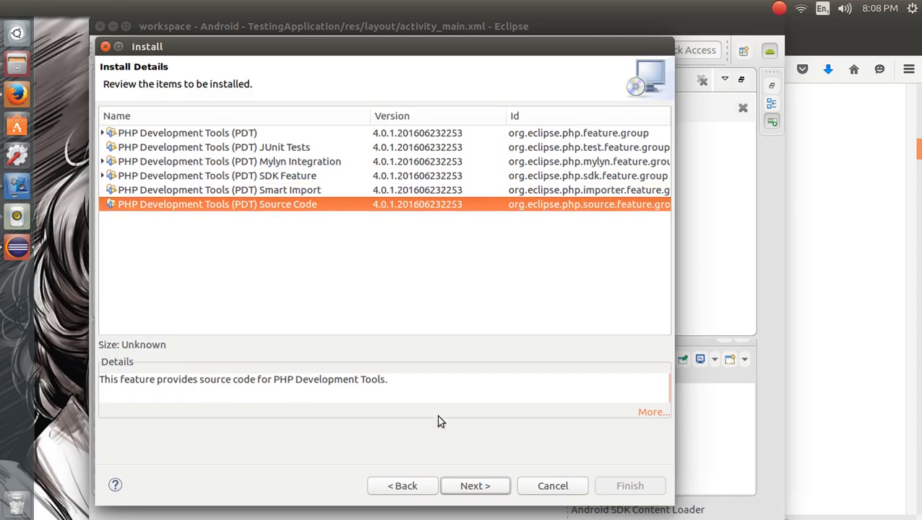
# Accept the Eclipse Foundation license agreement and finish the install wizard.
pyautogui.click(473, 485)
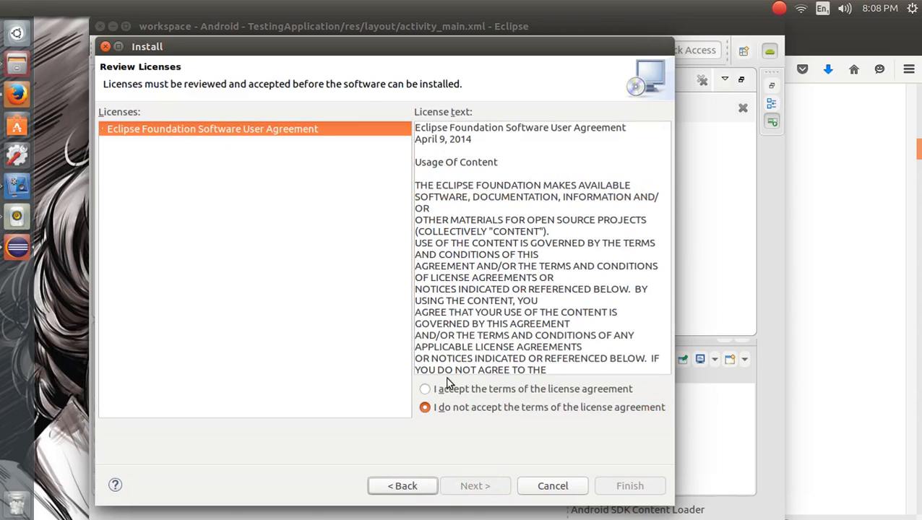
pyautogui.moveTo(181, 142)
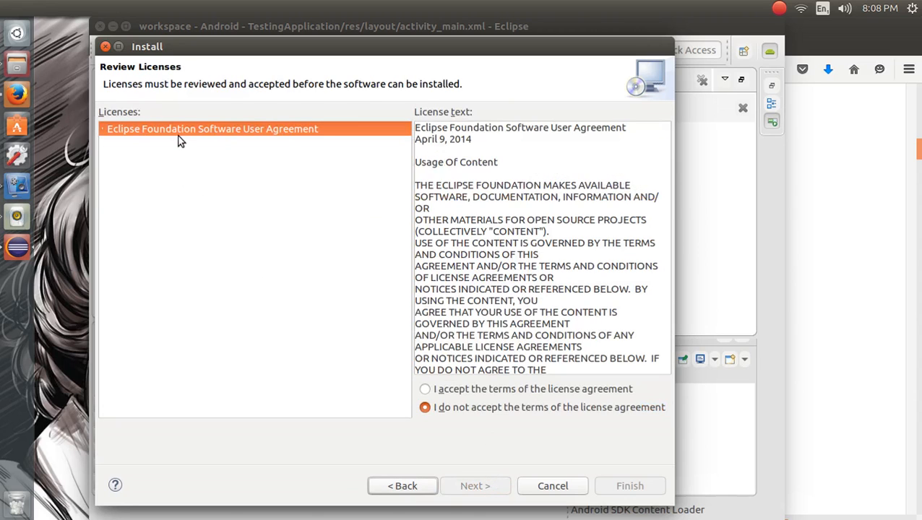
pyautogui.moveTo(365, 300)
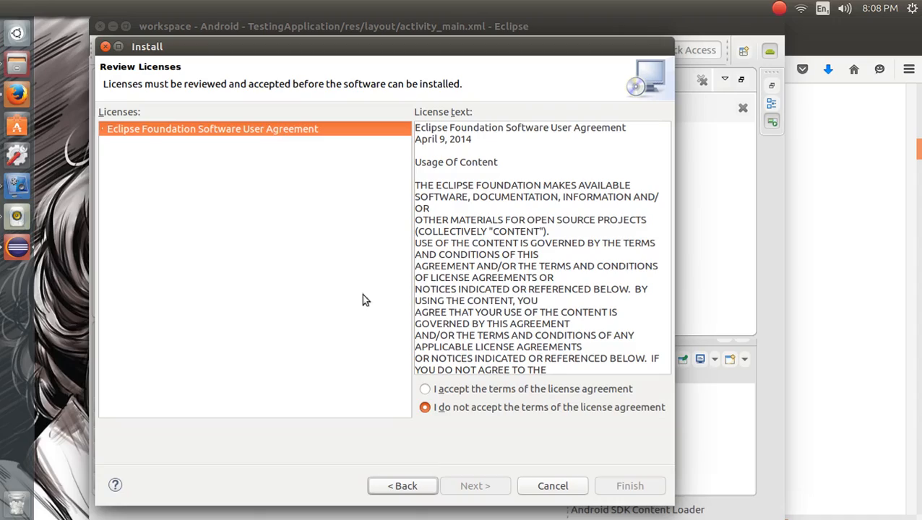
pyautogui.moveTo(667, 137)
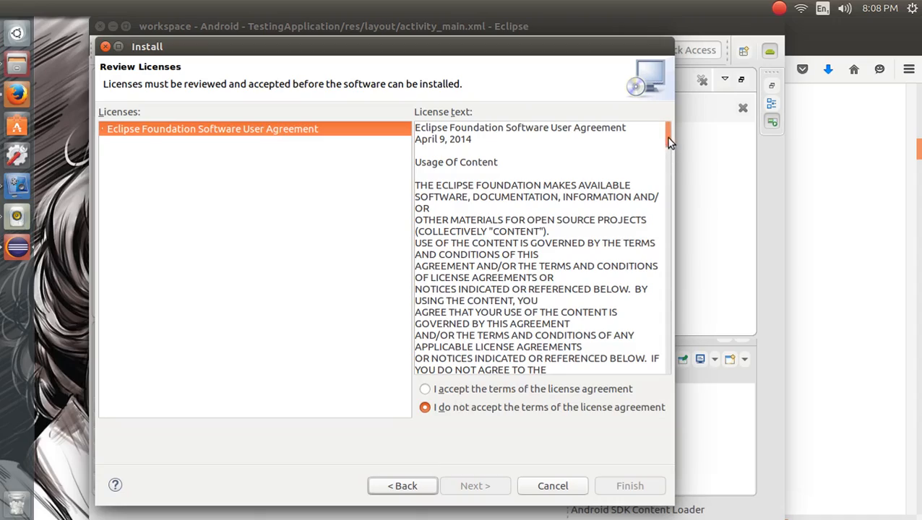
pyautogui.scroll(-3)
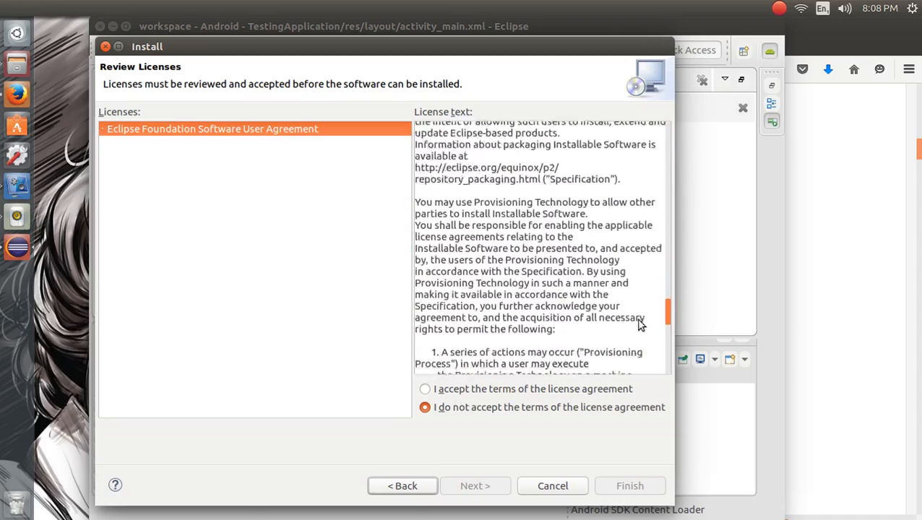
pyautogui.scroll(-3)
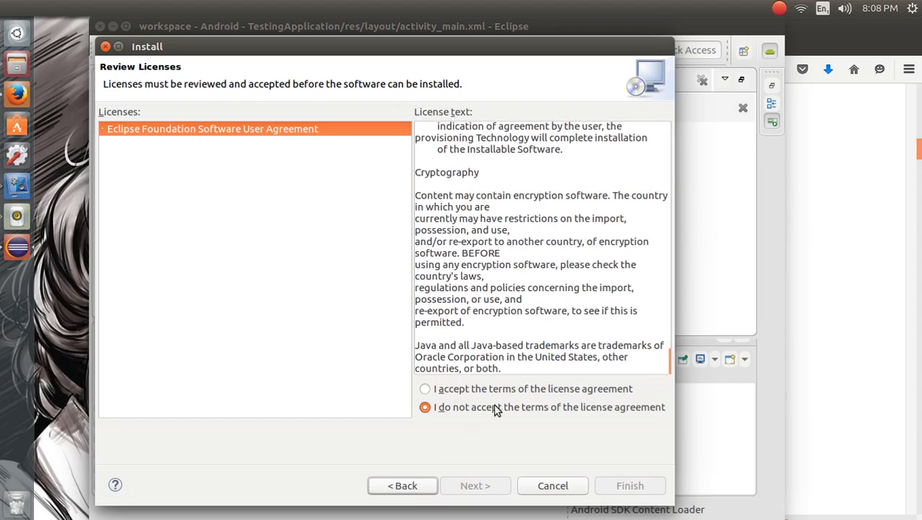
pyautogui.click(425, 388)
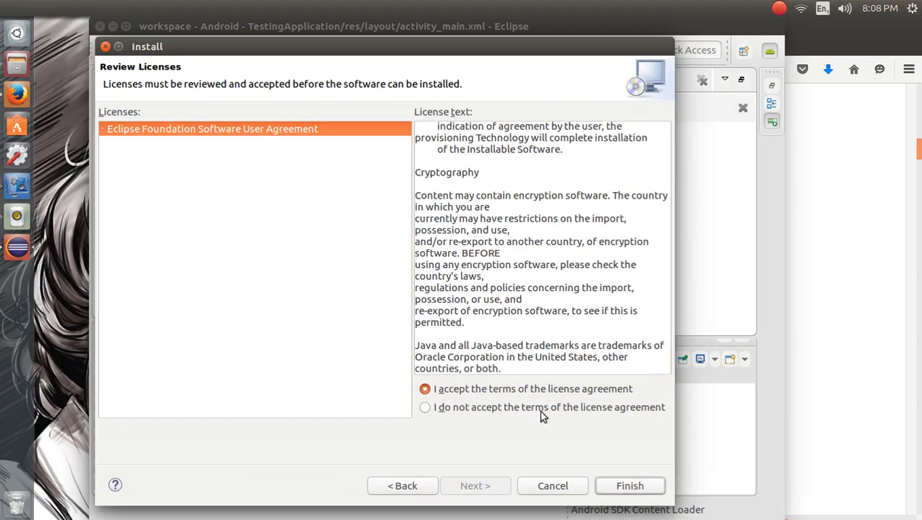
pyautogui.moveTo(630, 485)
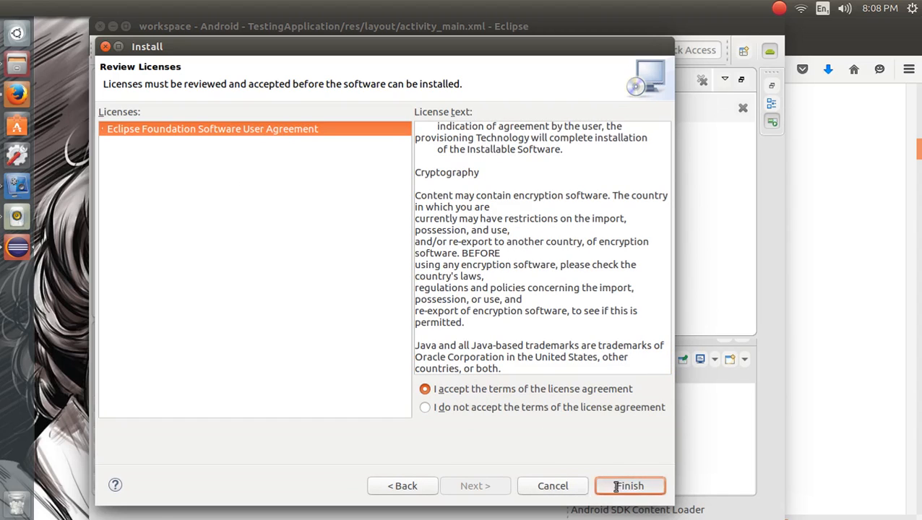
pyautogui.click(630, 485)
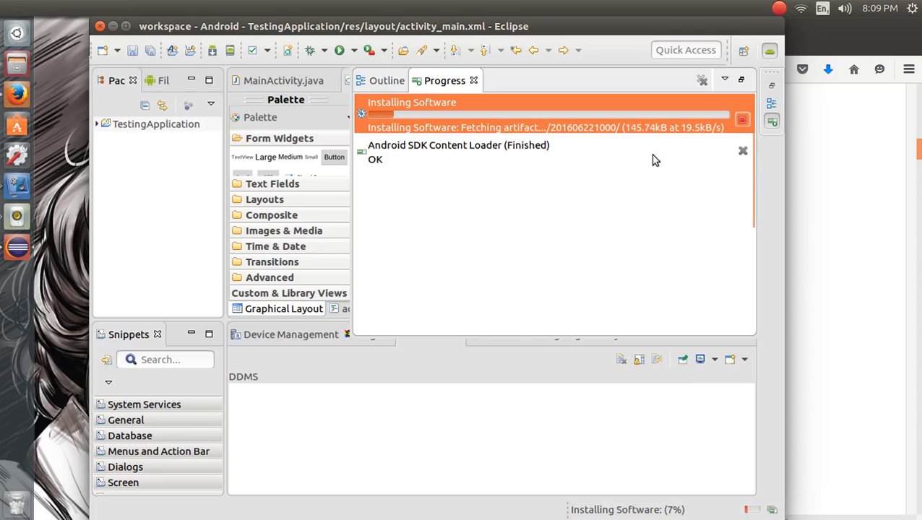
pyautogui.moveTo(671, 138)
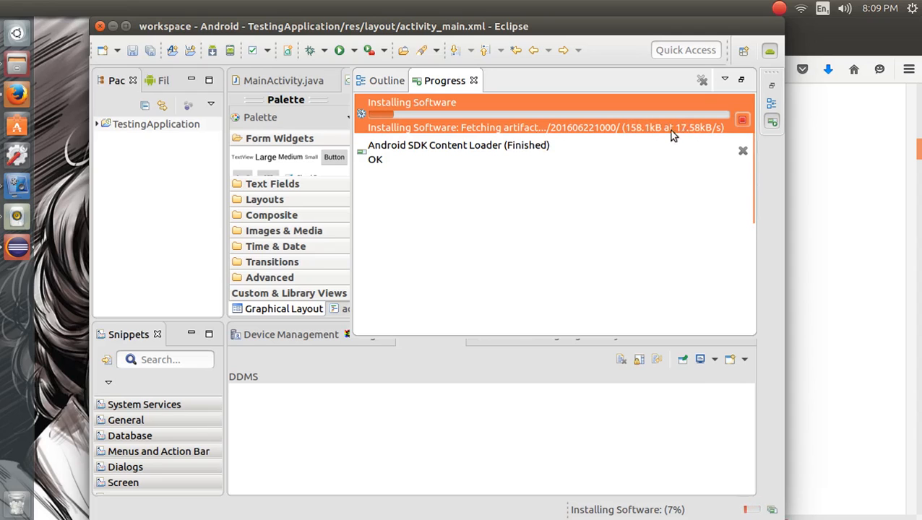
pyautogui.moveTo(708, 188)
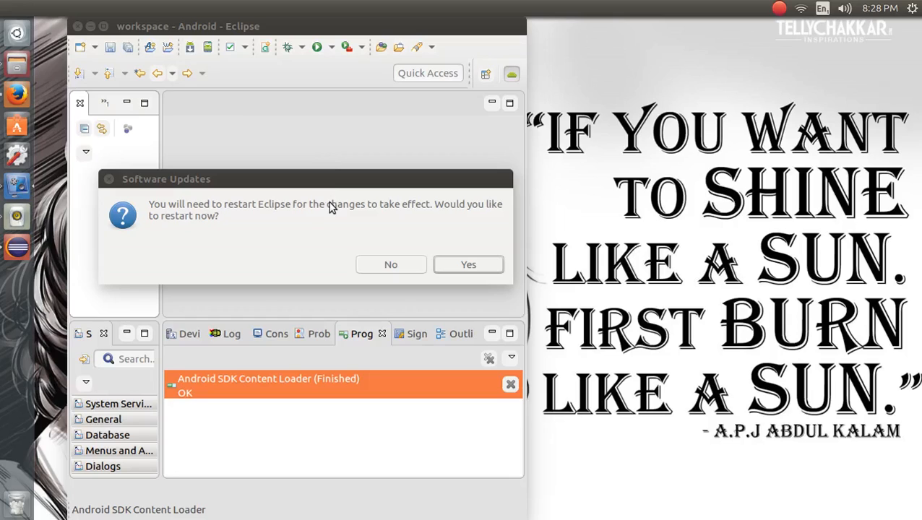
pyautogui.moveTo(314, 224)
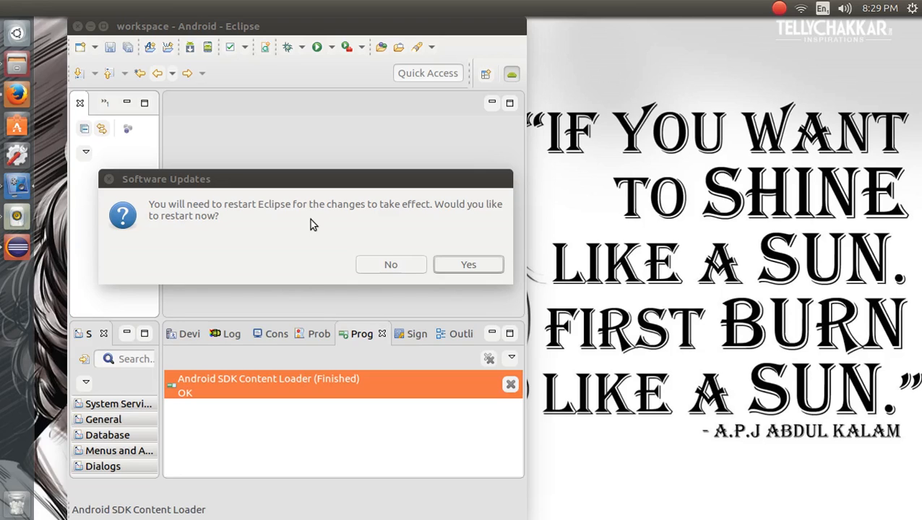
pyautogui.moveTo(79, 224)
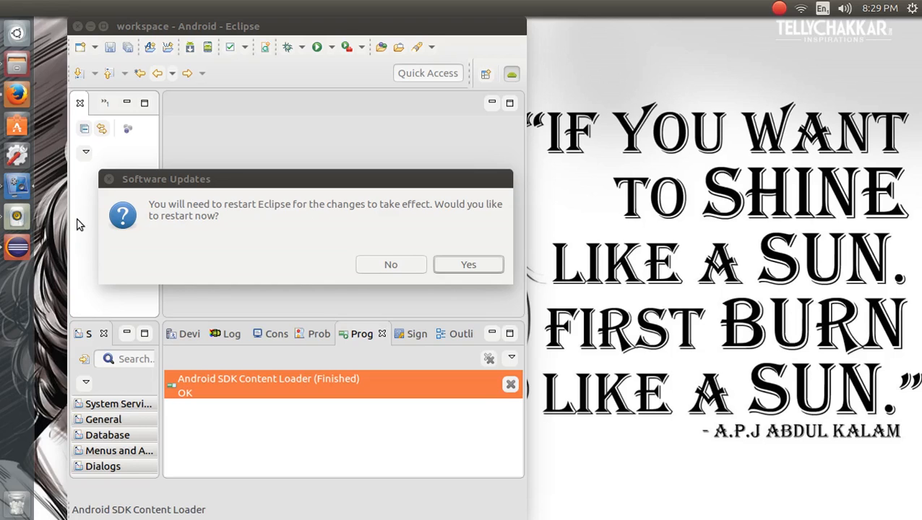
pyautogui.moveTo(354, 221)
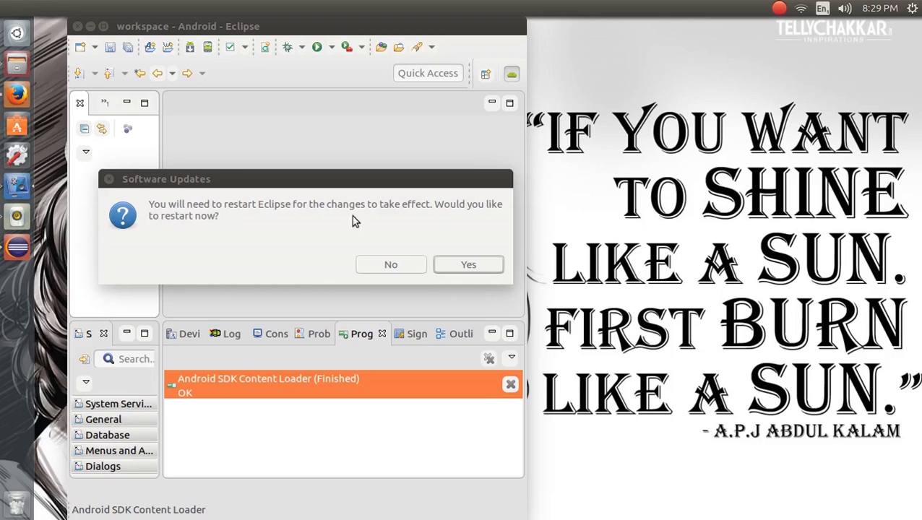
pyautogui.moveTo(295, 208)
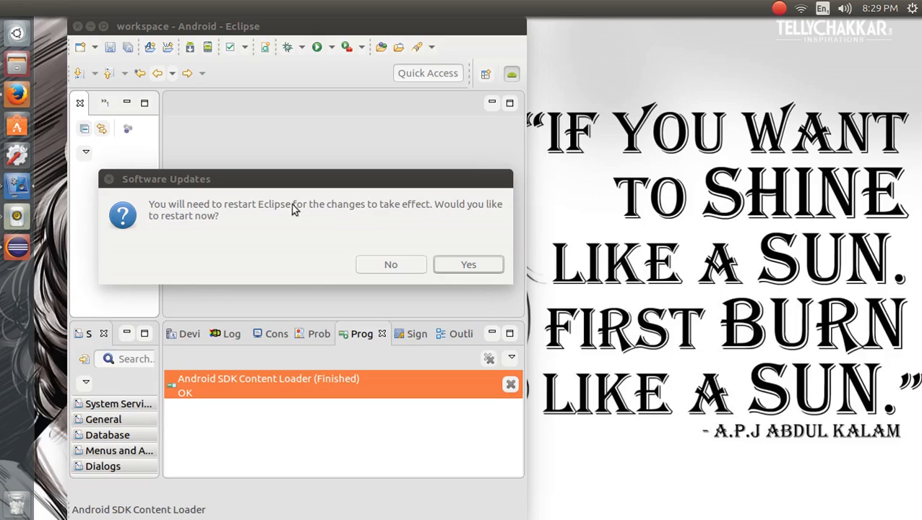
pyautogui.moveTo(214, 229)
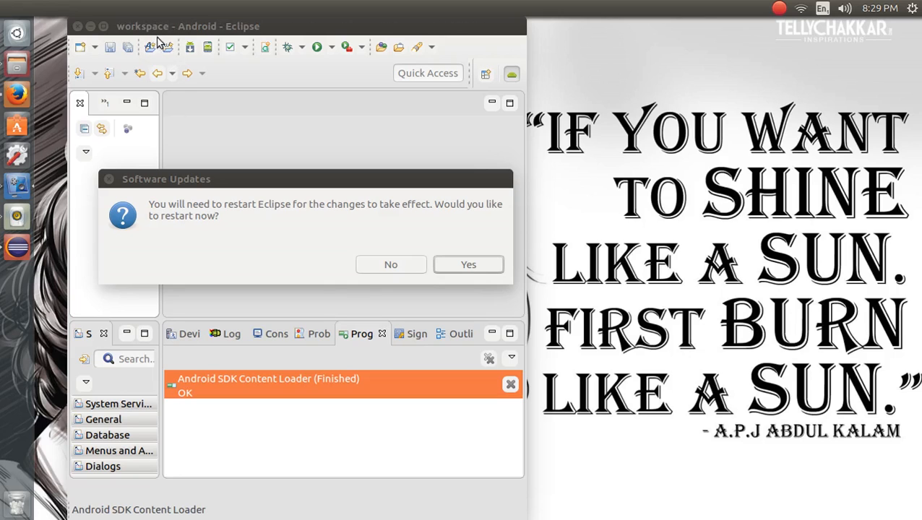
pyautogui.moveTo(396, 104)
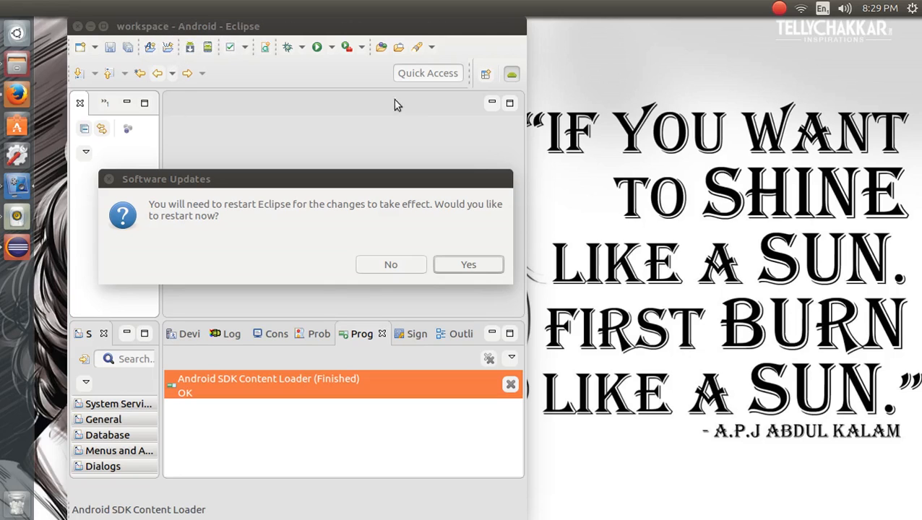
pyautogui.moveTo(516, 88)
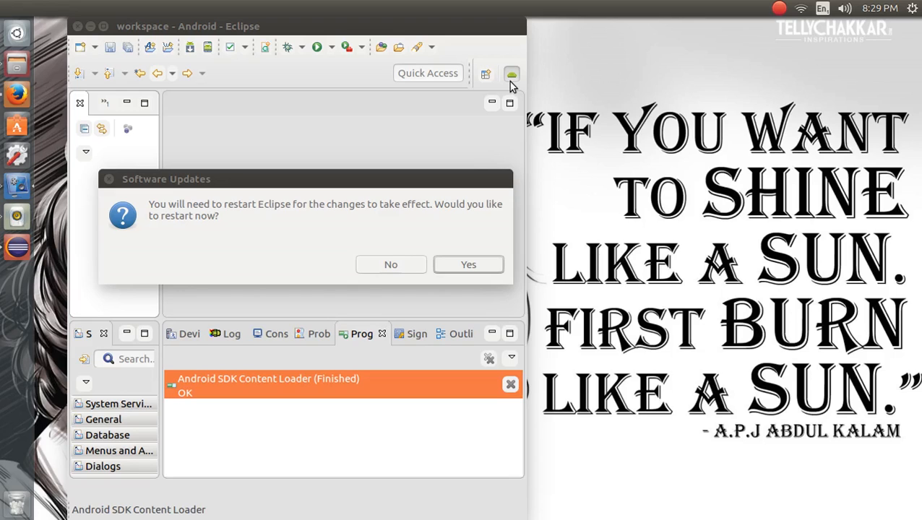
pyautogui.moveTo(512, 75)
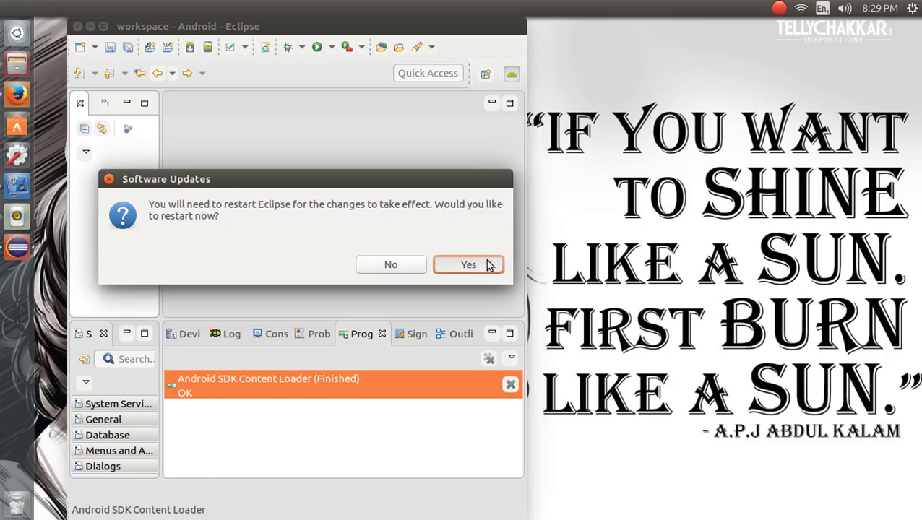
# Agree to restart Eclipse so the installed PDT takes effect.
pyautogui.click(468, 263)
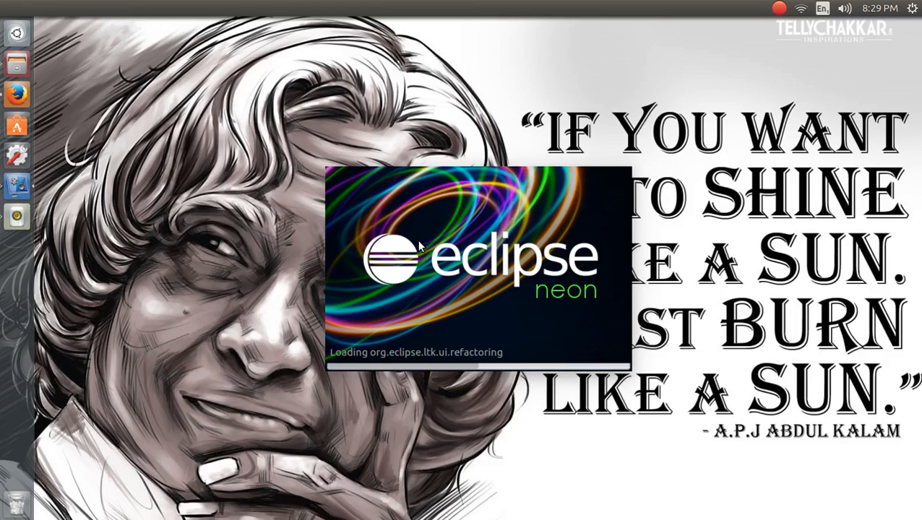
pyautogui.moveTo(419, 246)
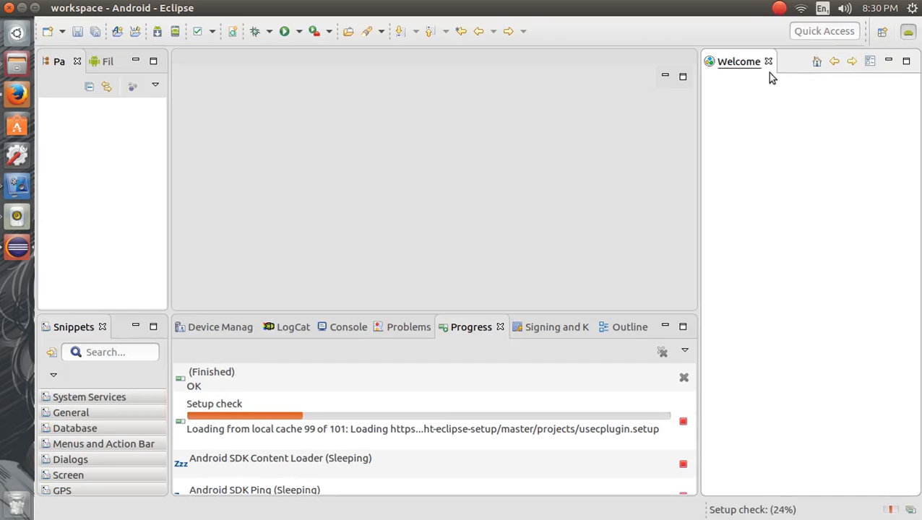
pyautogui.moveTo(768, 60)
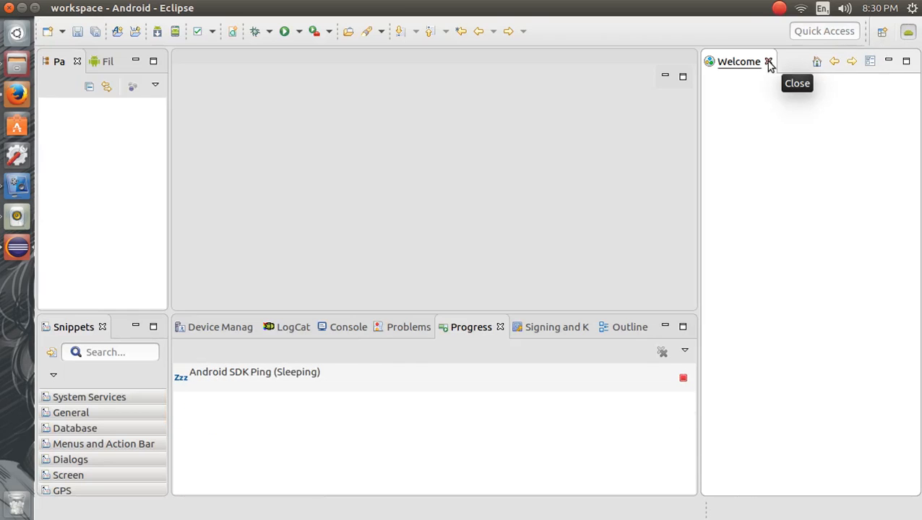
pyautogui.moveTo(646, 178)
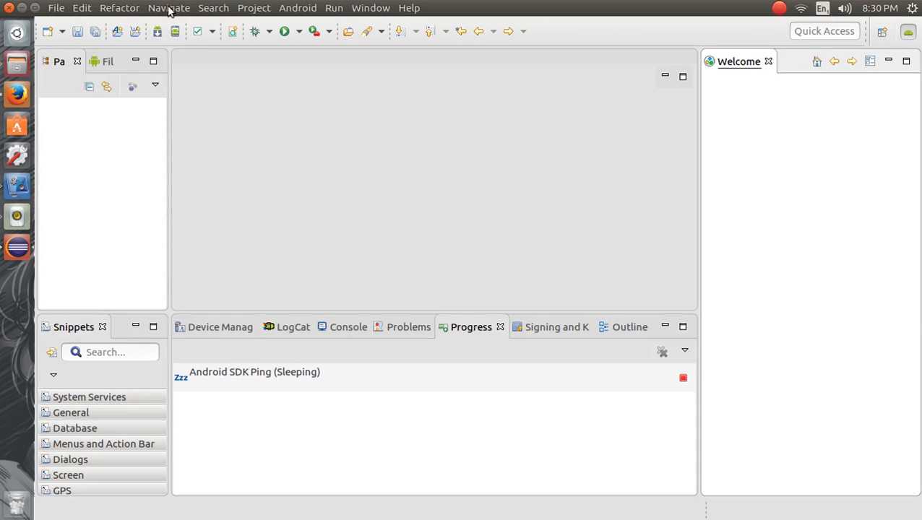
pyautogui.moveTo(55, 9)
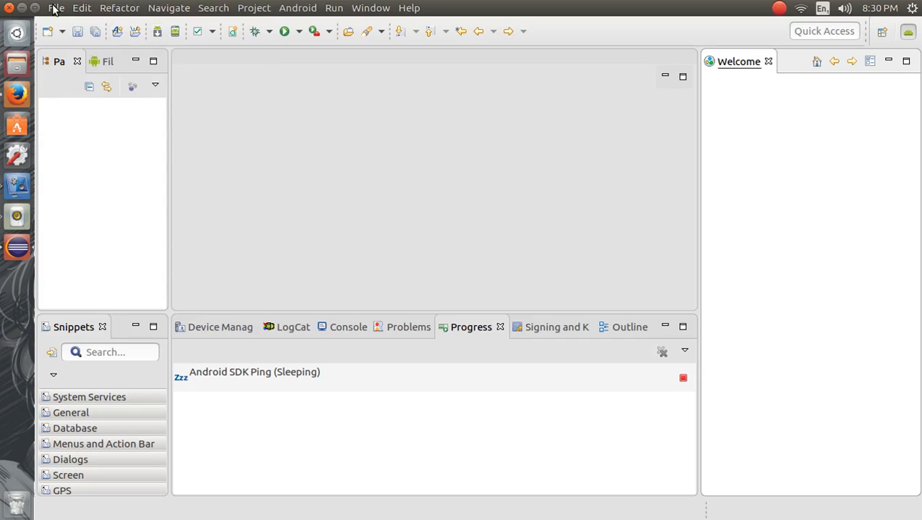
# After Eclipse finishes restarting, bring up the File menu.
pyautogui.click(55, 9)
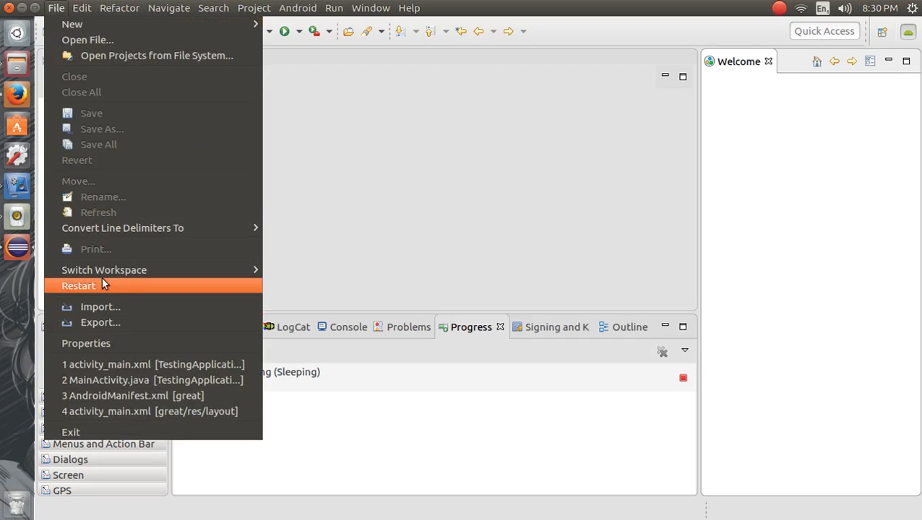
pyautogui.moveTo(191, 291)
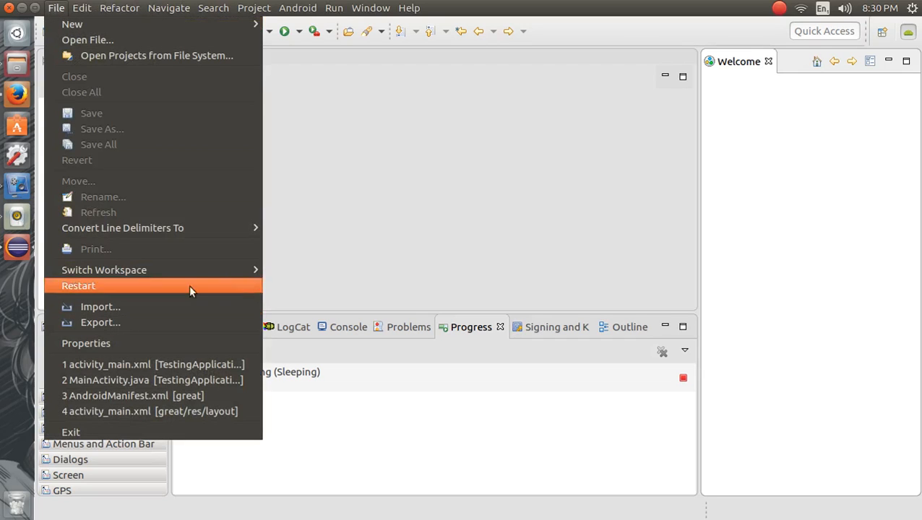
pyautogui.moveTo(280, 196)
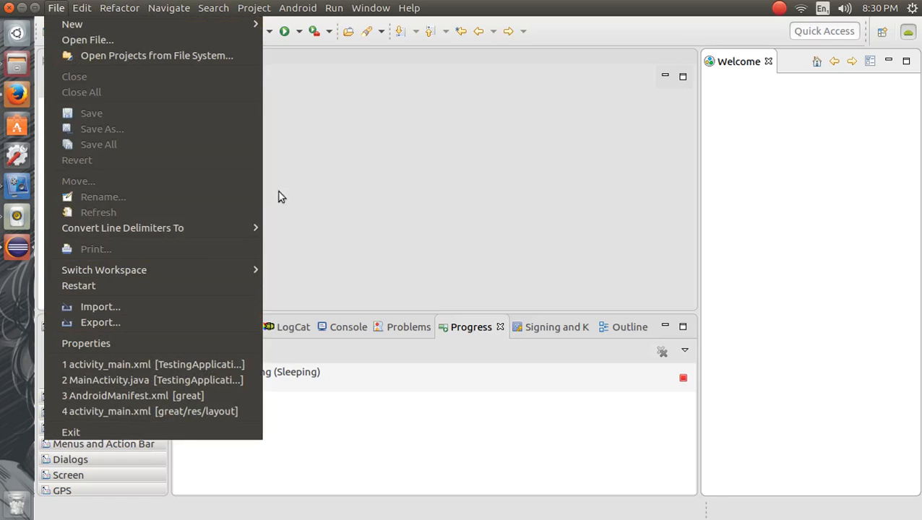
pyautogui.moveTo(375, 274)
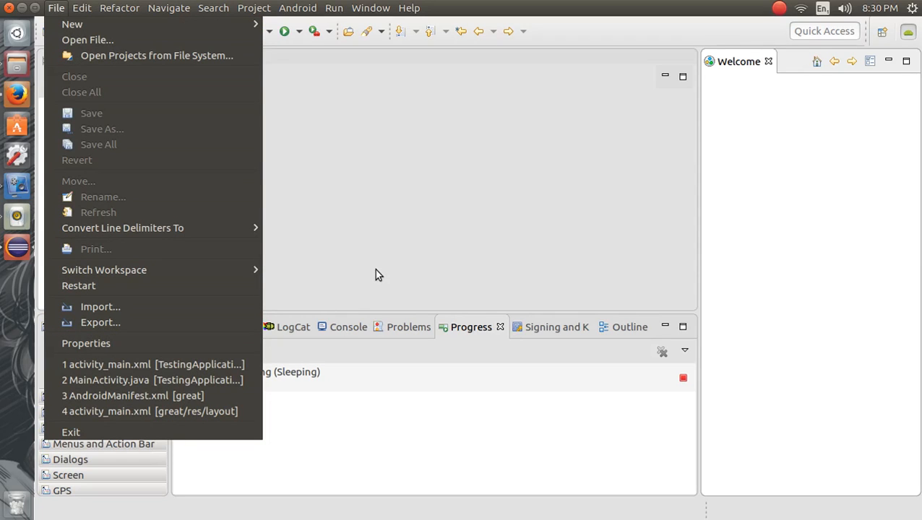
pyautogui.moveTo(123, 270)
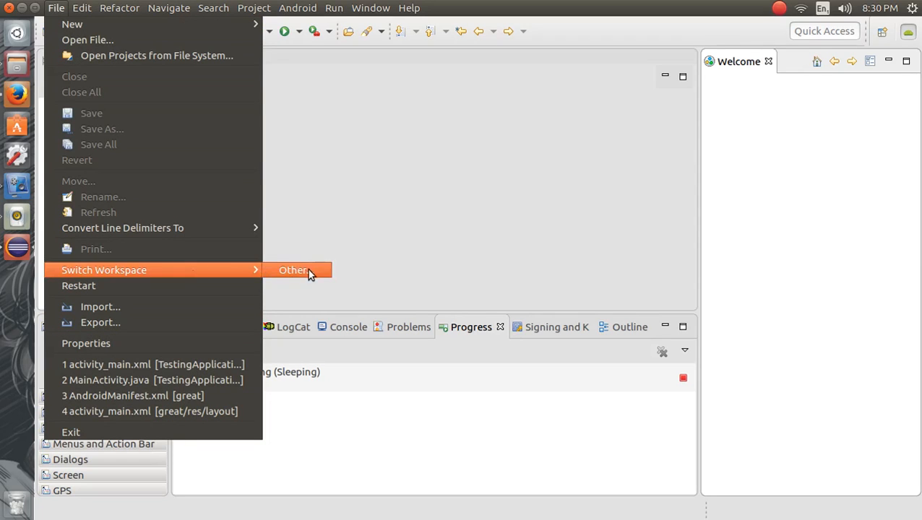
# Enter the phpworkspace folder in the home directory as the workspace to switch to.
pyautogui.click(294, 270)
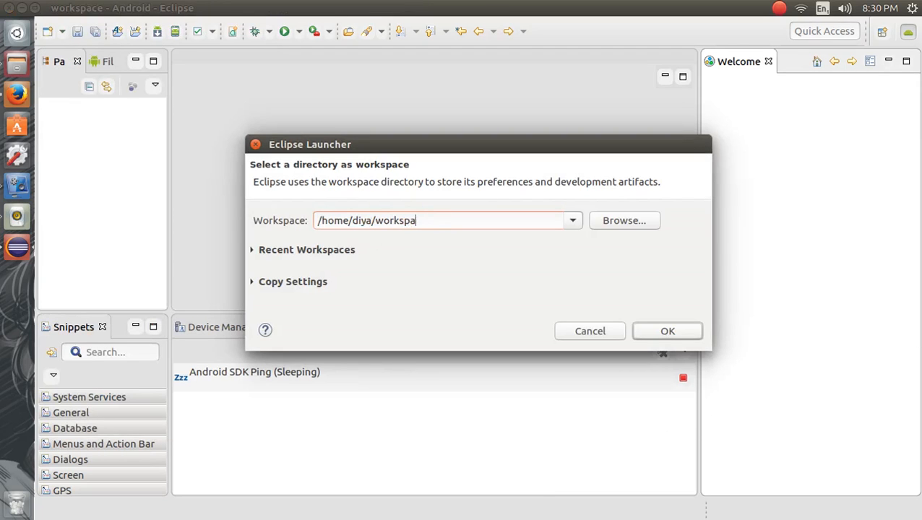
pyautogui.press('BackSpace')
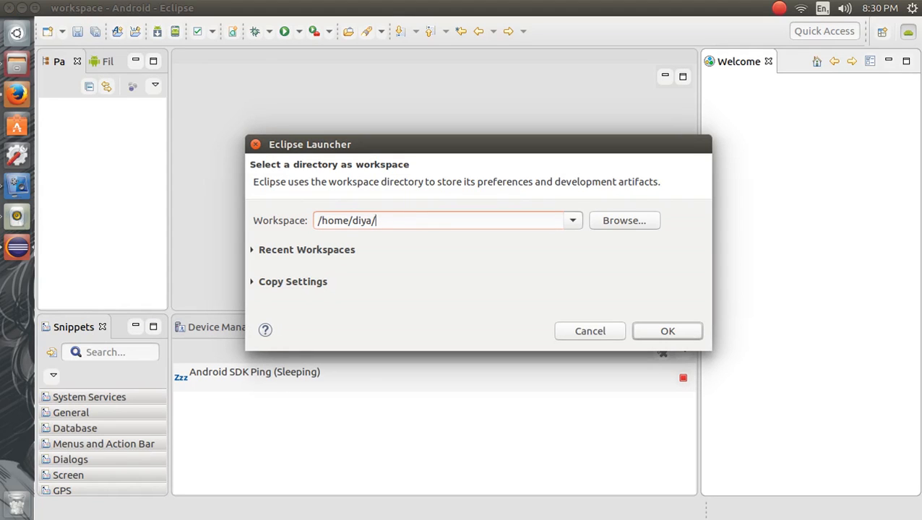
pyautogui.write('php')
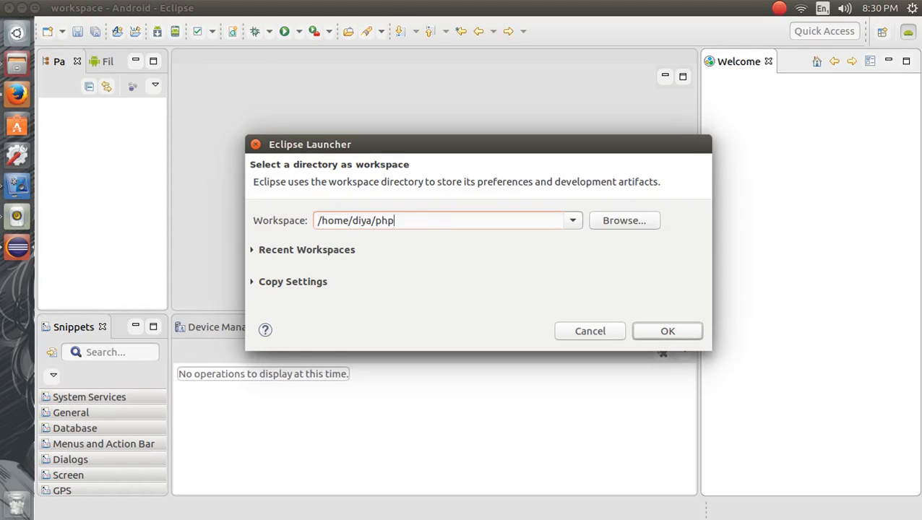
pyautogui.write('workspace')
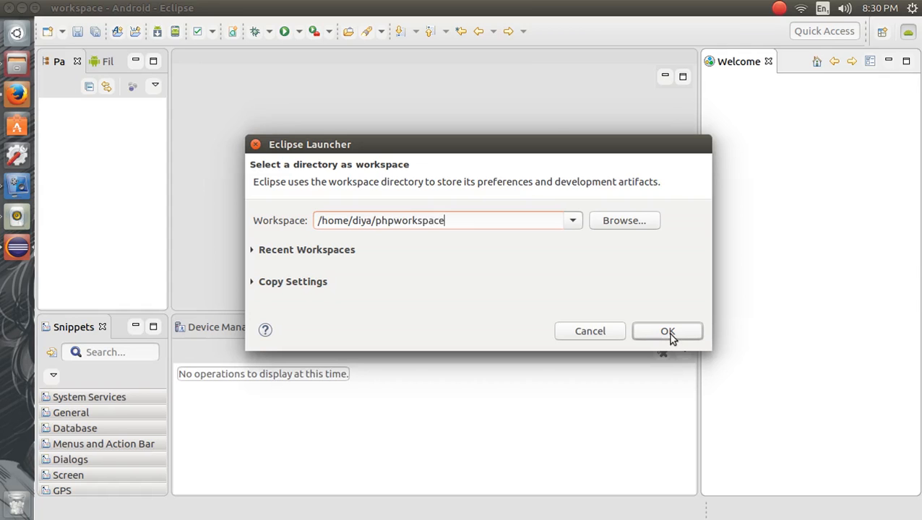
# Confirm the switch to phpworkspace and dismiss the Android SDK location warning after relaunch.
pyautogui.click(667, 331)
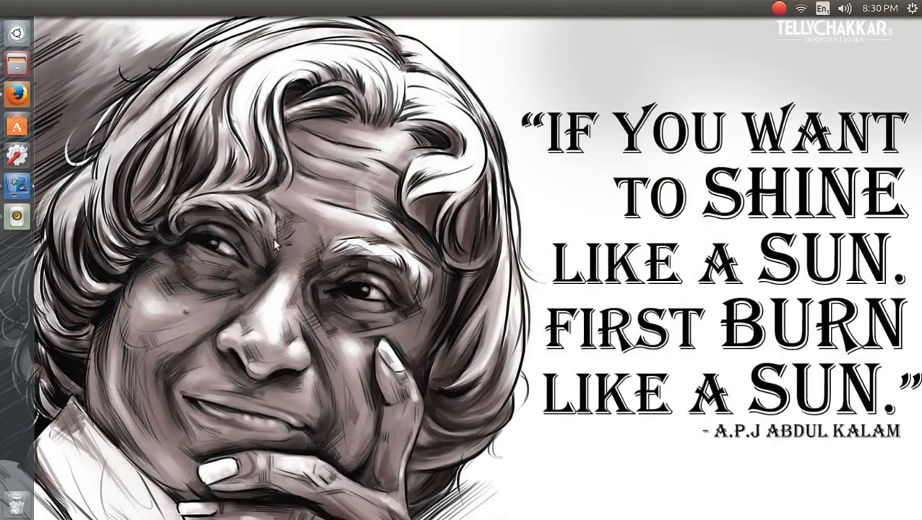
pyautogui.moveTo(281, 246)
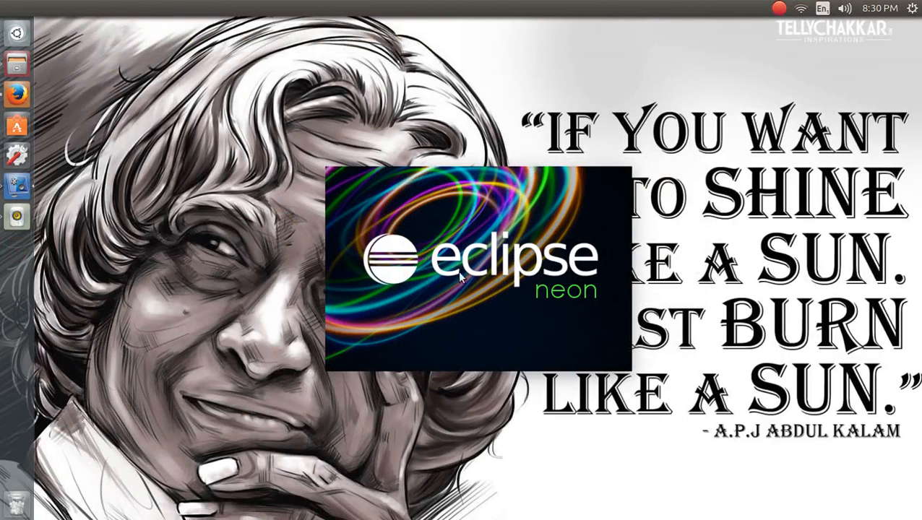
pyautogui.moveTo(442, 284)
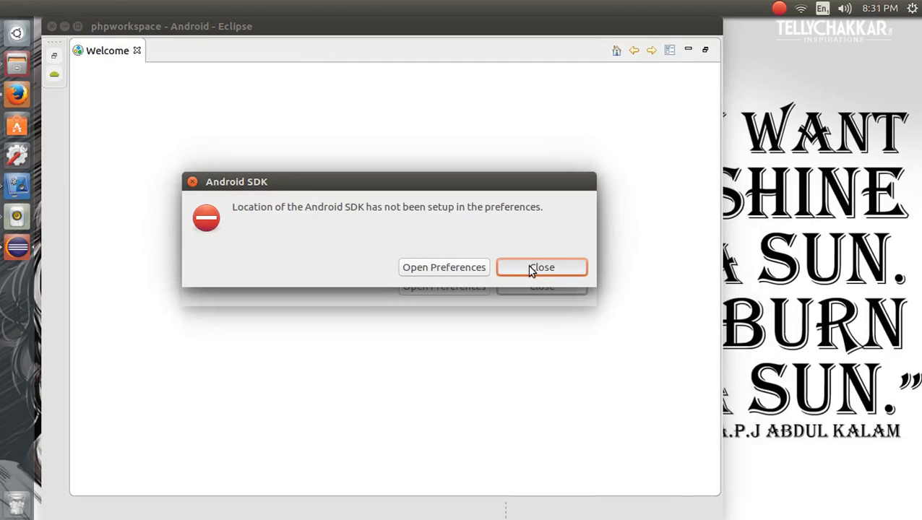
pyautogui.click(540, 266)
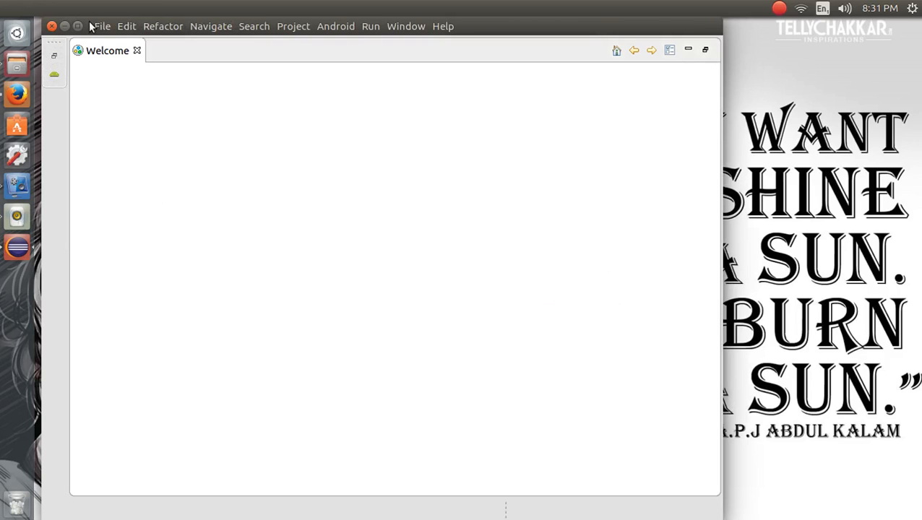
# Start a new PHP Project in the wizard and name it test.
pyautogui.click(101, 26)
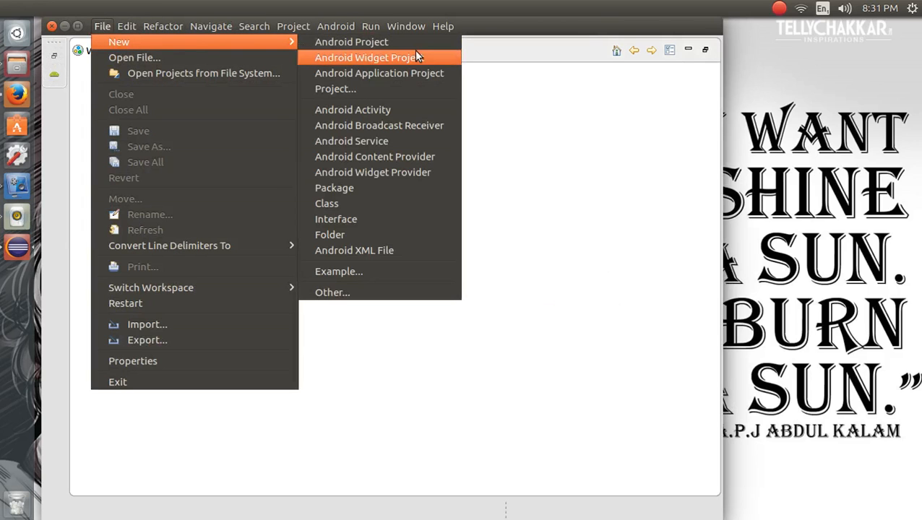
pyautogui.moveTo(374, 88)
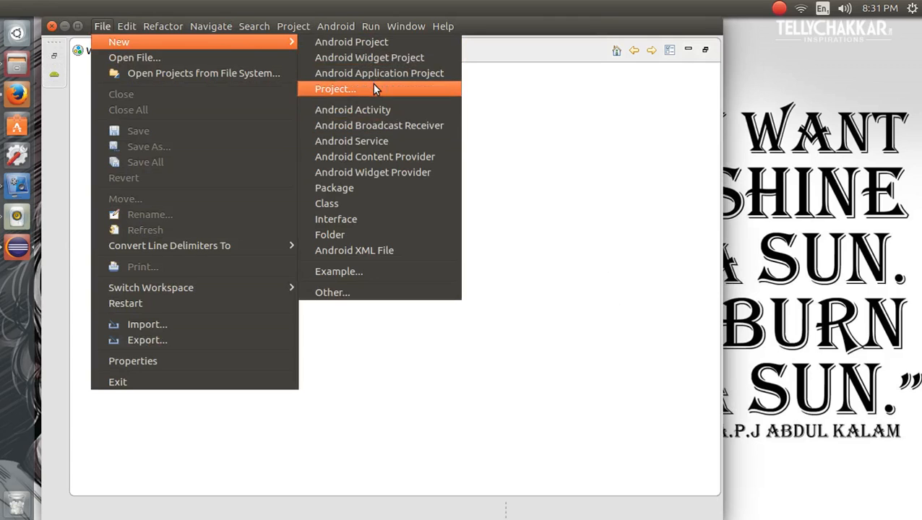
pyautogui.click(335, 88)
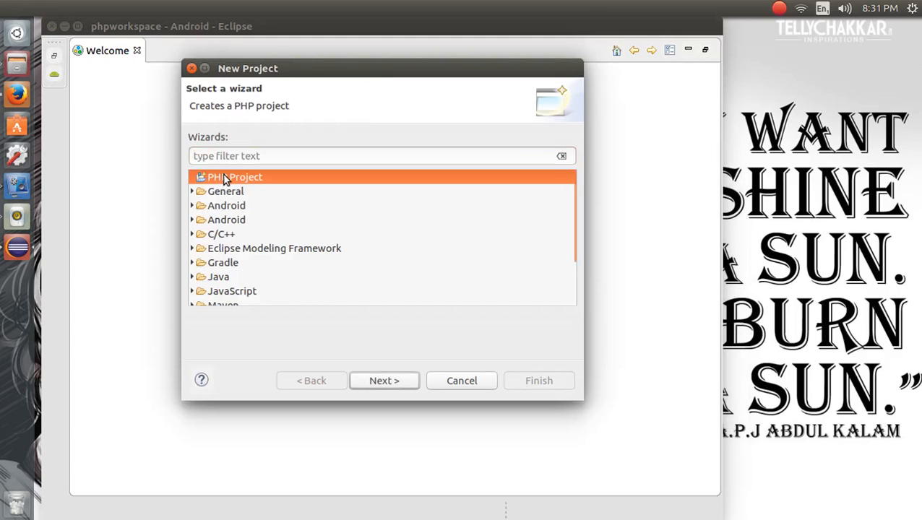
pyautogui.click(384, 381)
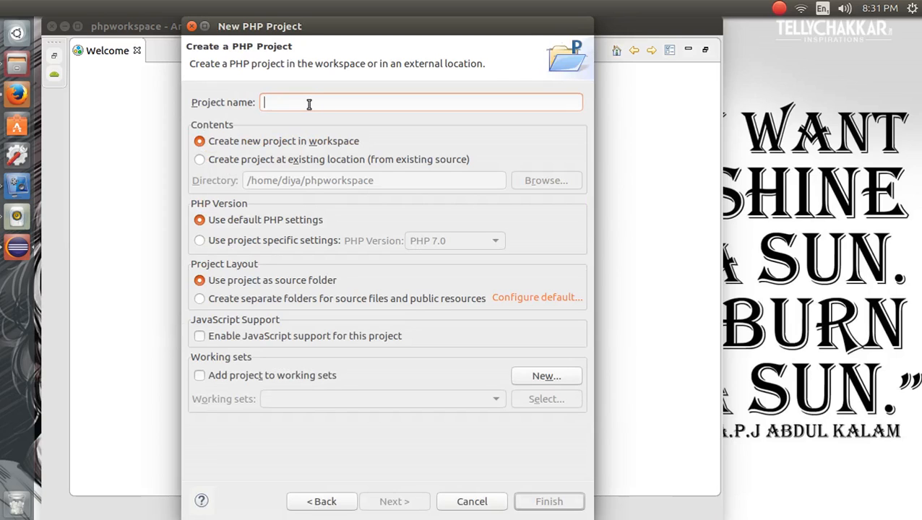
pyautogui.write('test')
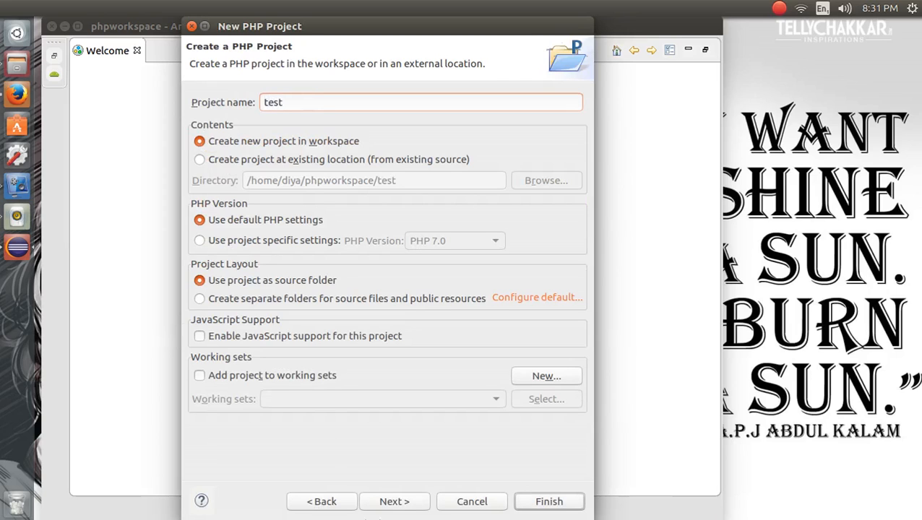
# Review the include path tabs, go back, and choose to create the project at an existing location.
pyautogui.click(393, 502)
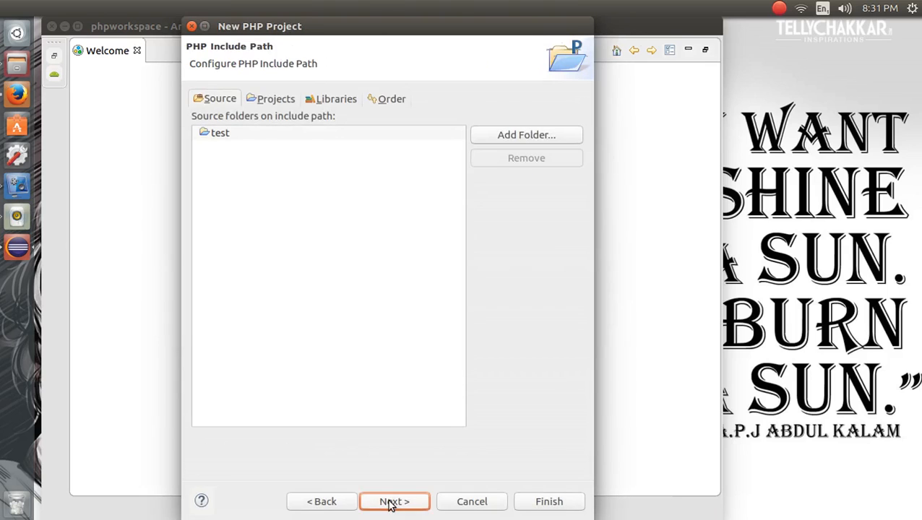
pyautogui.click(271, 98)
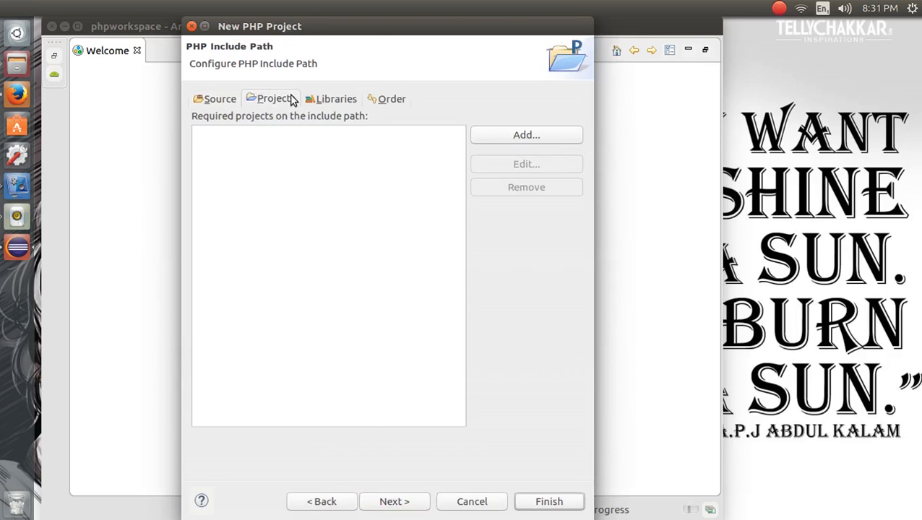
pyautogui.moveTo(286, 102)
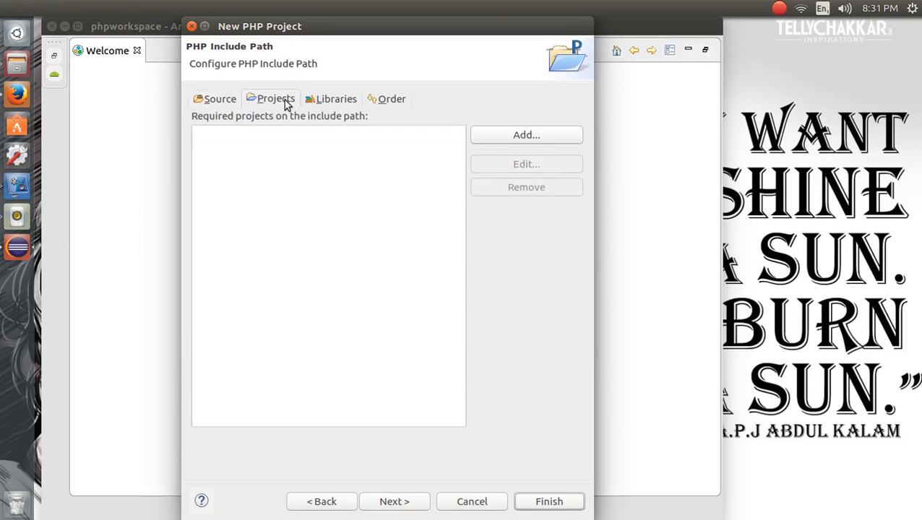
pyautogui.click(220, 98)
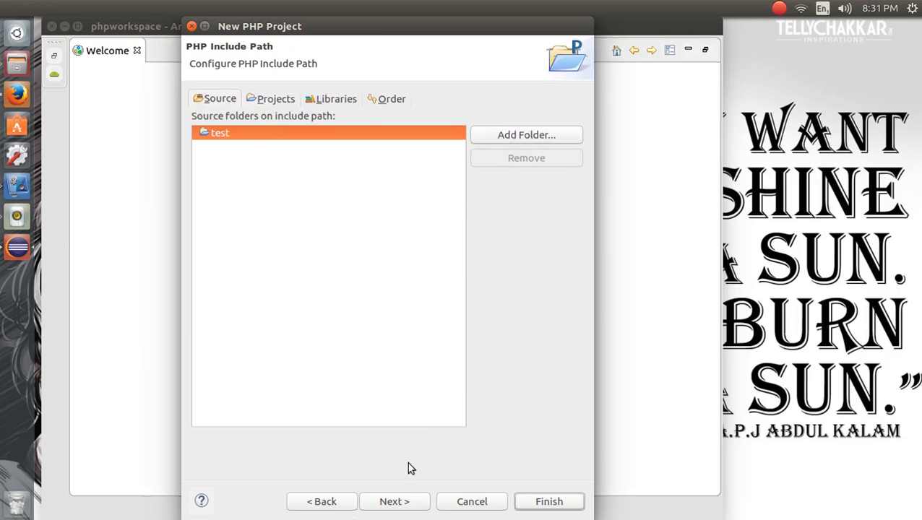
pyautogui.click(320, 501)
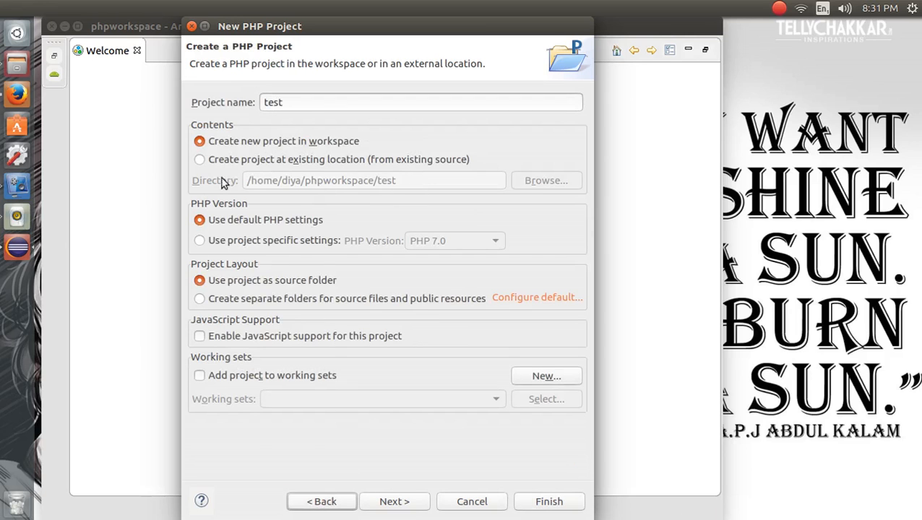
pyautogui.click(199, 159)
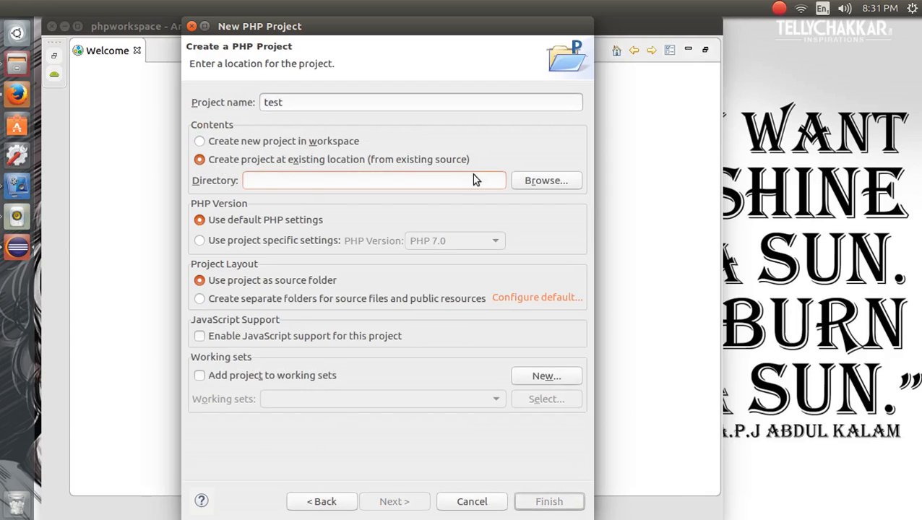
# Browse to /opt/lampp/htdocs and accept it as the project's existing directory.
pyautogui.click(546, 179)
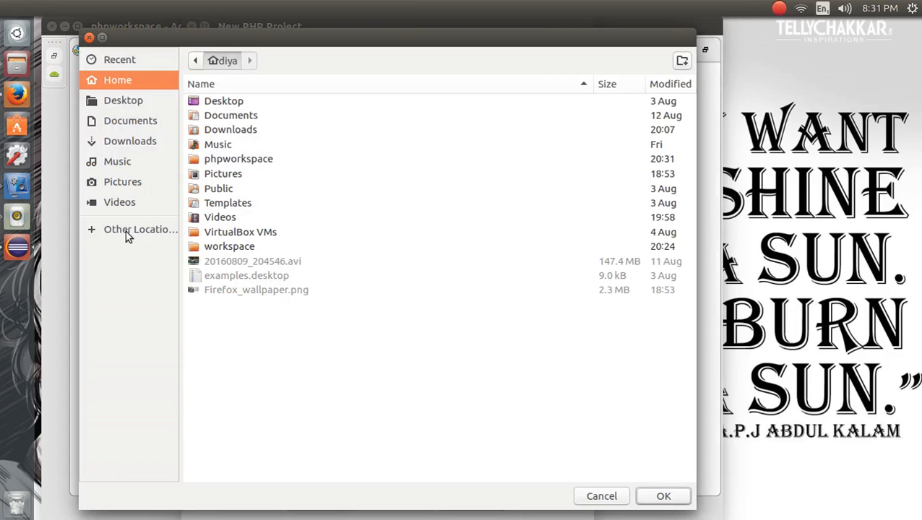
pyautogui.click(140, 228)
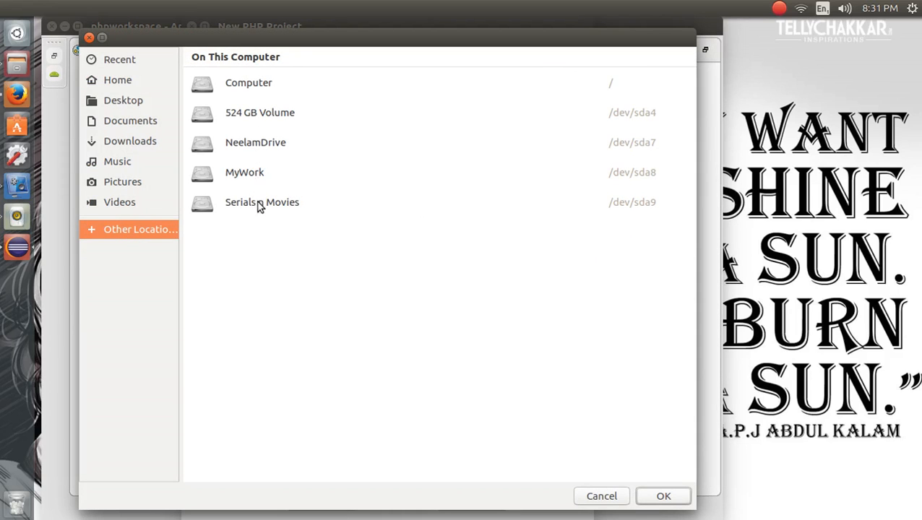
pyautogui.doubleClick(249, 83)
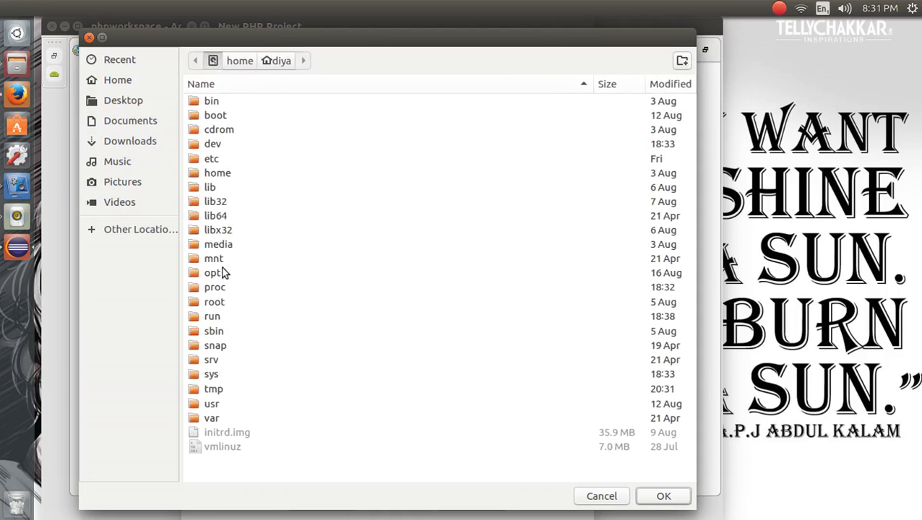
pyautogui.doubleClick(212, 271)
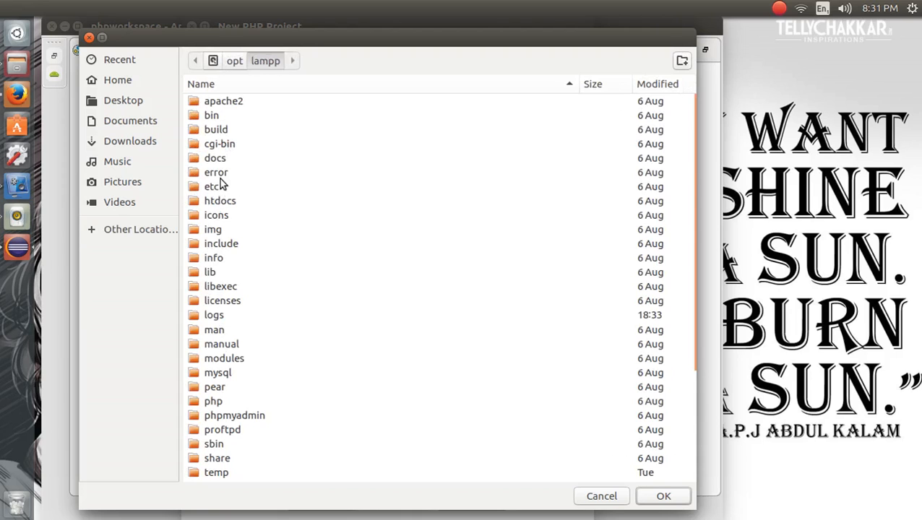
pyautogui.doubleClick(220, 200)
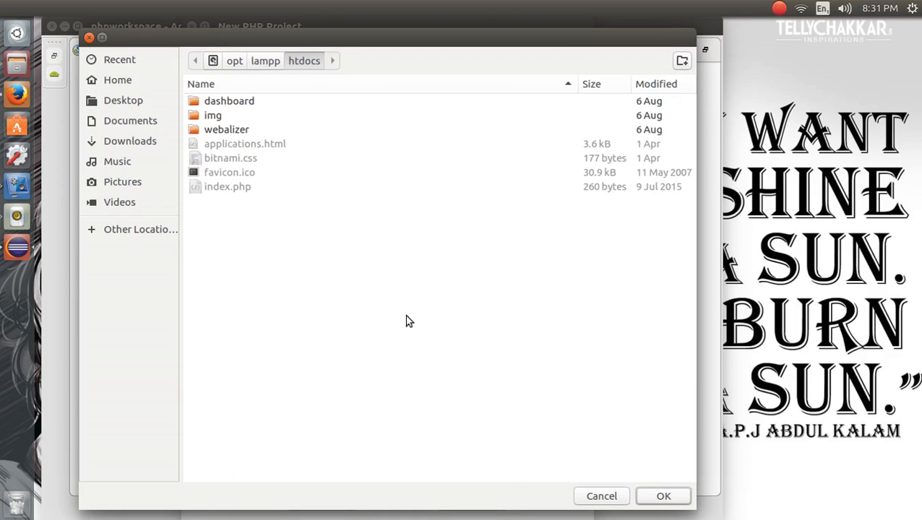
pyautogui.click(662, 496)
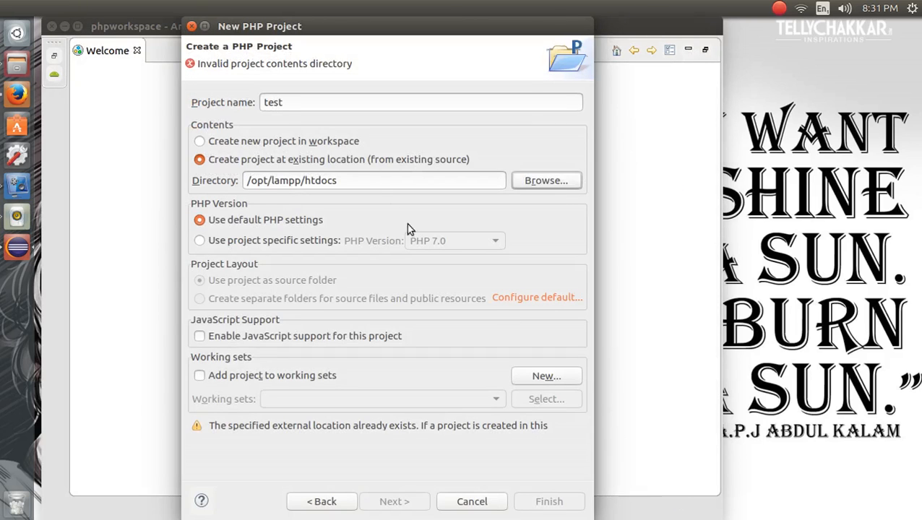
# Append /test to the directory path so it reads /opt/lampp/htdocs/test.
pyautogui.write('/')
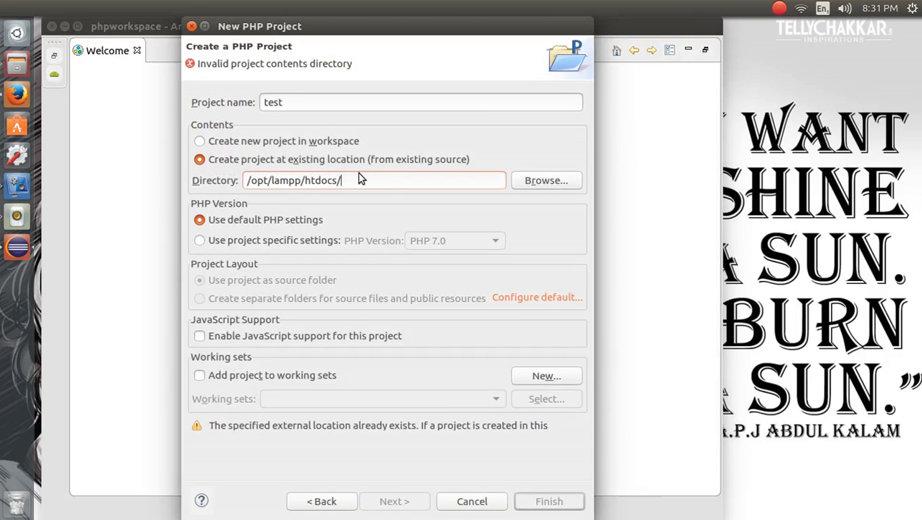
pyautogui.write('test')
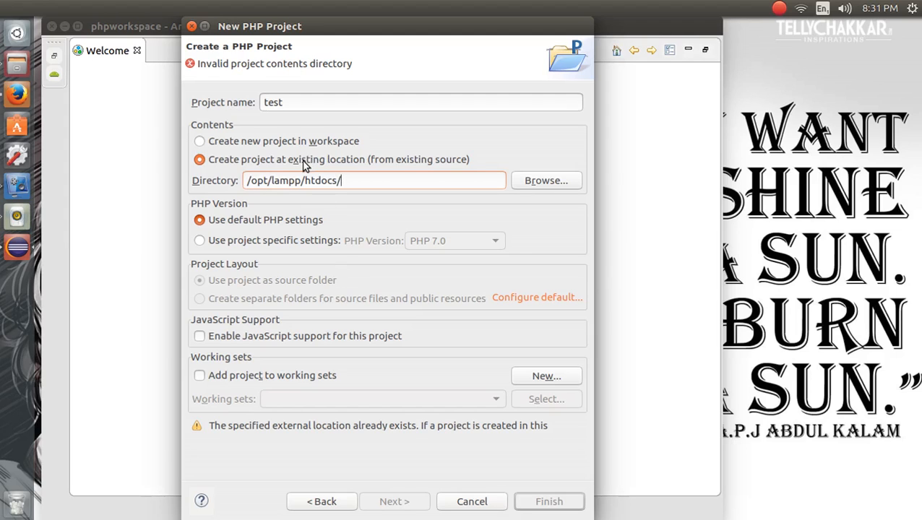
pyautogui.moveTo(364, 229)
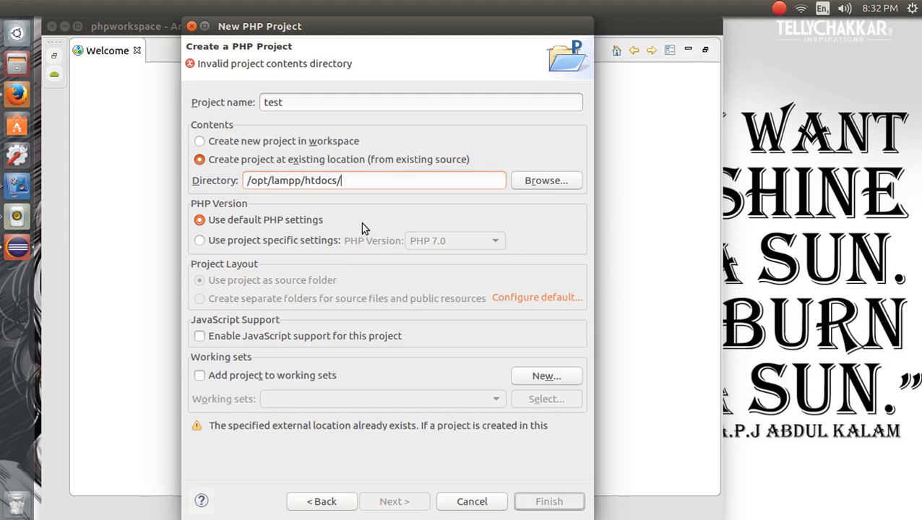
pyautogui.moveTo(191, 209)
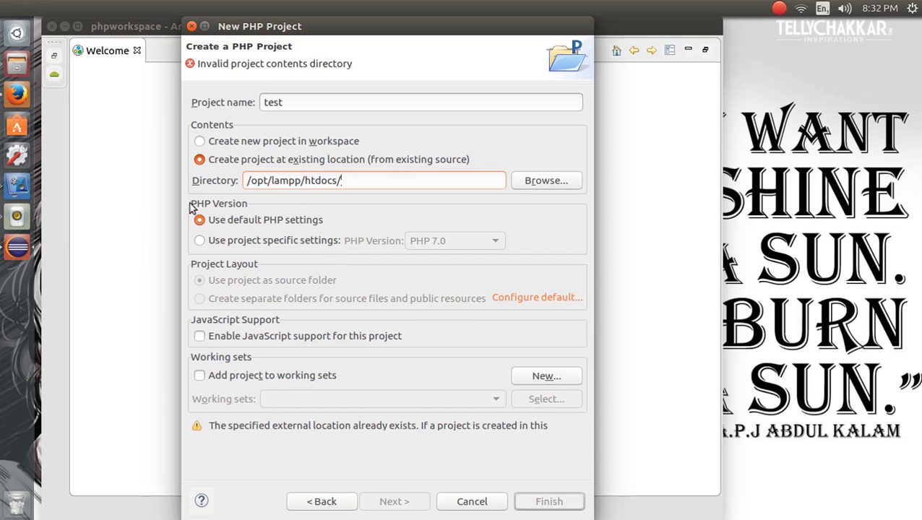
pyautogui.moveTo(199, 219)
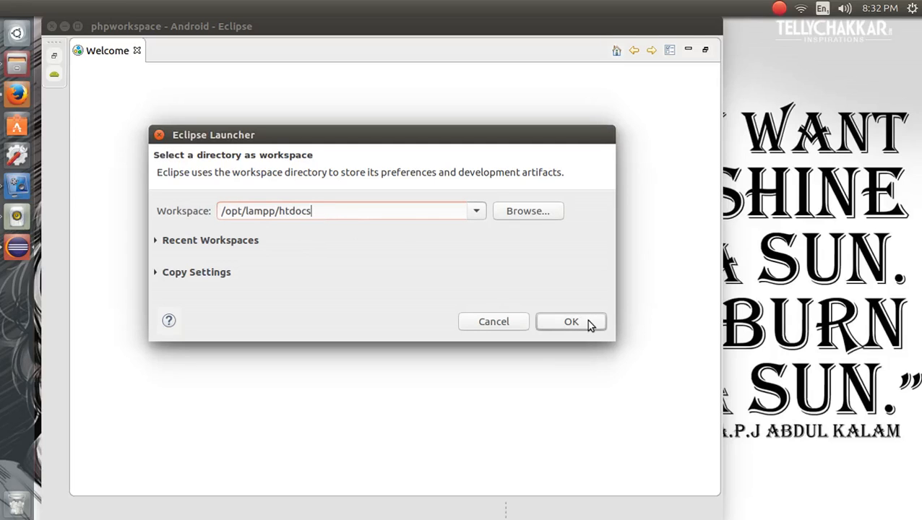
pyautogui.moveTo(231, 217)
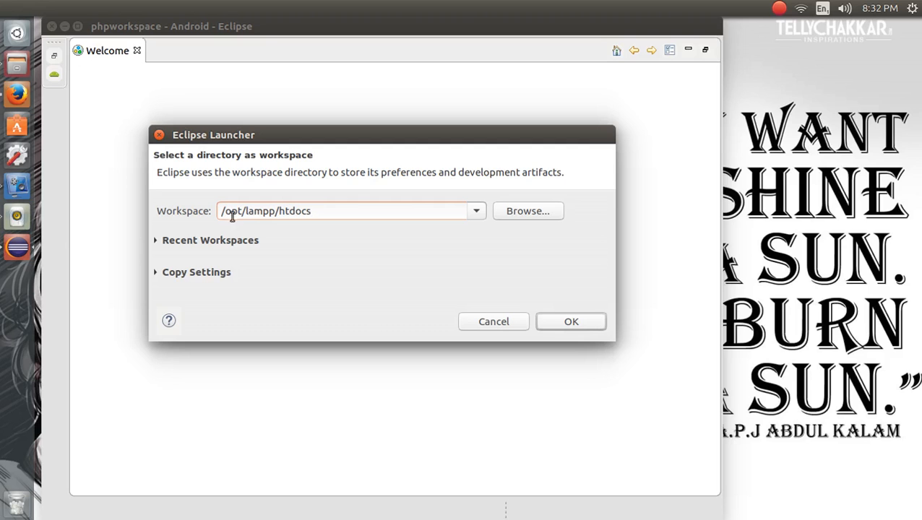
# Confirm switching the workspace to /opt/lampp/htdocs.
pyautogui.click(569, 321)
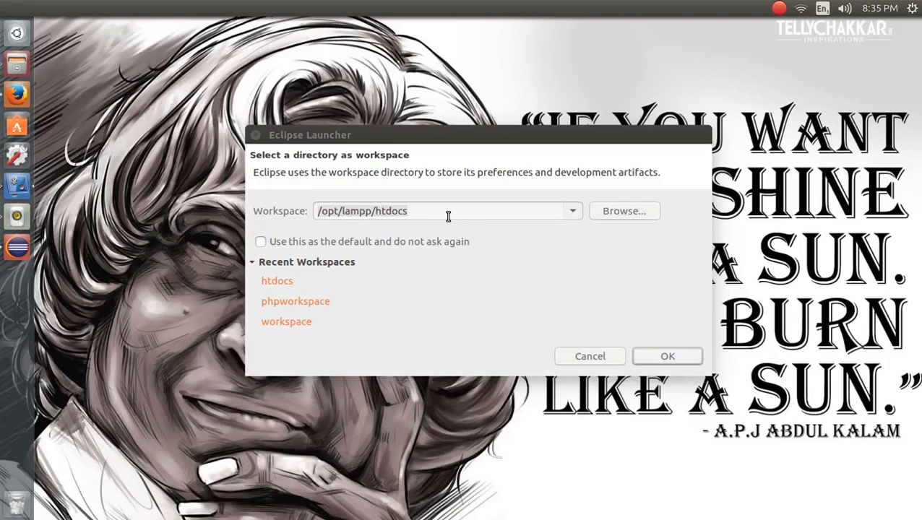
pyautogui.click(448, 211)
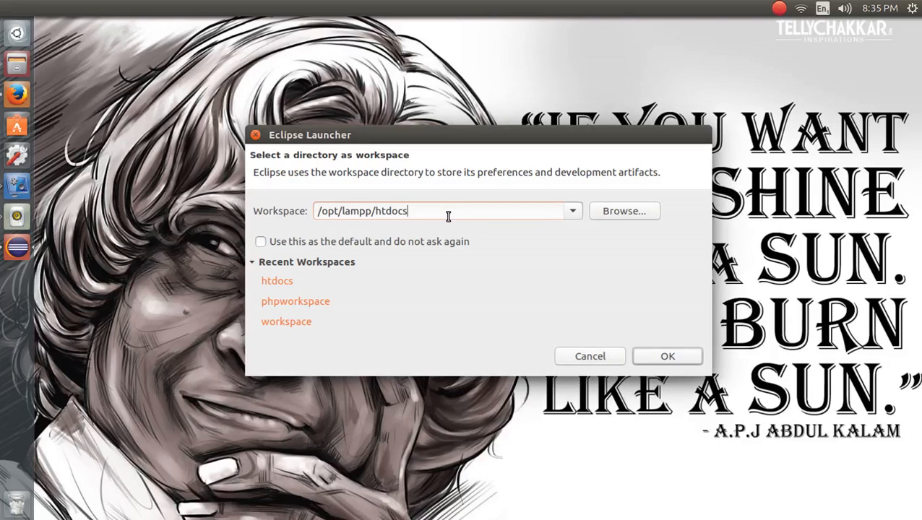
pyautogui.doubleClick(383, 210)
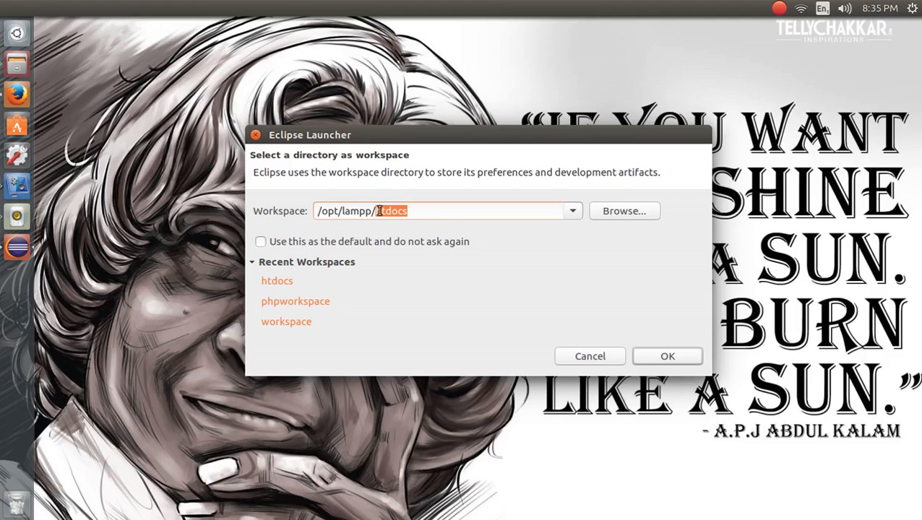
pyautogui.moveTo(445, 211)
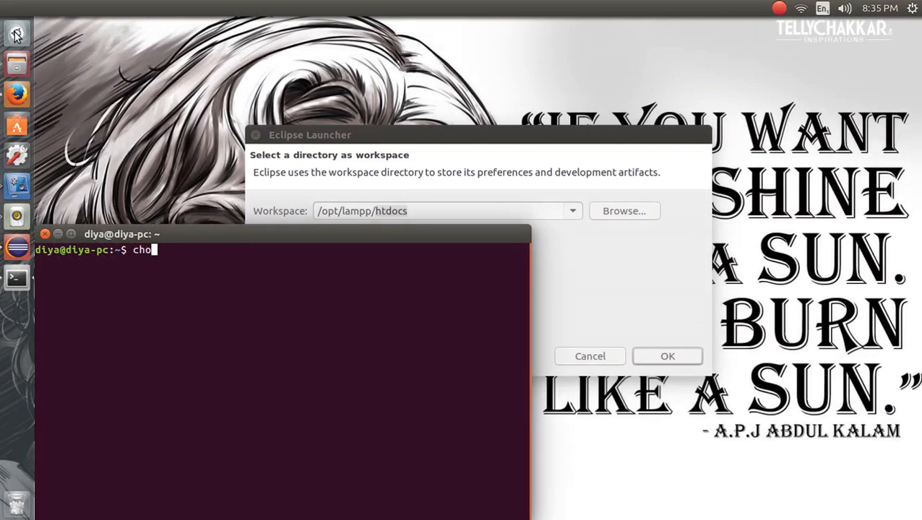
# Run chmod 777 /opt/lampp/htdocs, then repeat it with sudo and submit the password.
pyautogui.write('mod 777')
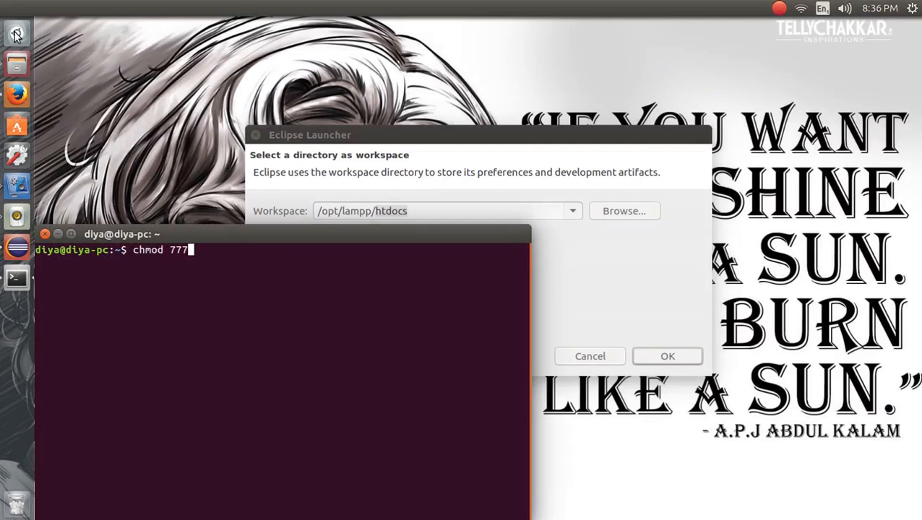
pyautogui.write('/opt/lampp')
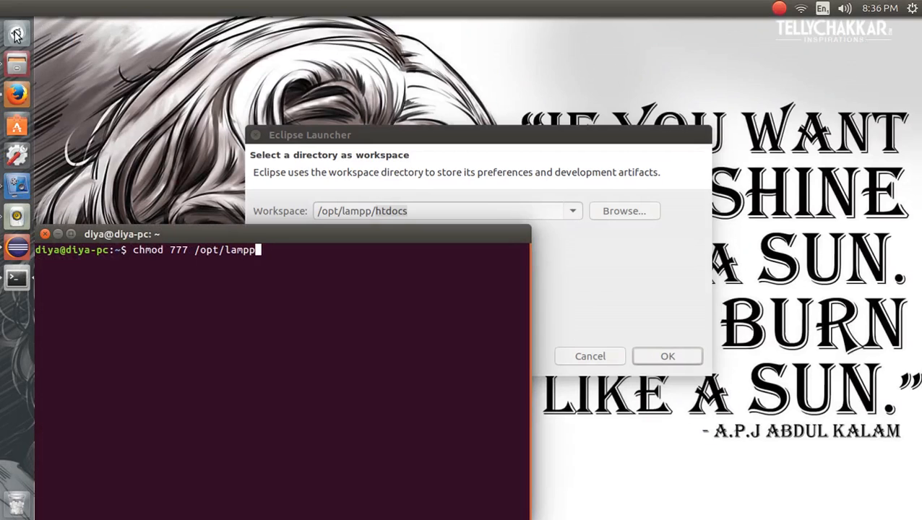
pyautogui.write('/h')
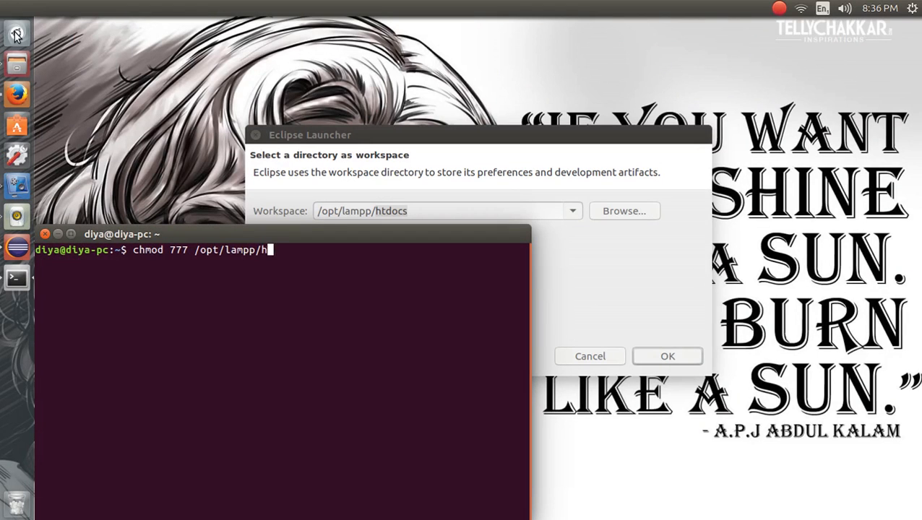
pyautogui.press('Return')
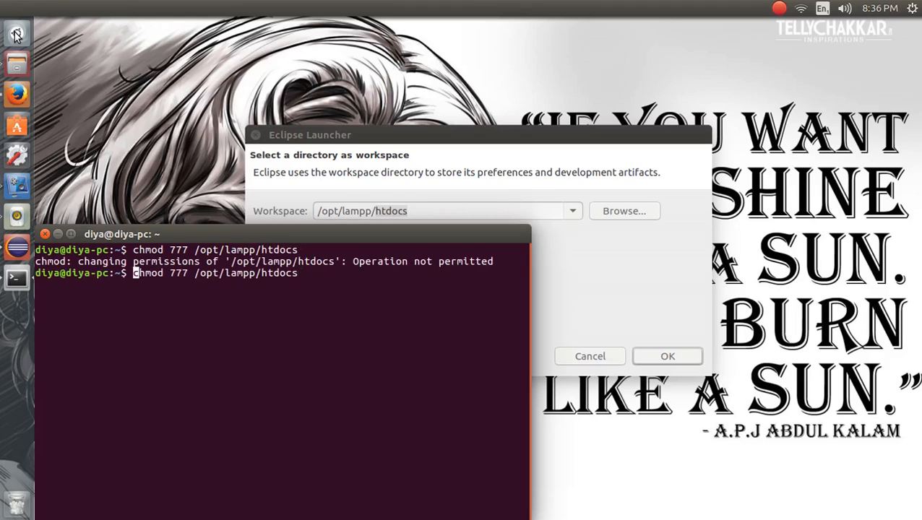
pyautogui.press('Return')
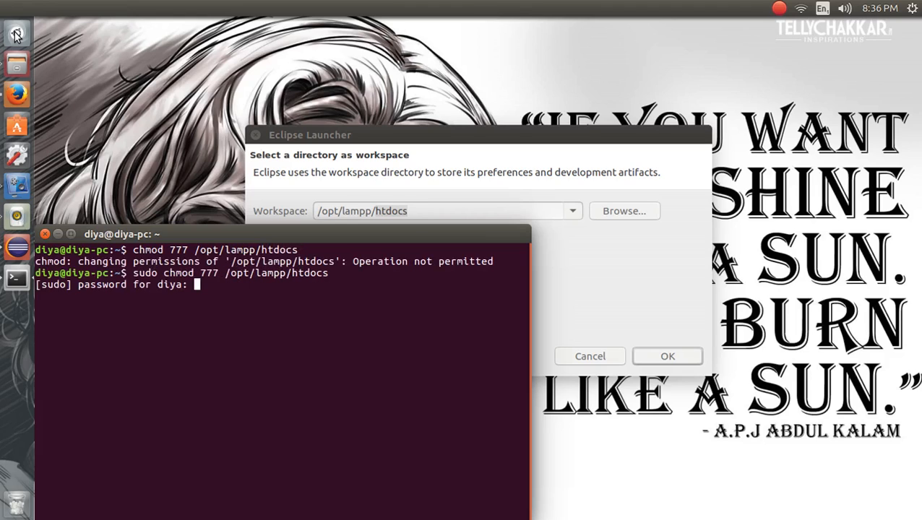
pyautogui.press('Return')
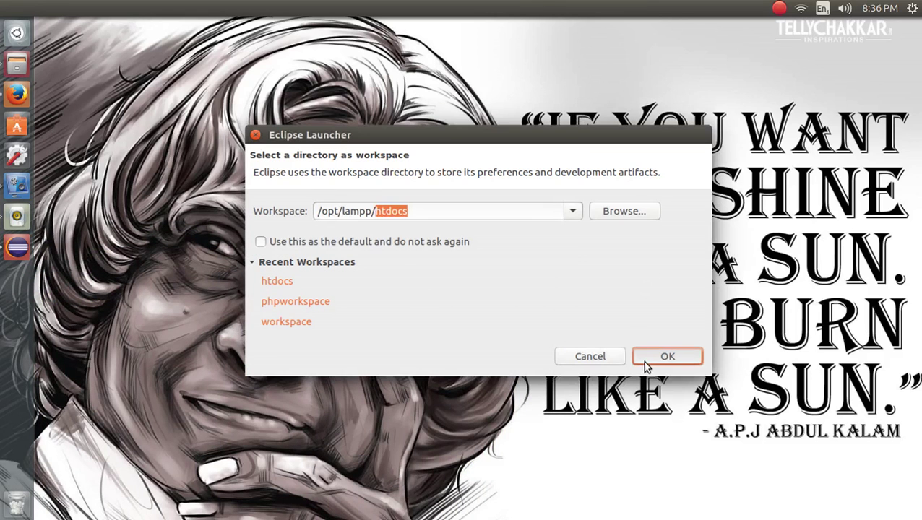
# Launch Eclipse with /opt/lampp/htdocs as the workspace.
pyautogui.click(667, 356)
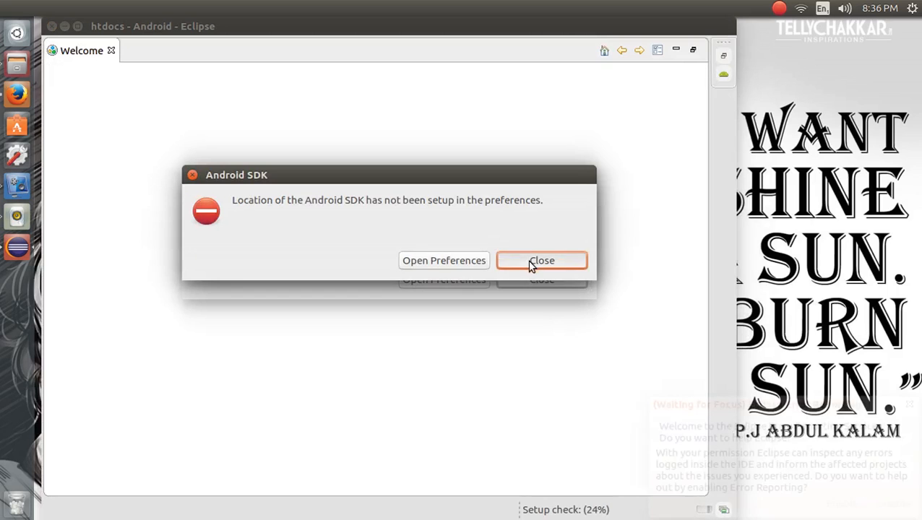
# Dismiss the Android SDK warning, close the Welcome page, and bring up the explorer's context menu.
pyautogui.click(541, 260)
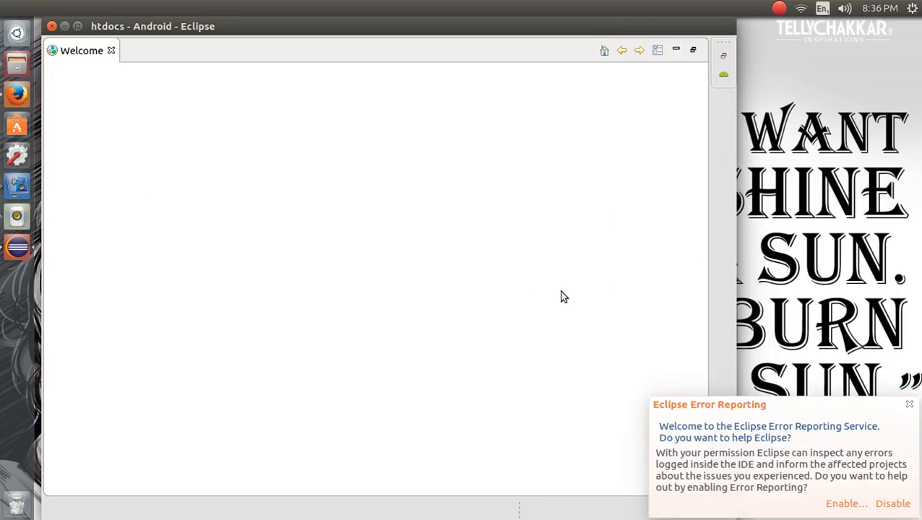
pyautogui.moveTo(885, 462)
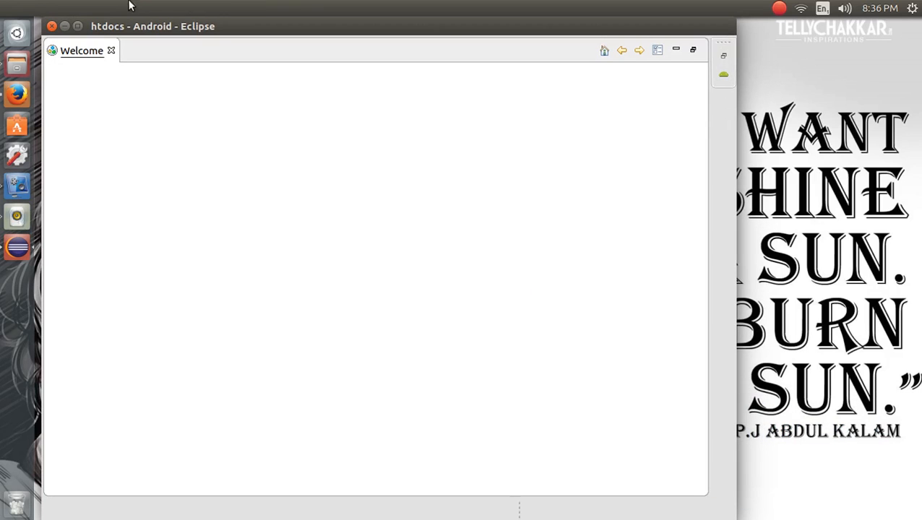
pyautogui.moveTo(111, 51)
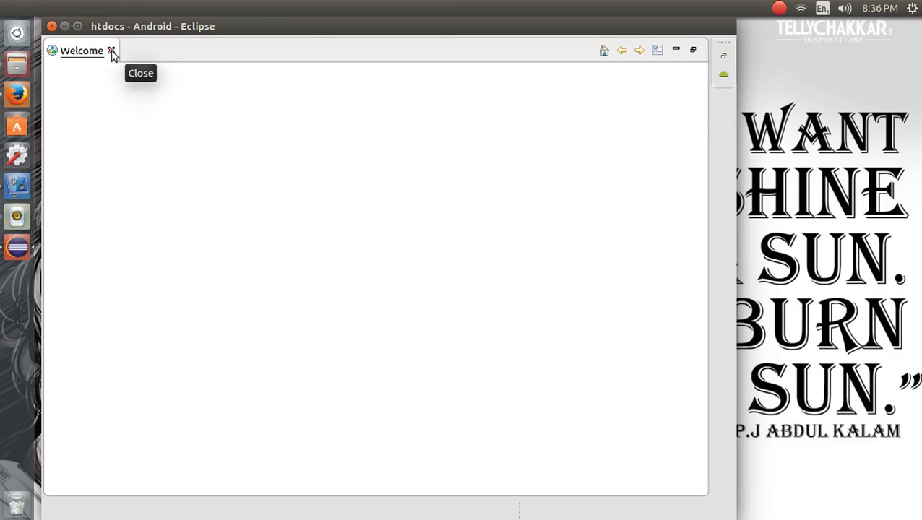
pyautogui.click(111, 50)
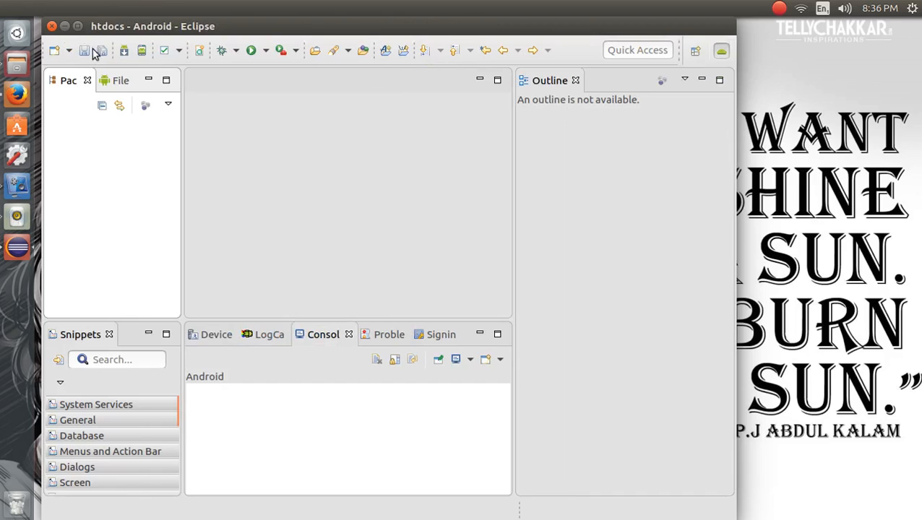
pyautogui.rightClick(113, 191)
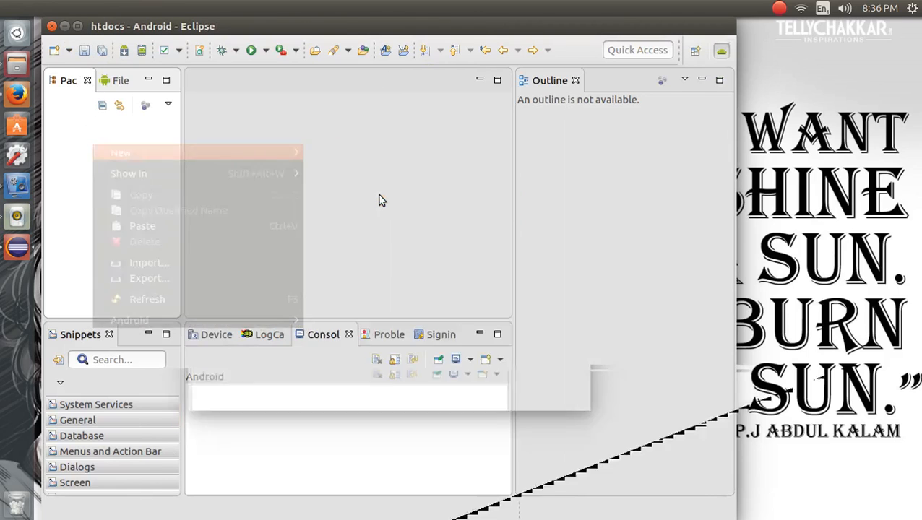
# Create a PHP Project named test through the New Project wizard and finish it.
pyautogui.click(122, 153)
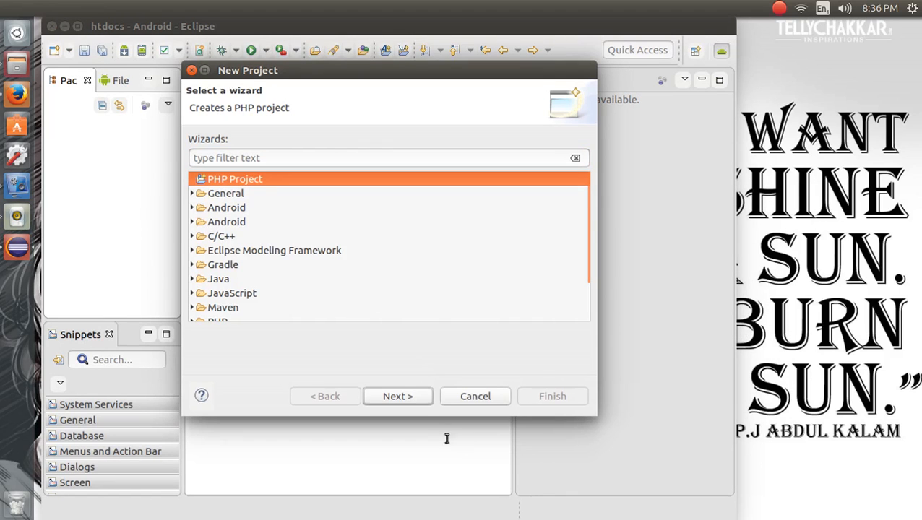
pyautogui.click(397, 396)
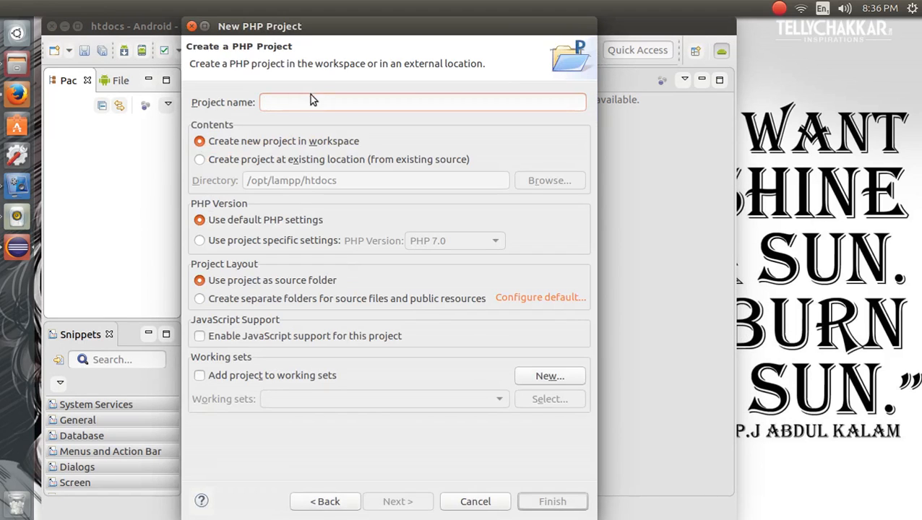
pyautogui.write('test')
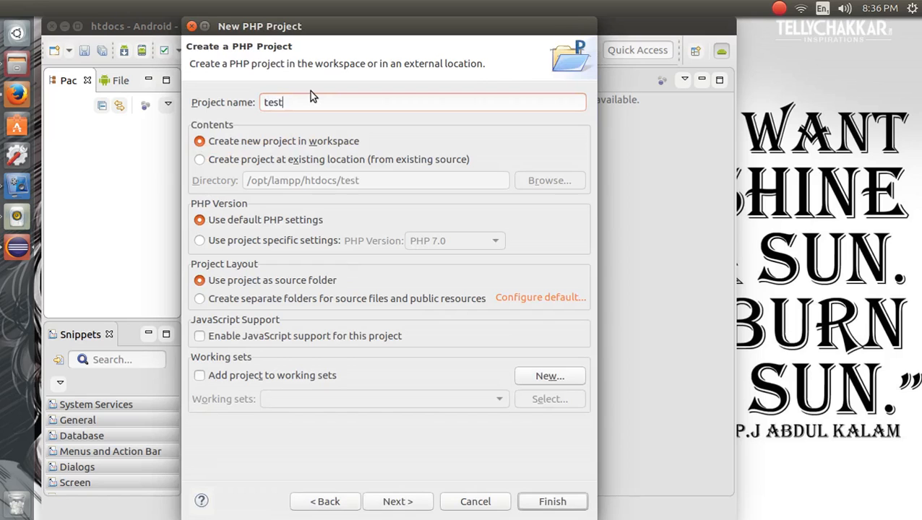
pyautogui.moveTo(422, 475)
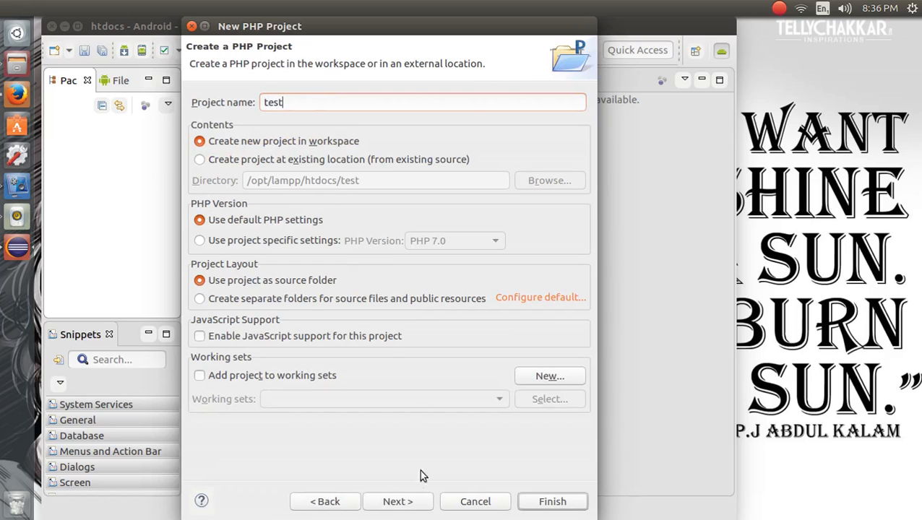
pyautogui.click(397, 502)
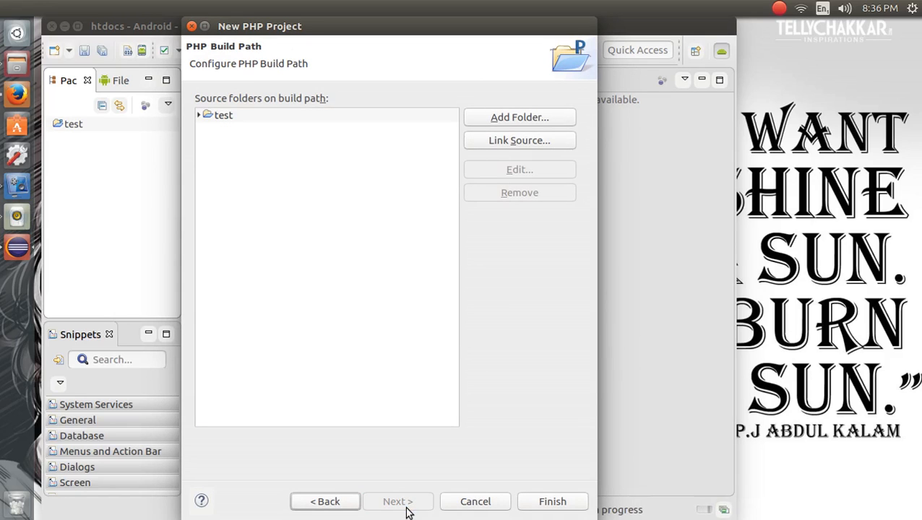
pyautogui.click(552, 502)
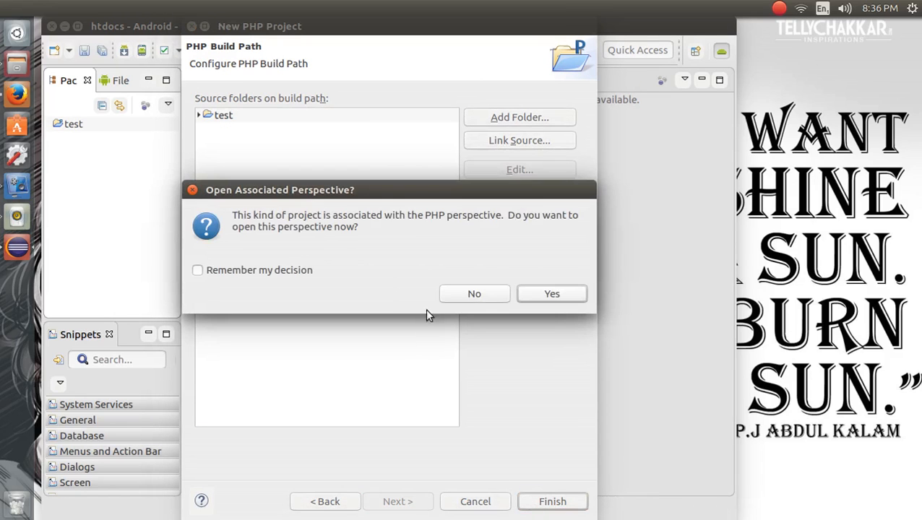
pyautogui.moveTo(354, 231)
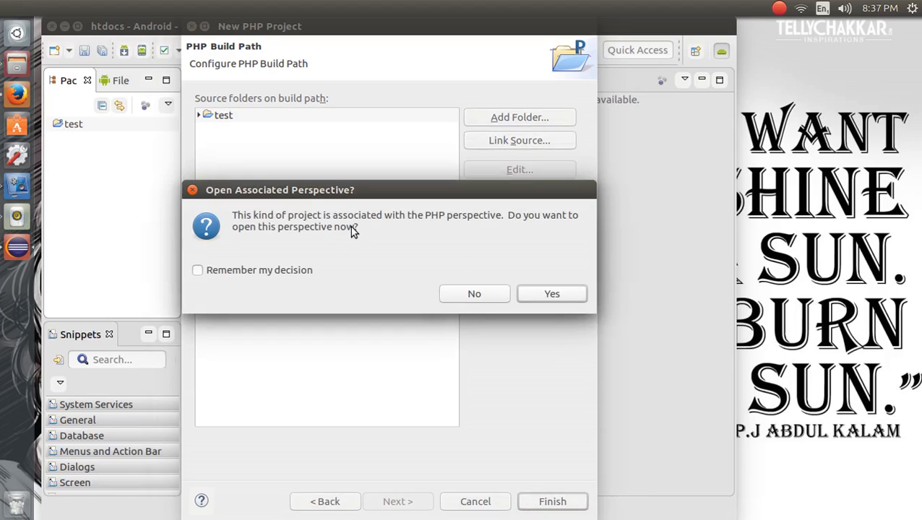
pyautogui.moveTo(509, 232)
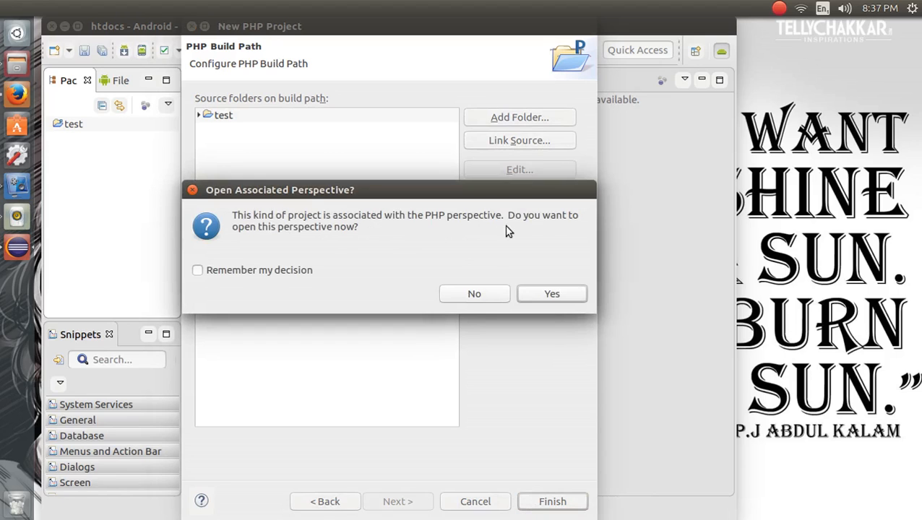
pyautogui.moveTo(354, 251)
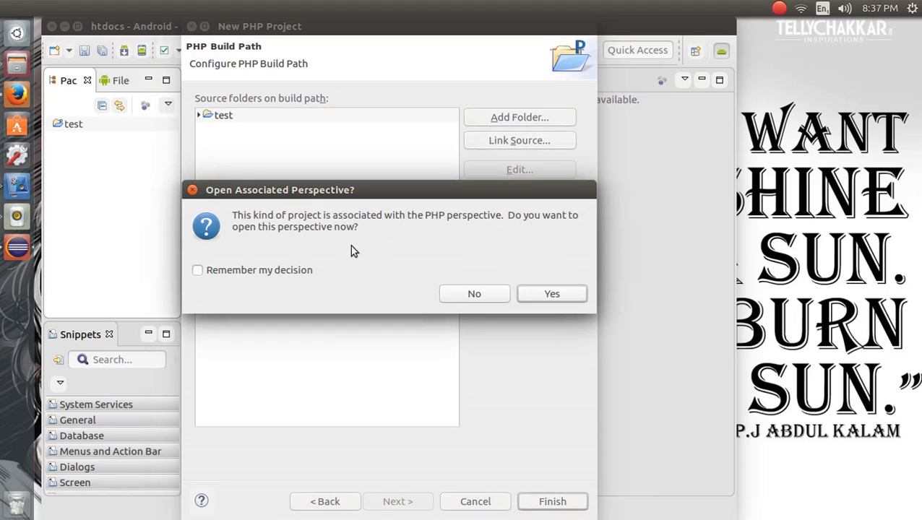
pyautogui.moveTo(552, 293)
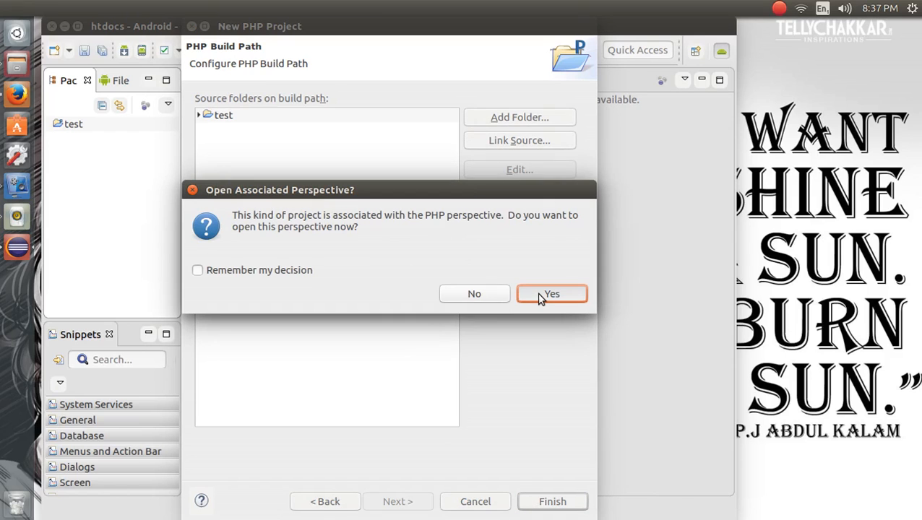
# Agree to open the PHP perspective and select the test project.
pyautogui.click(552, 293)
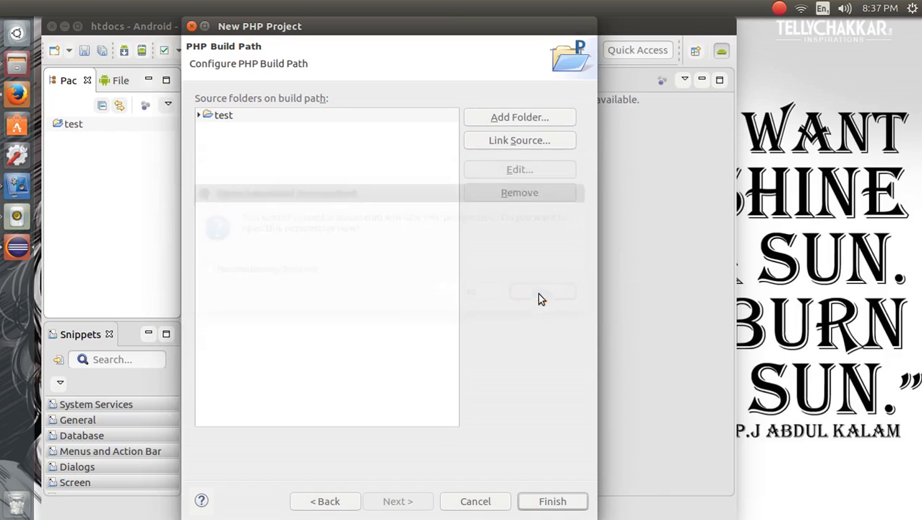
pyautogui.click(552, 502)
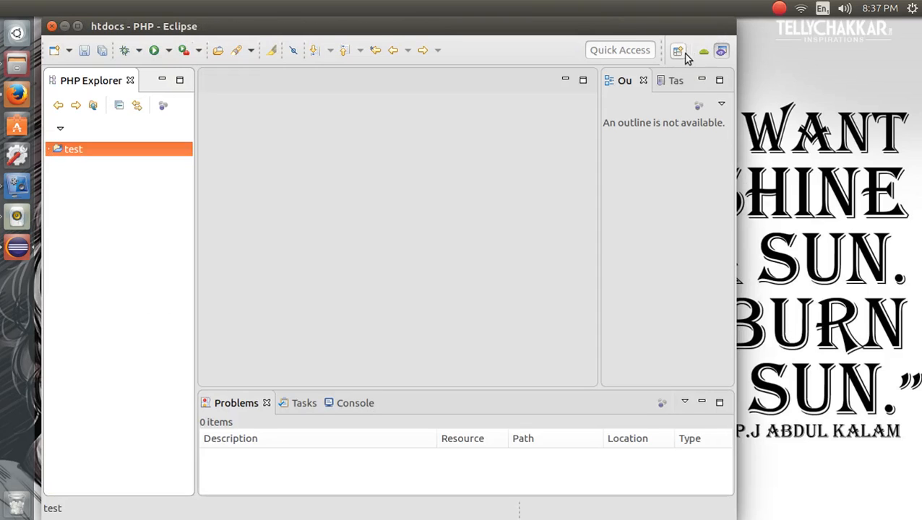
pyautogui.click(678, 50)
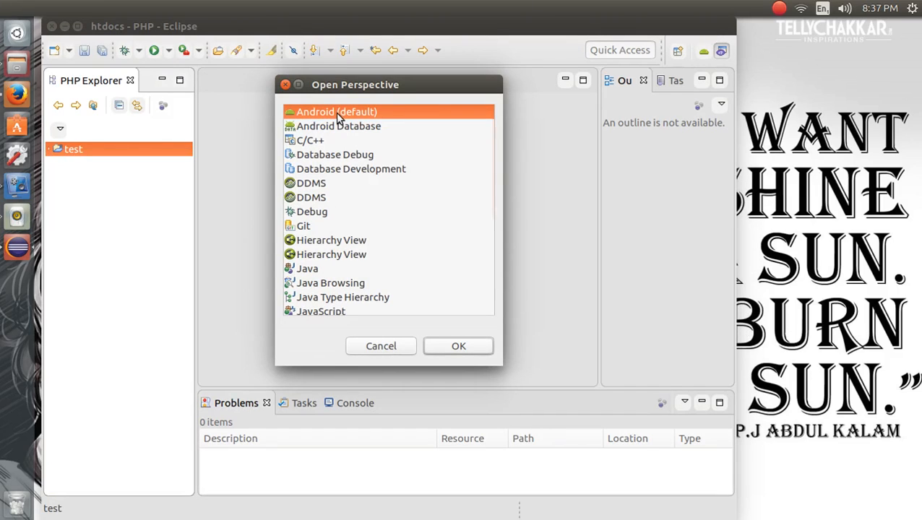
pyautogui.moveTo(488, 201)
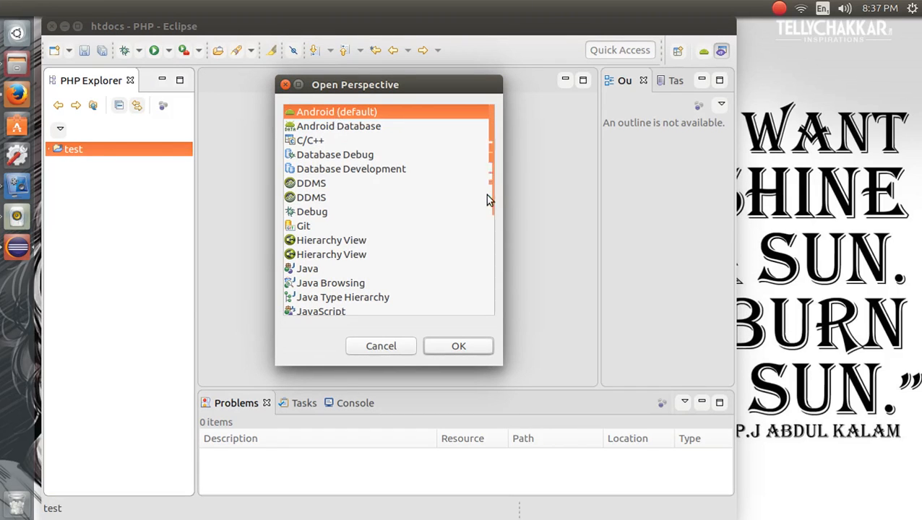
pyautogui.scroll(-3)
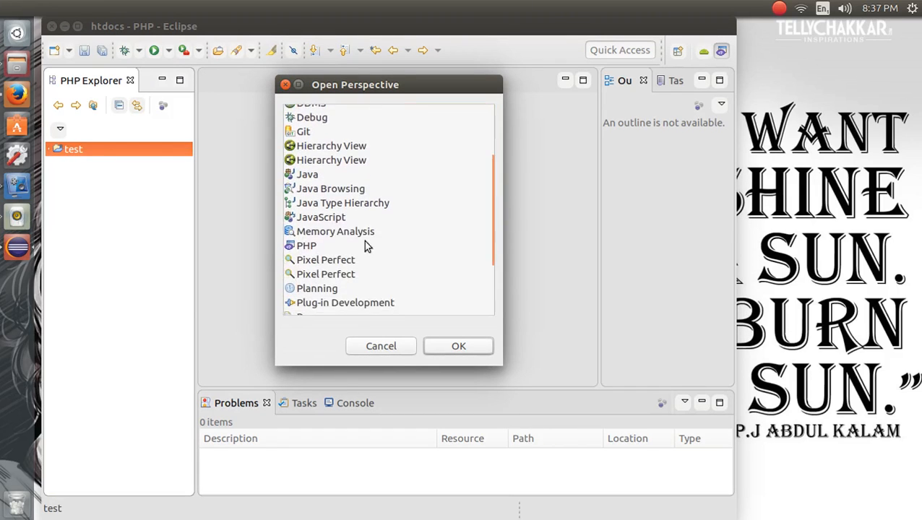
pyautogui.click(306, 245)
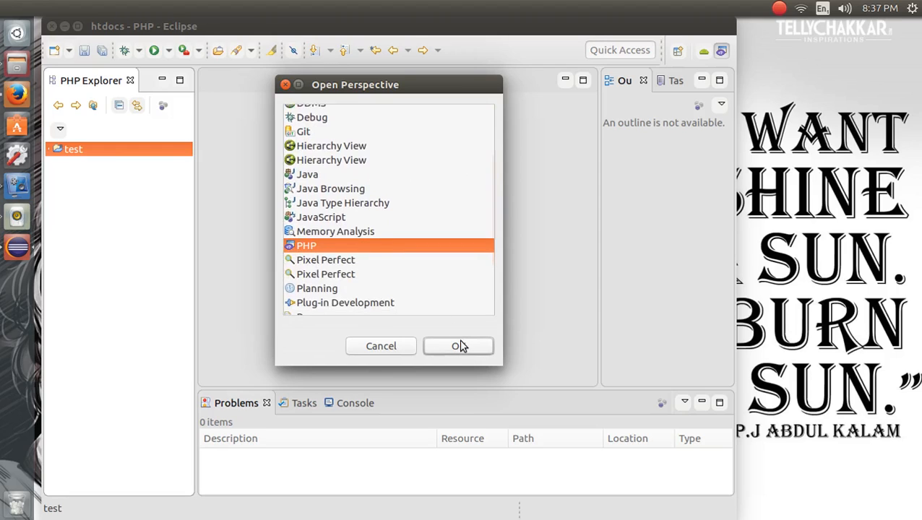
pyautogui.moveTo(422, 351)
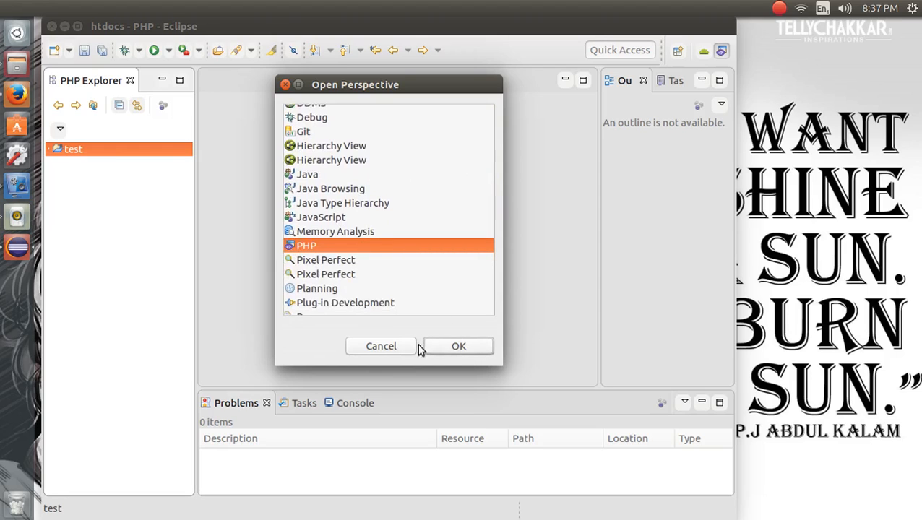
pyautogui.scroll(3)
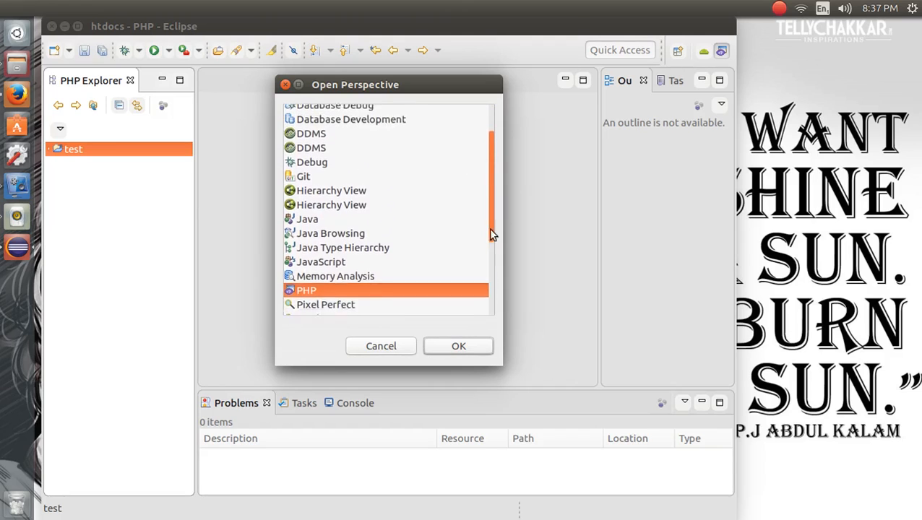
pyautogui.scroll(3)
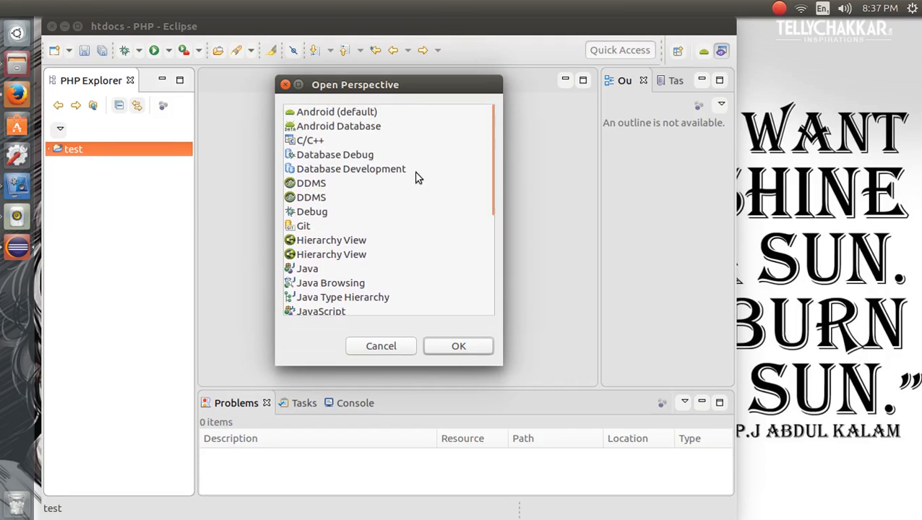
pyautogui.click(336, 112)
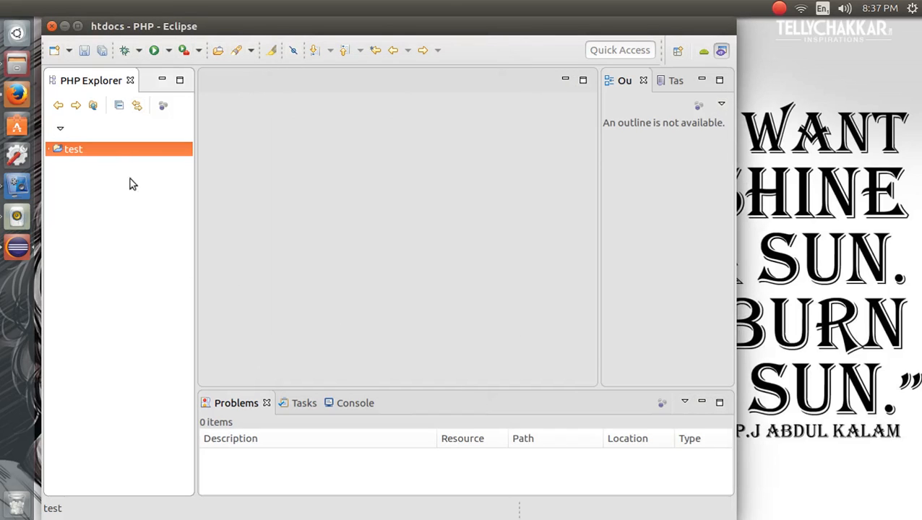
# Expand the test project and its PHP Include Path, view the entry's actions, then dismiss them.
pyautogui.click(49, 148)
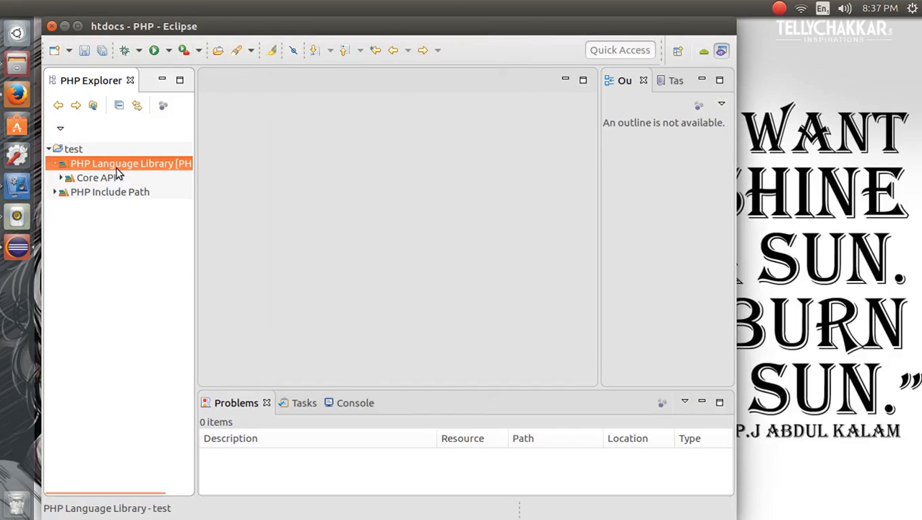
pyautogui.click(54, 191)
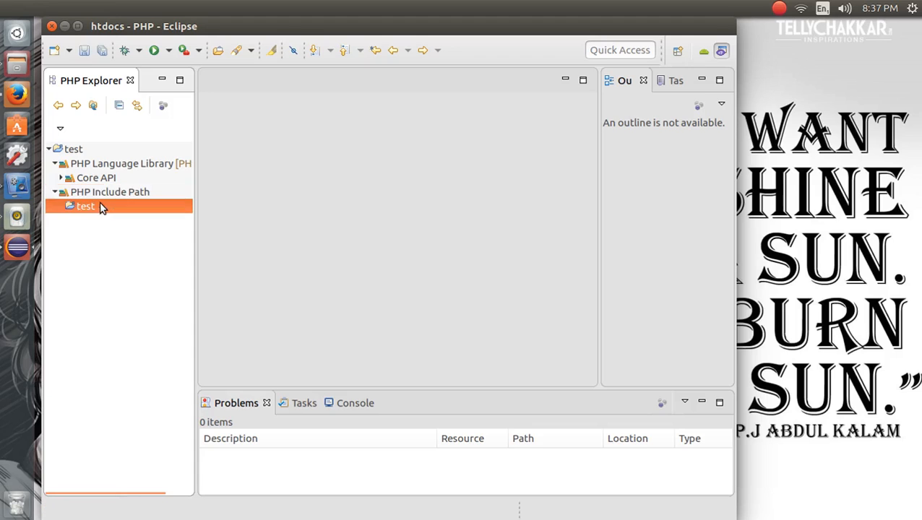
pyautogui.moveTo(92, 217)
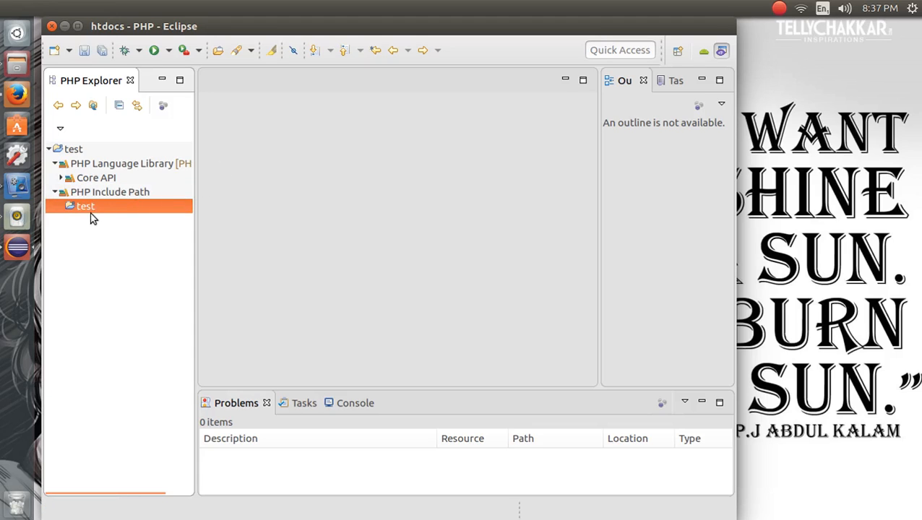
pyautogui.moveTo(104, 211)
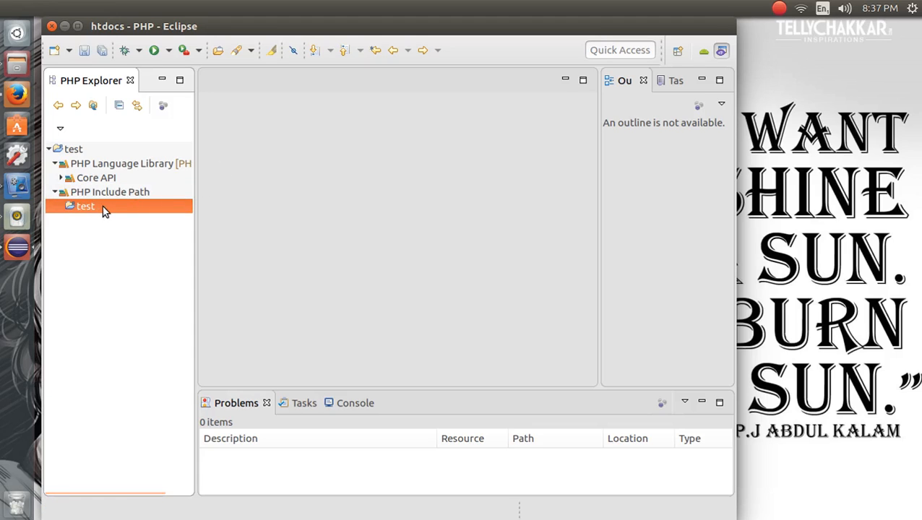
pyautogui.rightClick(85, 205)
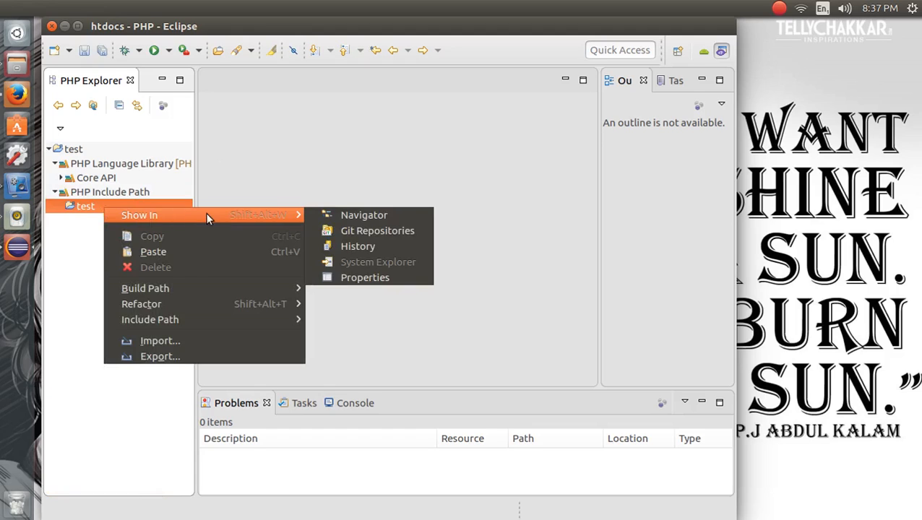
pyautogui.moveTo(87, 229)
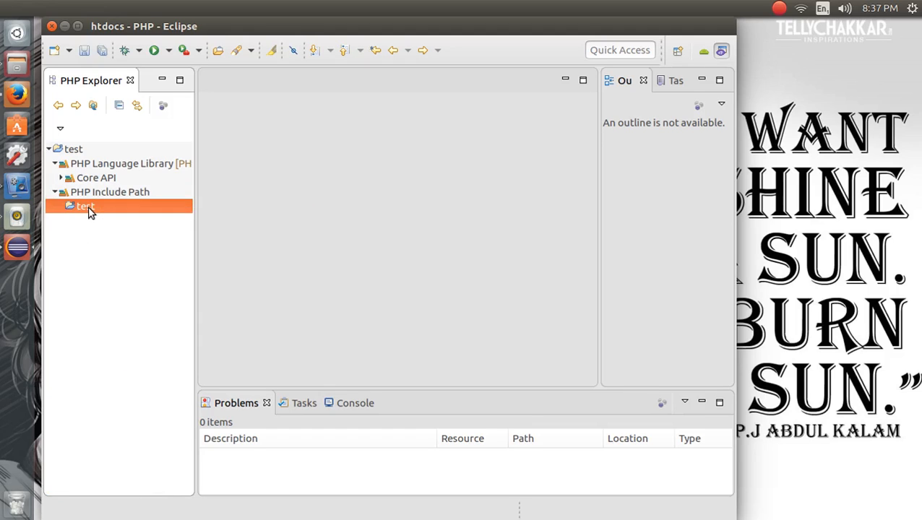
pyautogui.click(101, 26)
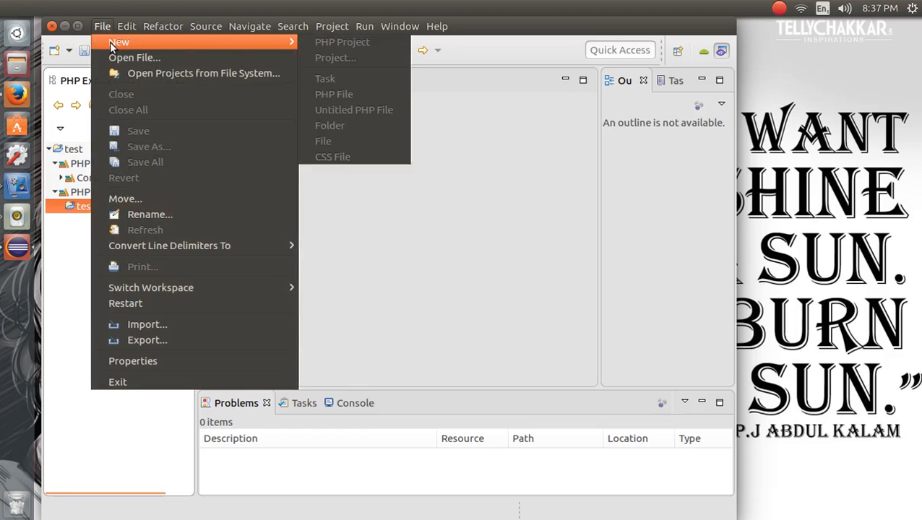
pyautogui.moveTo(334, 58)
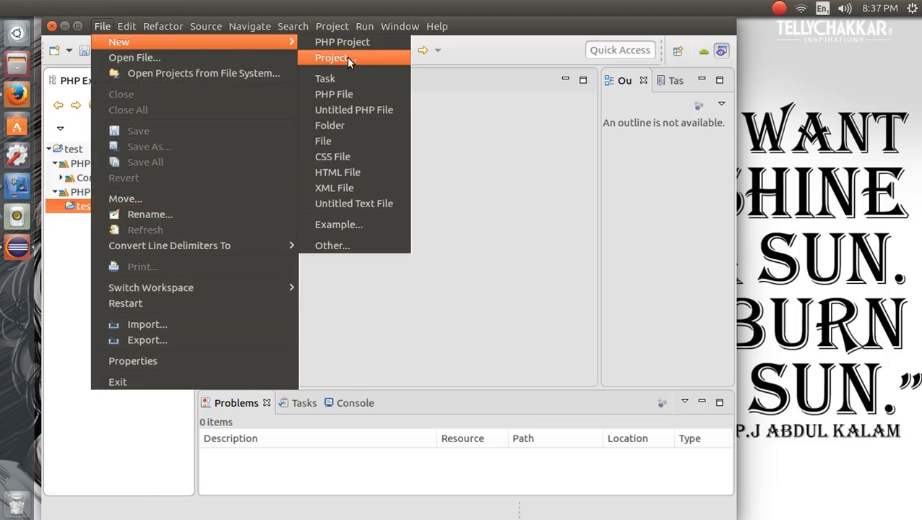
# Create index.php in the test folder via the New PHP File wizard with Advanced options shown.
pyautogui.click(333, 94)
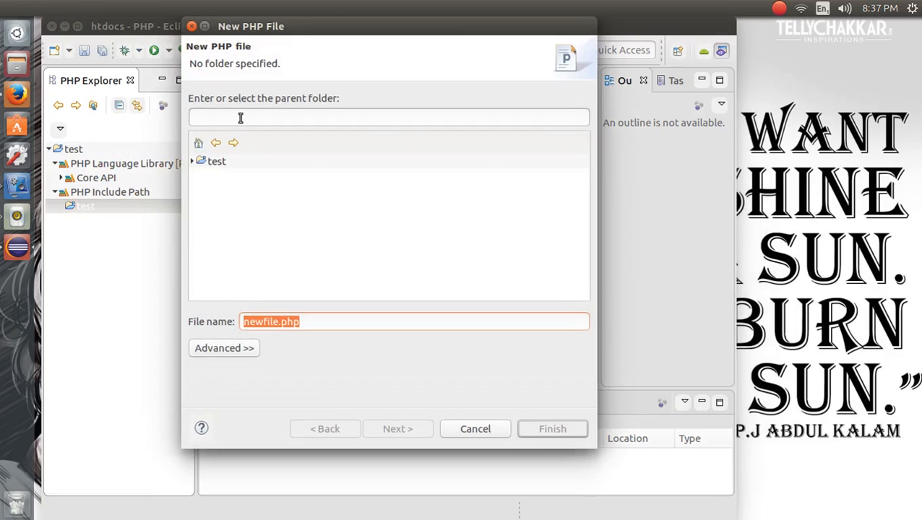
pyautogui.moveTo(240, 186)
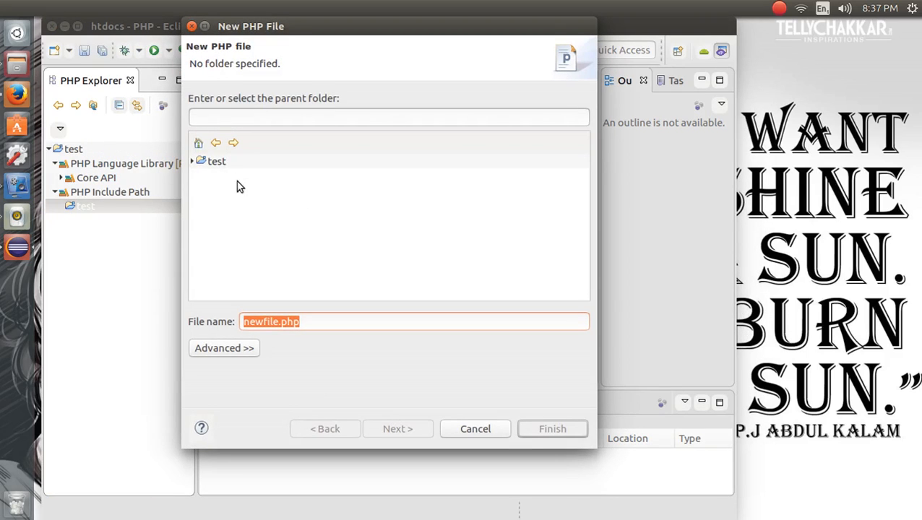
pyautogui.click(217, 161)
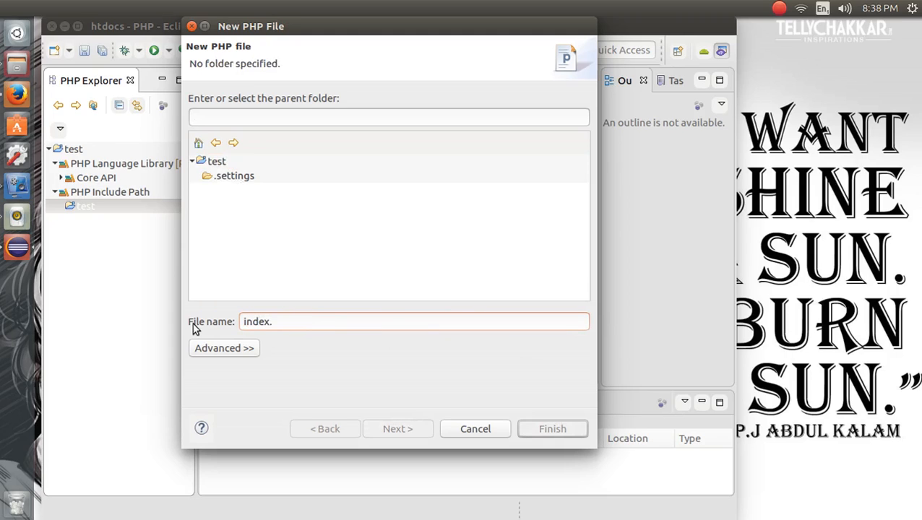
pyautogui.write('.php')
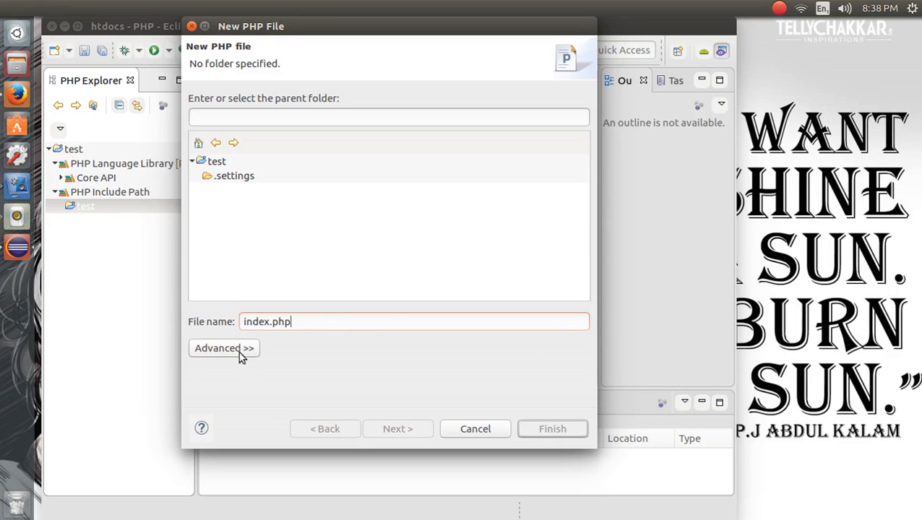
pyautogui.click(217, 160)
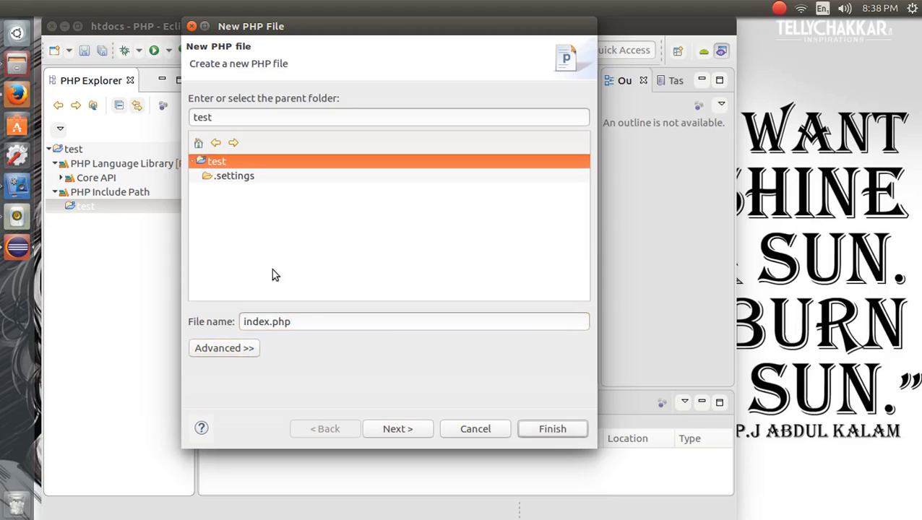
pyautogui.moveTo(552, 428)
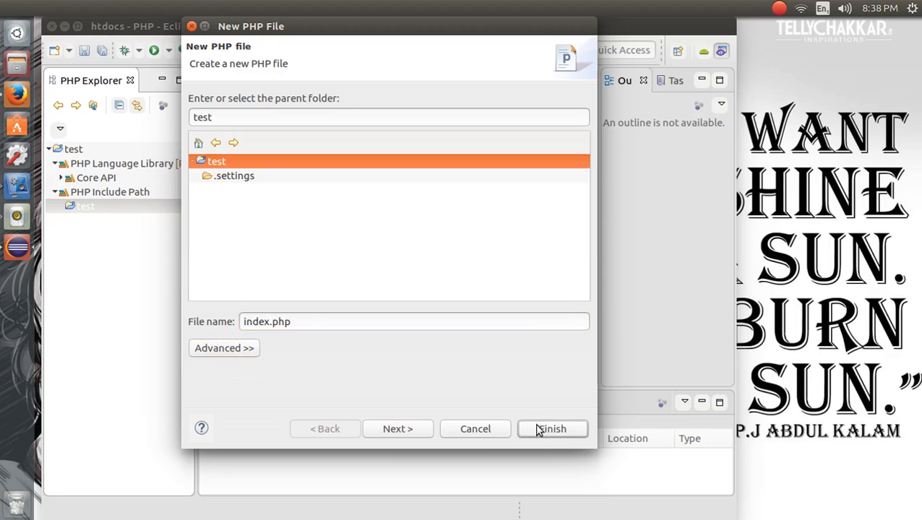
pyautogui.click(224, 347)
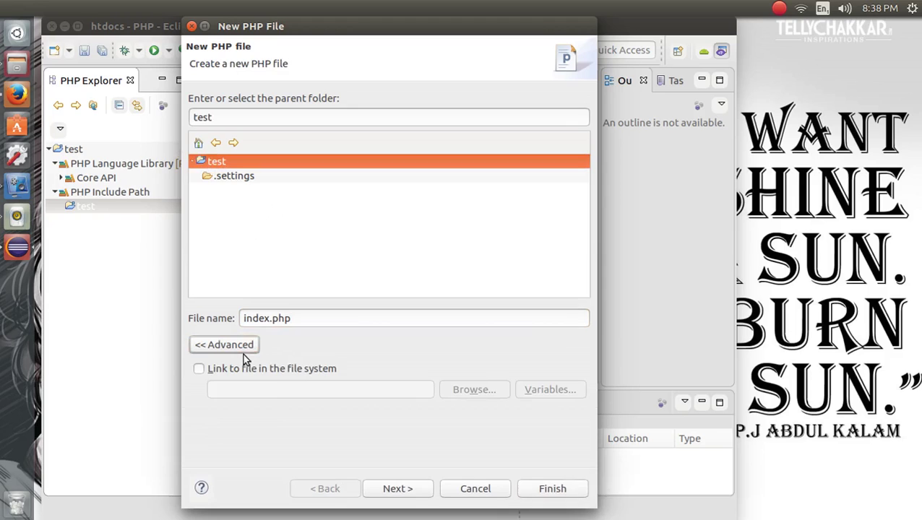
pyautogui.moveTo(526, 473)
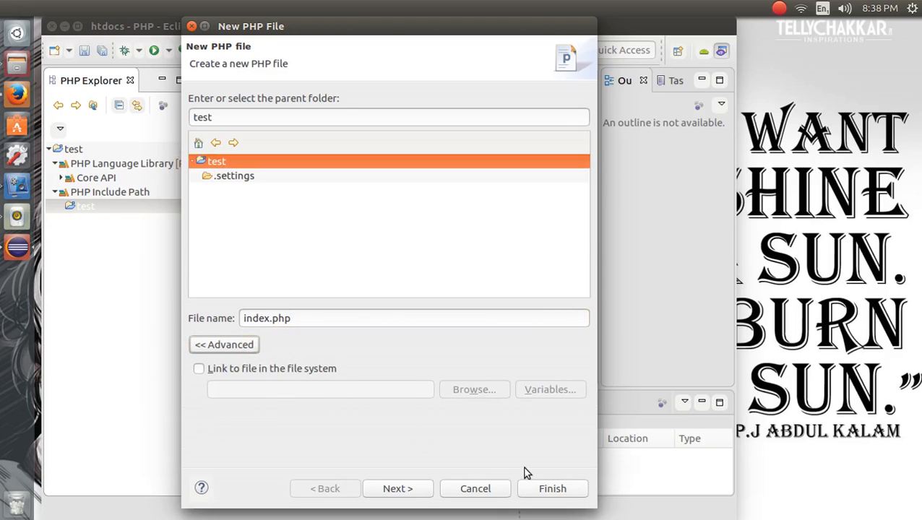
pyautogui.moveTo(552, 488)
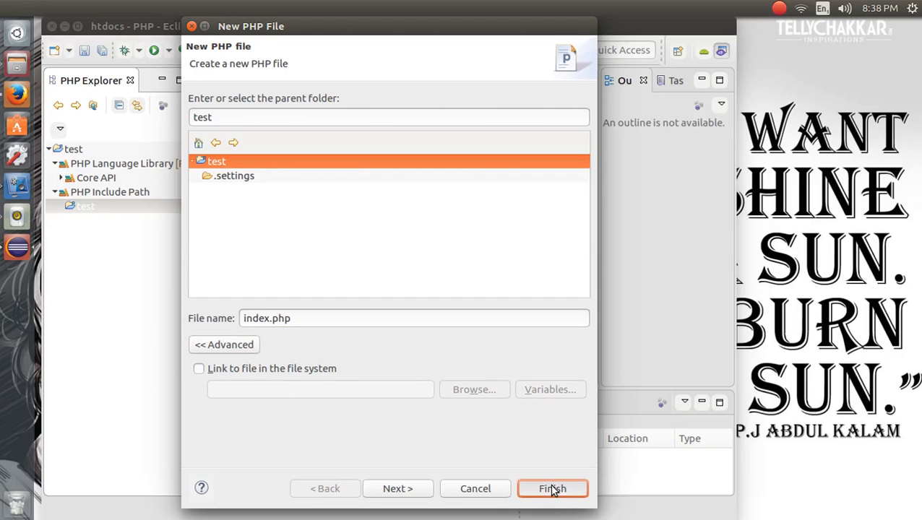
pyautogui.click(552, 488)
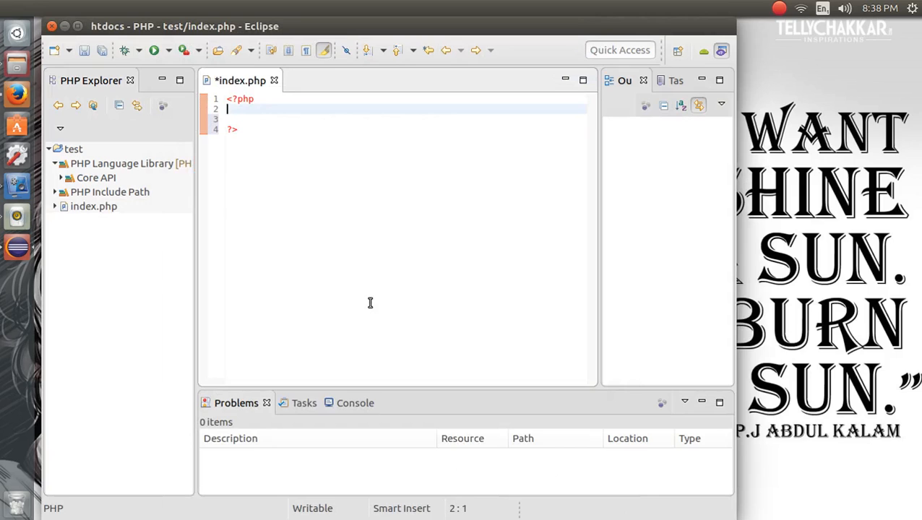
# Write echo statements for Hello World and a line break with 'This is Nira'.
pyautogui.write('echo "Hello World')
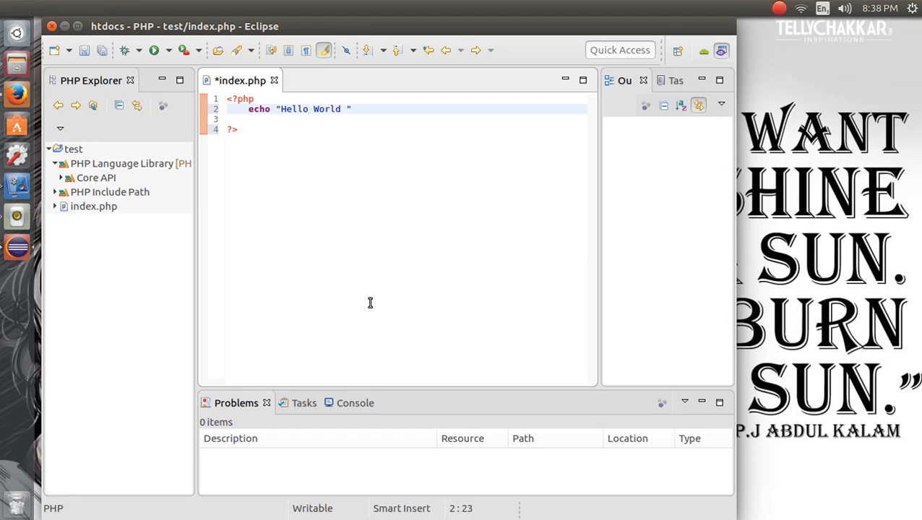
pyautogui.write(';')
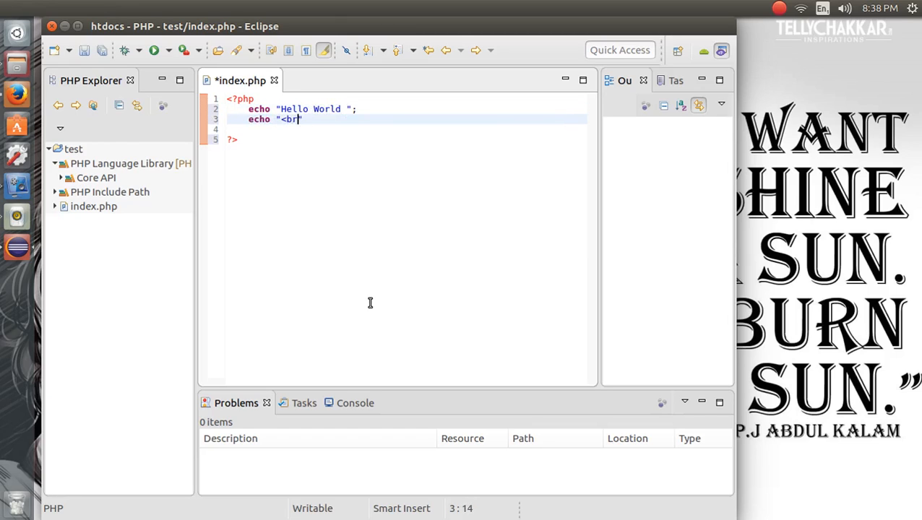
pyautogui.write('/>"')
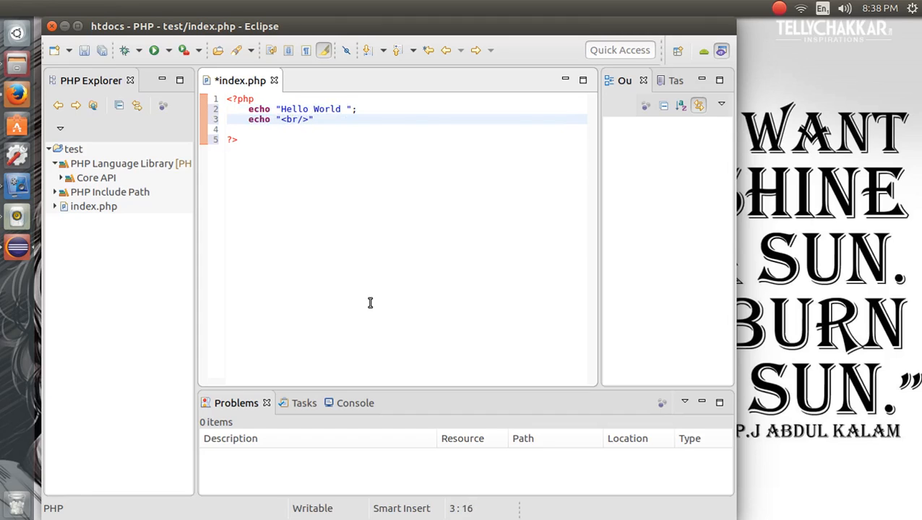
pyautogui.write('This is Niraj Bhagchandani...')
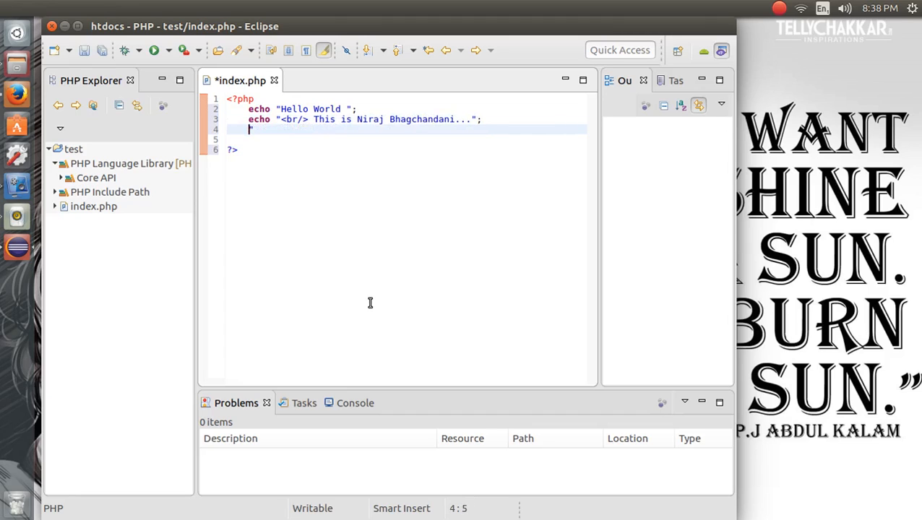
# Add an echo for 'Please Subscribe to my channel' and save index.php.
pyautogui.write('echo "')
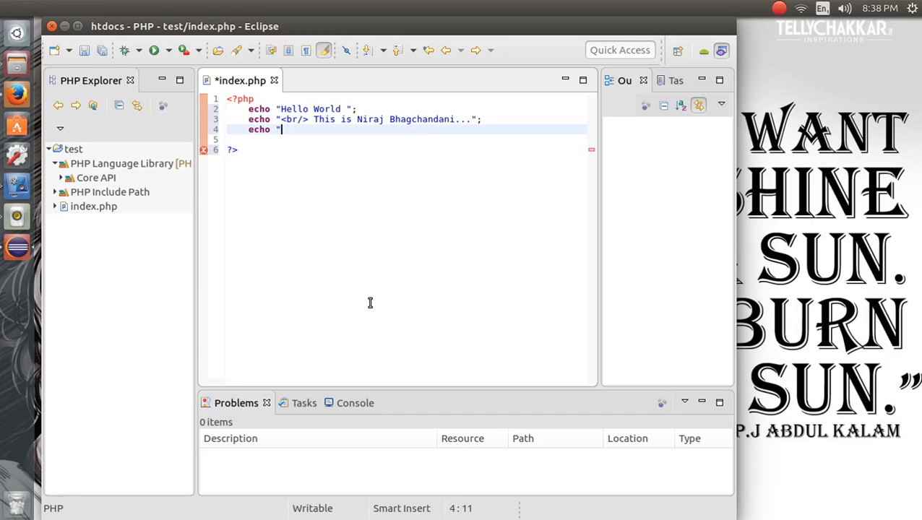
pyautogui.write('Please Su')
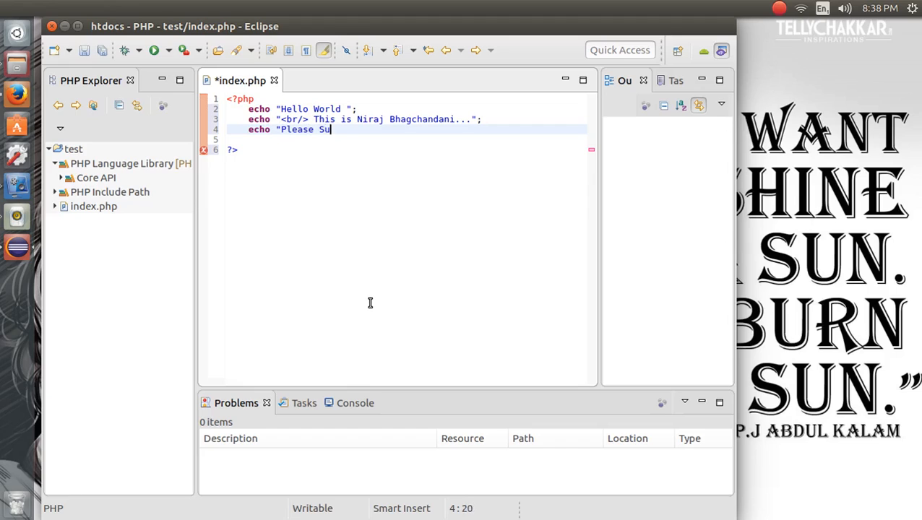
pyautogui.write('bscribe to m')
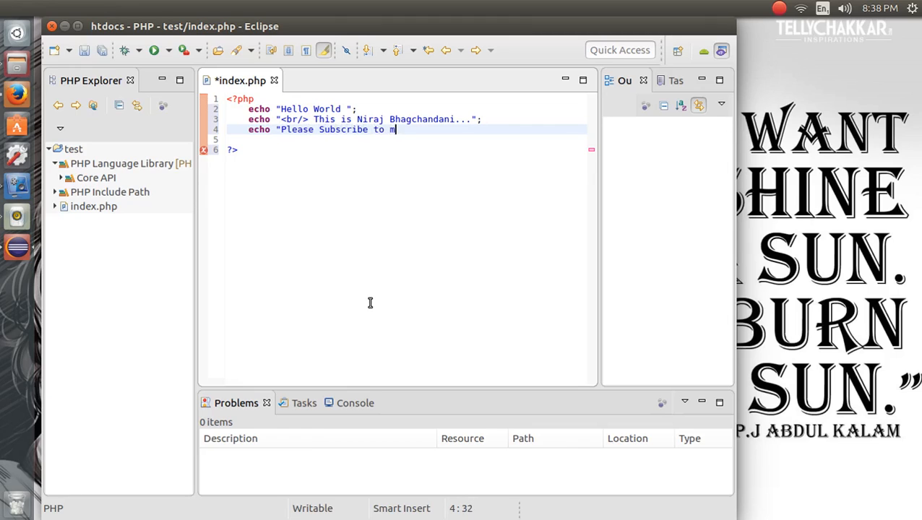
pyautogui.write('y channel";')
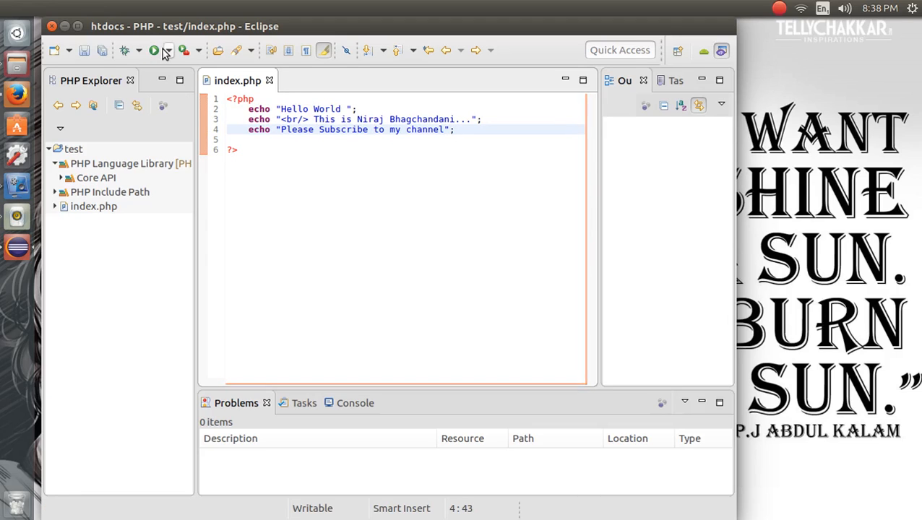
pyautogui.moveTo(184, 49)
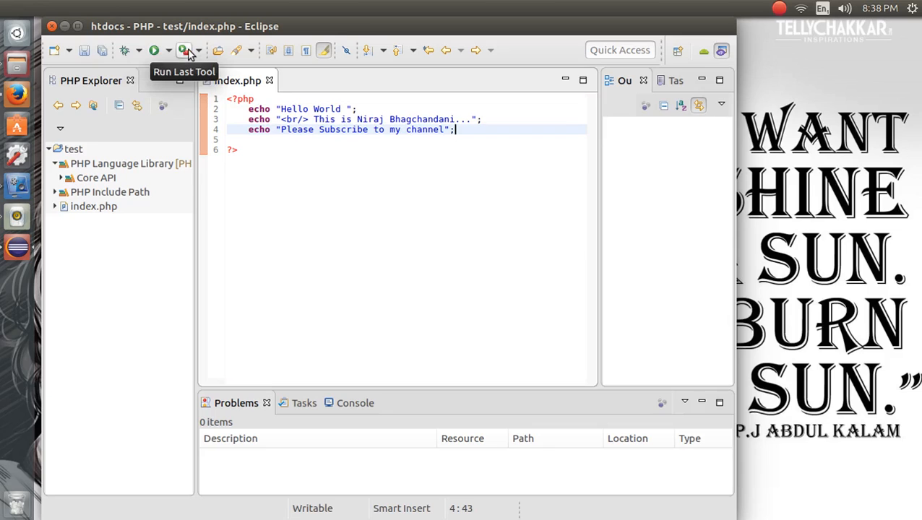
pyautogui.moveTo(153, 49)
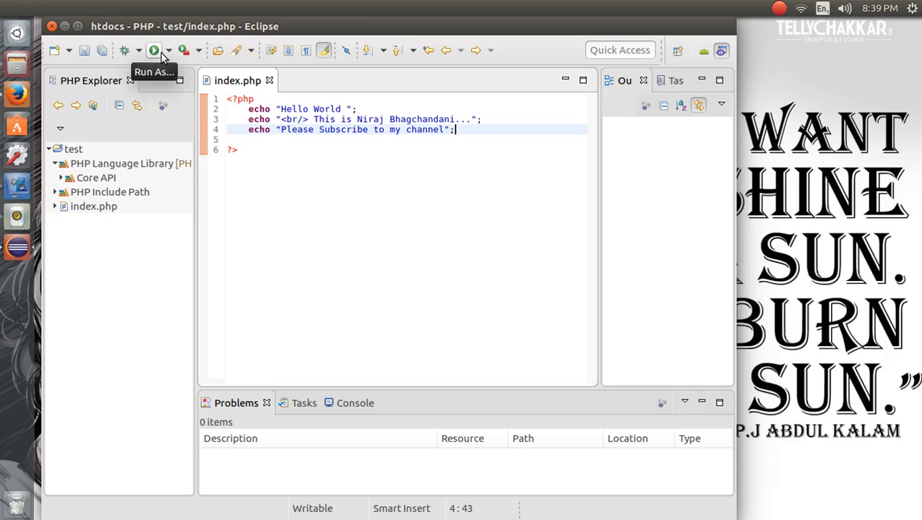
# Run index.php as a PHP Web Application from the Run As choices.
pyautogui.click(153, 49)
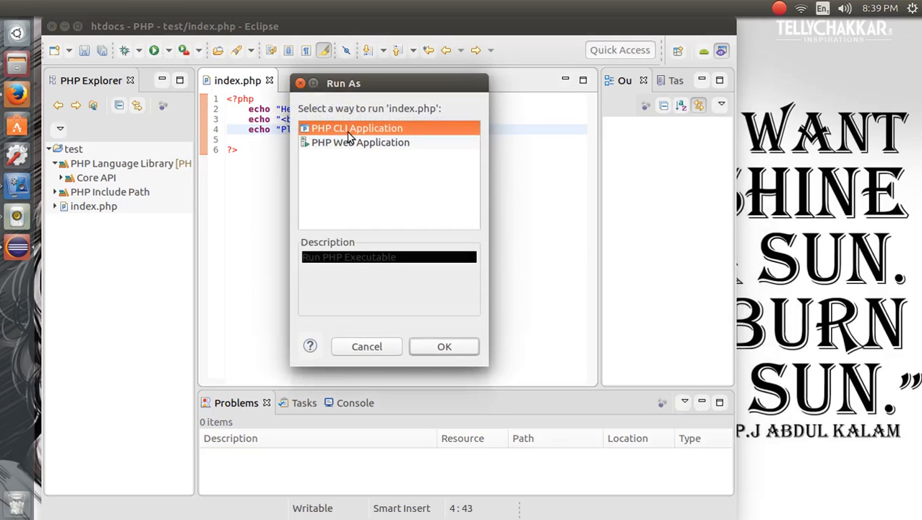
pyautogui.click(360, 142)
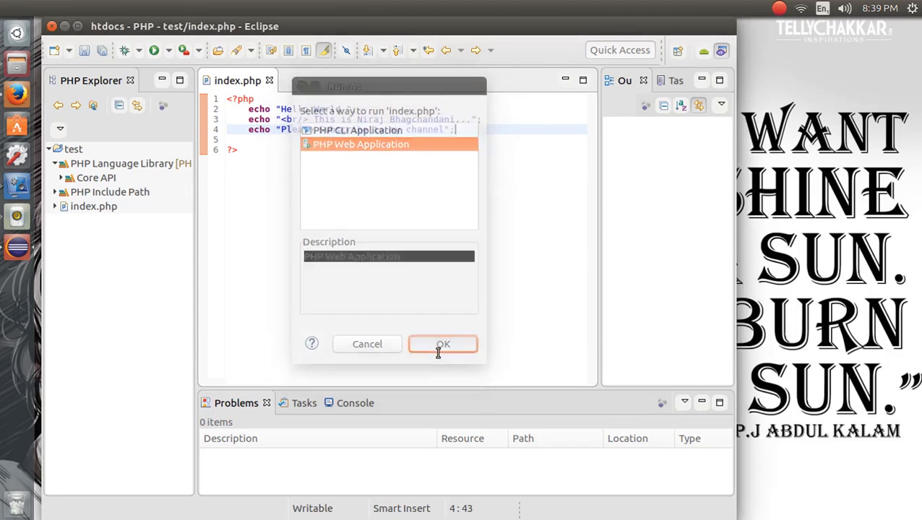
pyautogui.click(442, 344)
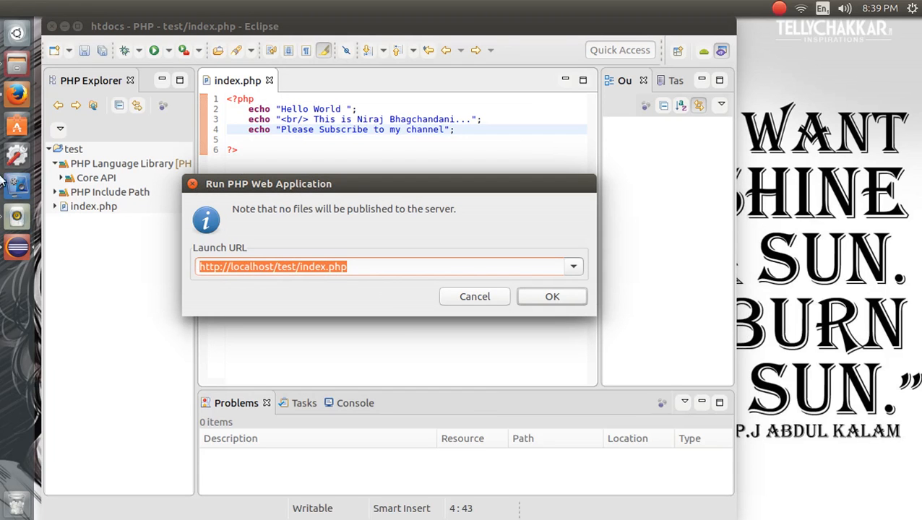
# Launch Terminal and run sudo /opt/lampp/lampp start to start XAMPP.
pyautogui.write('termin')
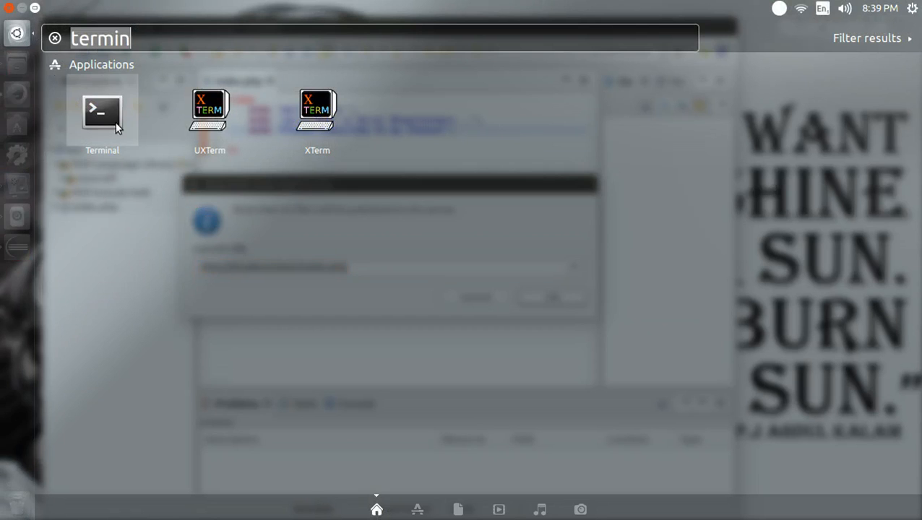
pyautogui.click(101, 112)
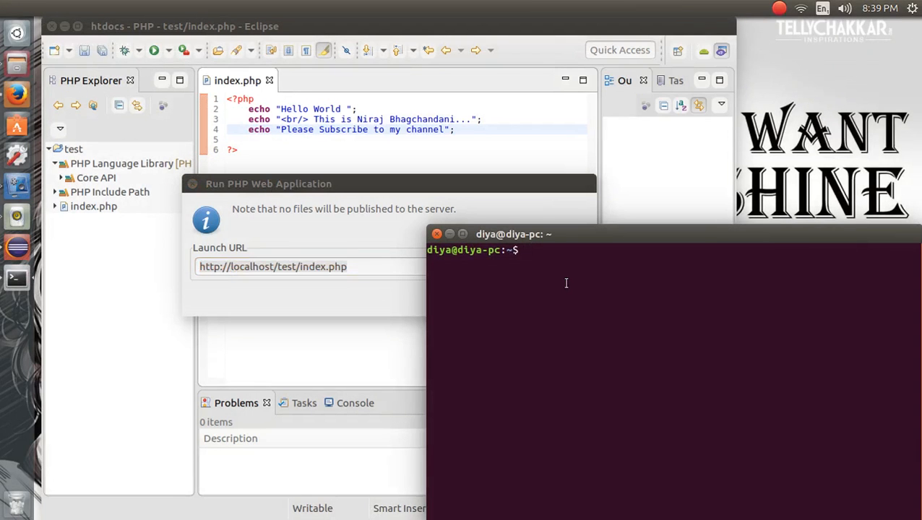
pyautogui.write('/opt')
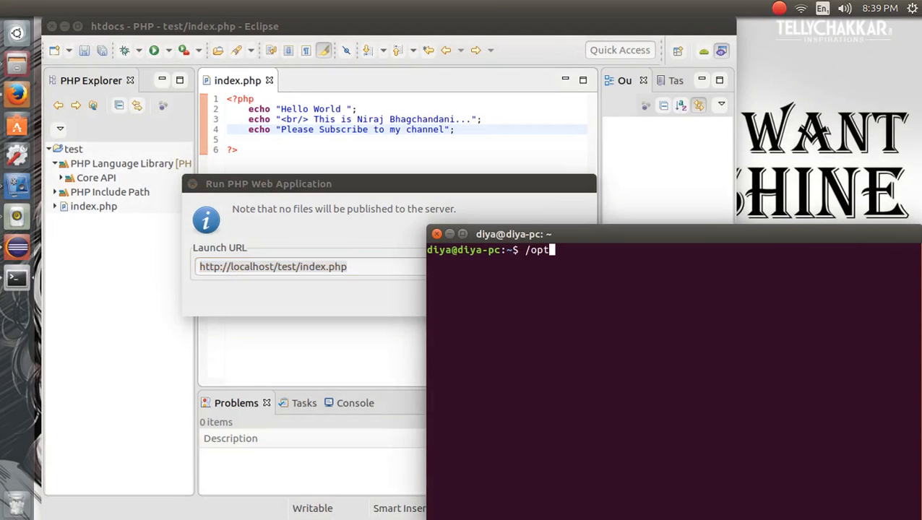
pyautogui.write('/lampp')
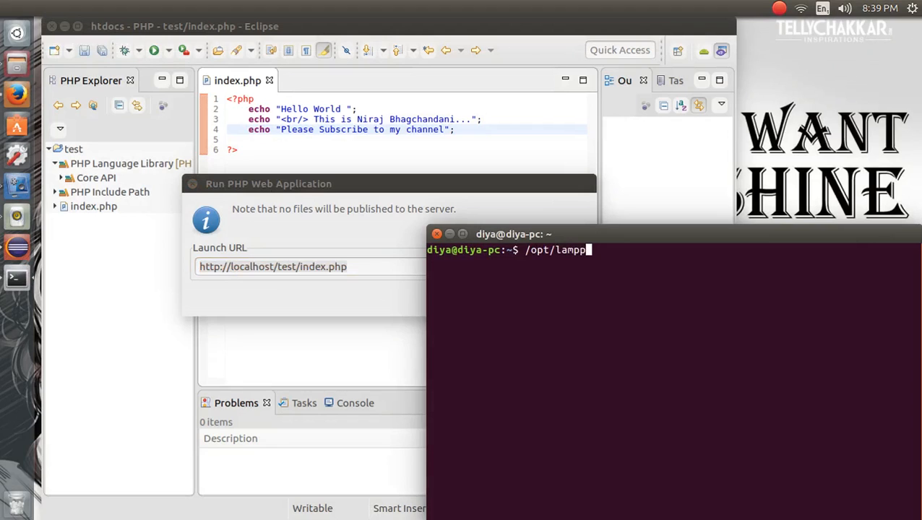
pyautogui.write('ht')
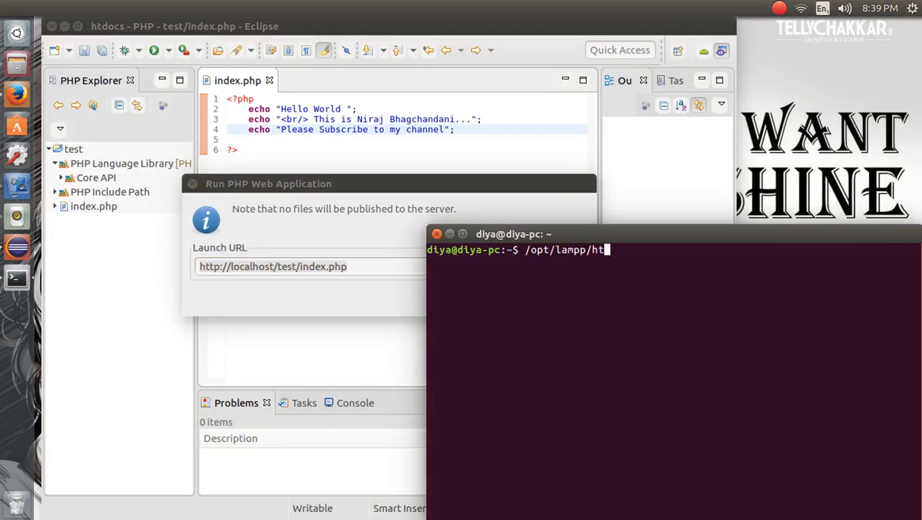
pyautogui.write('lampp')
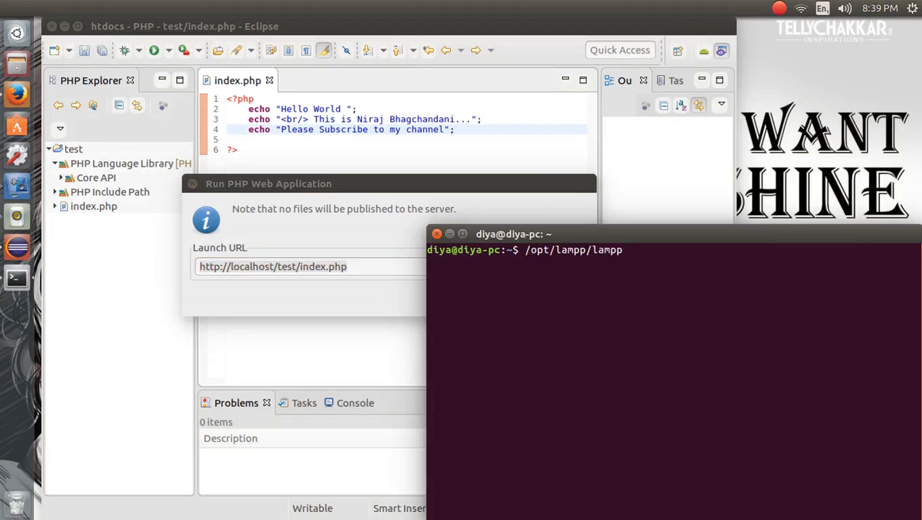
pyautogui.write('start')
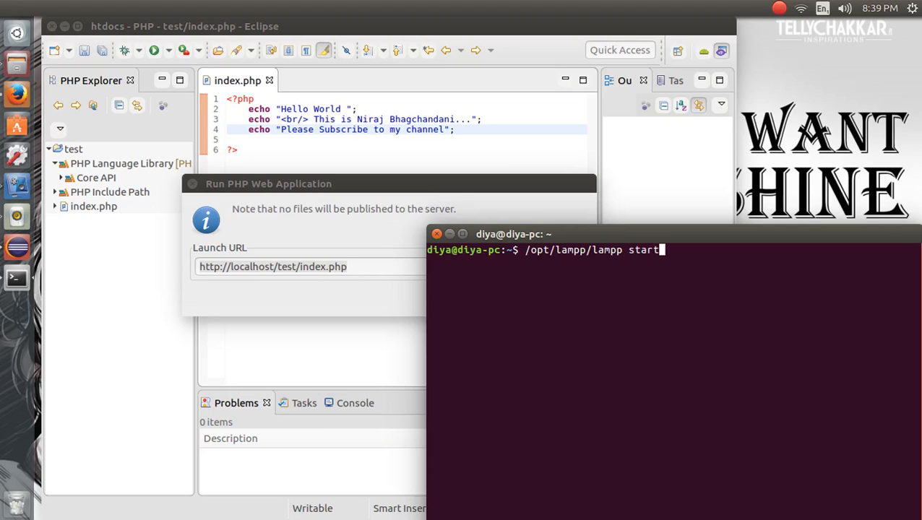
pyautogui.press('Return')
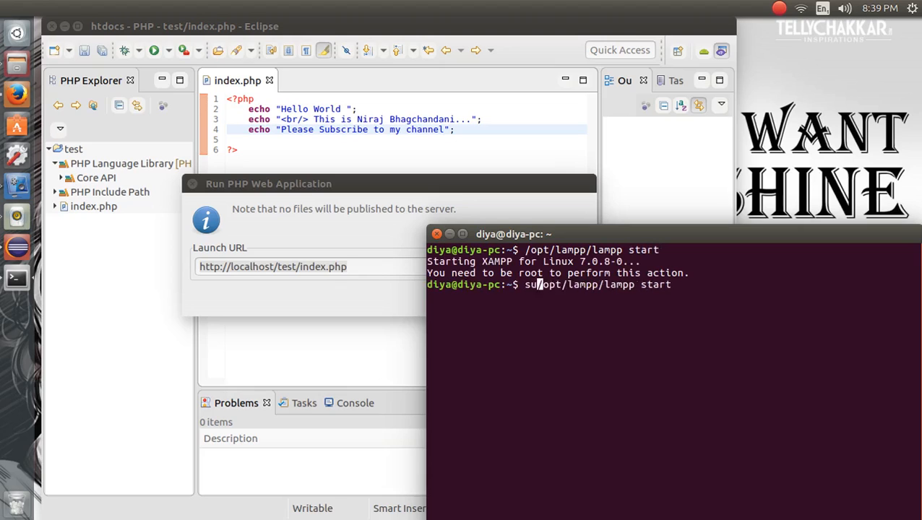
pyautogui.press('Return')
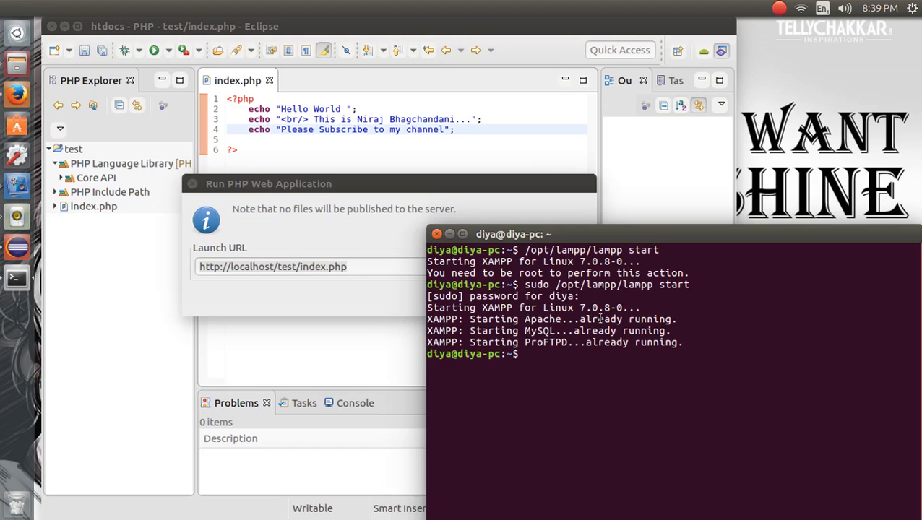
# Run sudo /opt/lampp/lampp restart to restart the XAMPP server.
pyautogui.write('sudo /opt/lampp/lampp s')
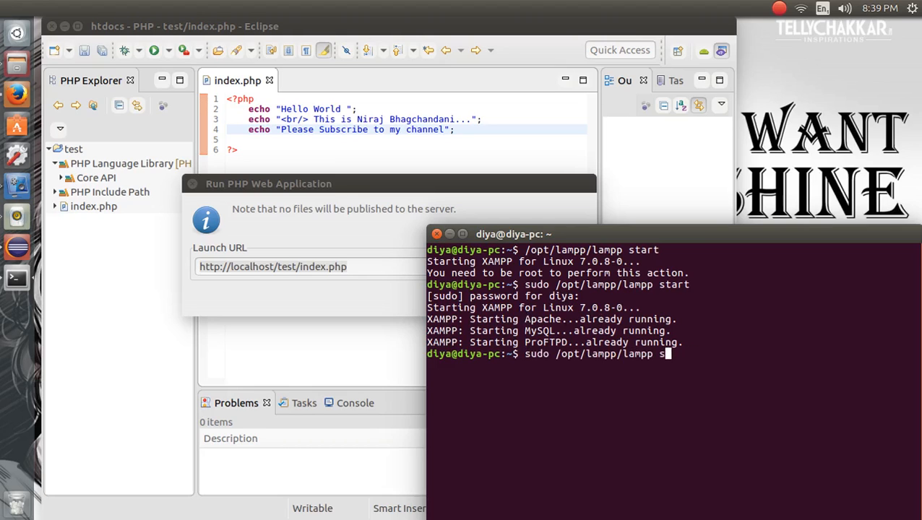
pyautogui.write('restart')
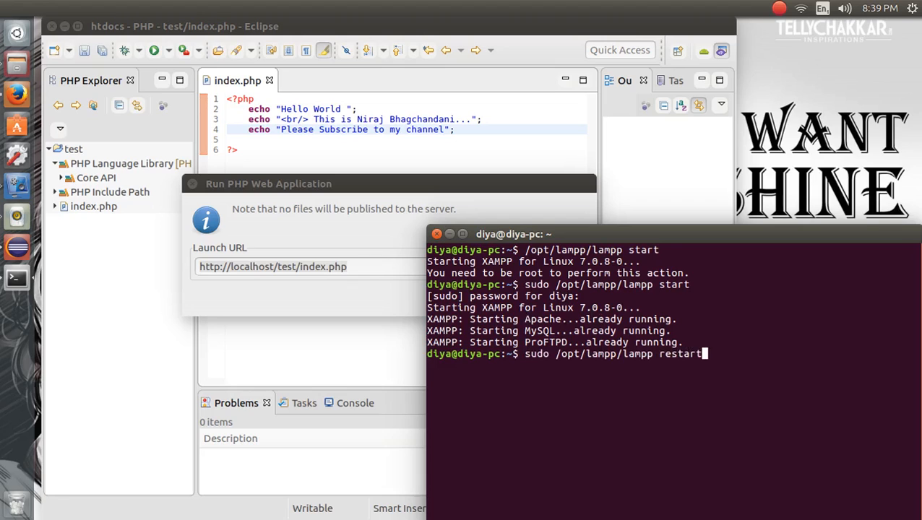
pyautogui.press('Return')
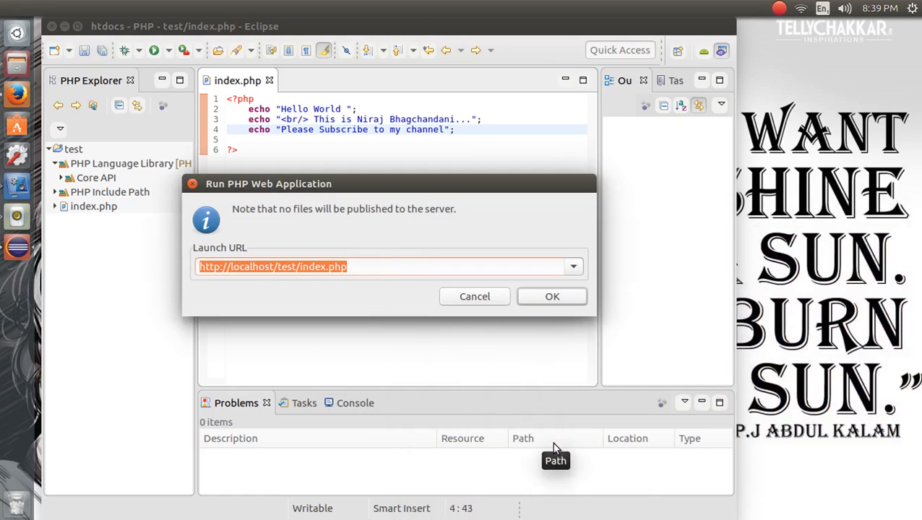
pyautogui.click(225, 266)
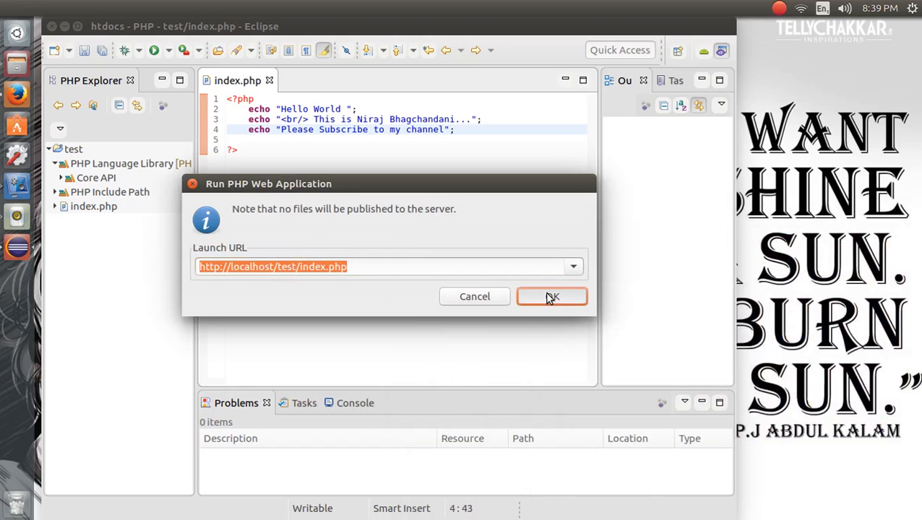
pyautogui.click(552, 296)
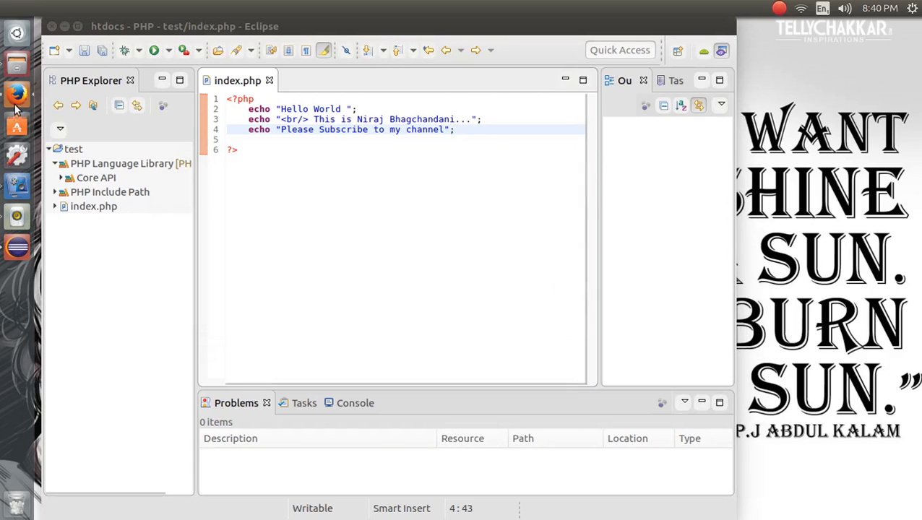
pyautogui.click(17, 94)
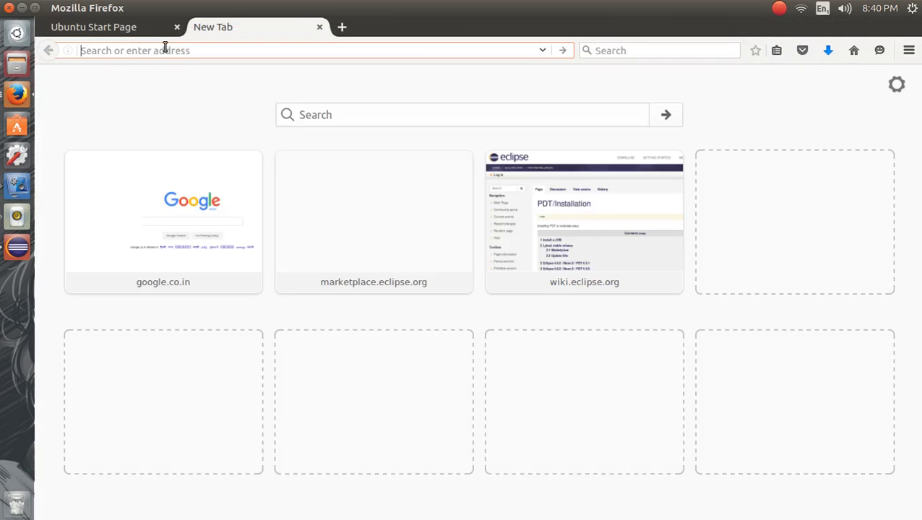
# Load localhost/test in a new tab and highlight the Hello World and subscribe output.
pyautogui.write('localhost/dashboard/')
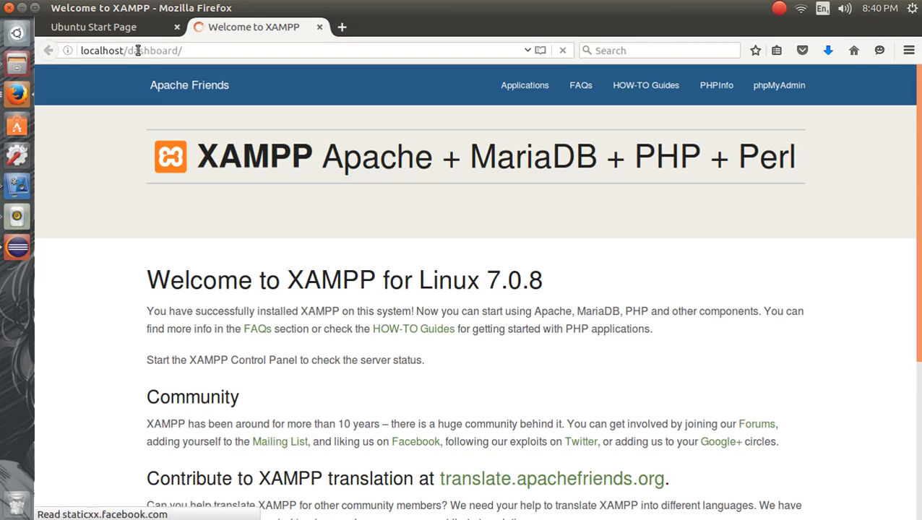
pyautogui.write('localhost/test')
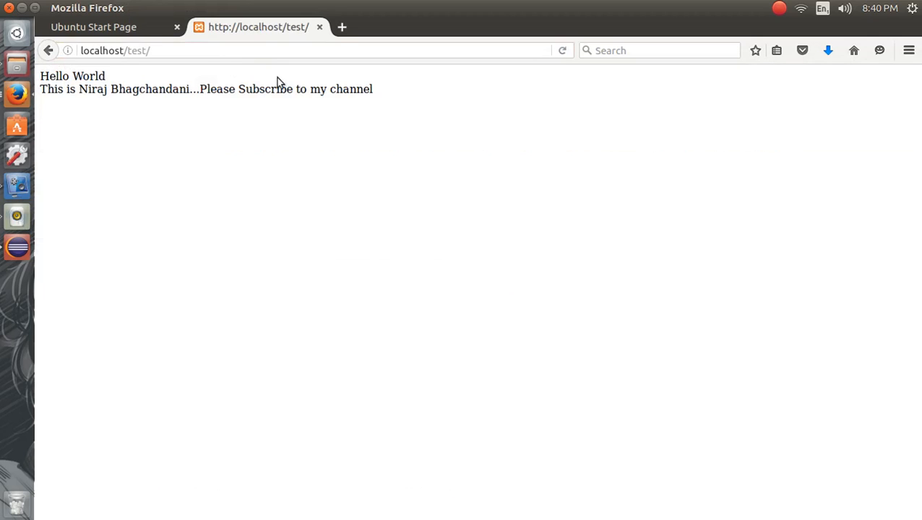
pyautogui.moveTo(69, 76); pyautogui.dragTo(289, 90)
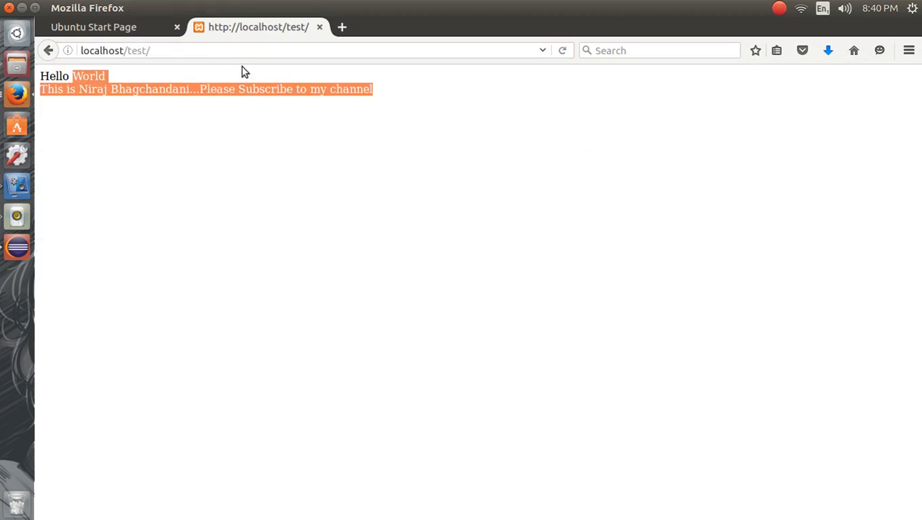
# Switch between Firefox and Eclipse and close the duplicate index.php tab.
pyautogui.click(16, 248)
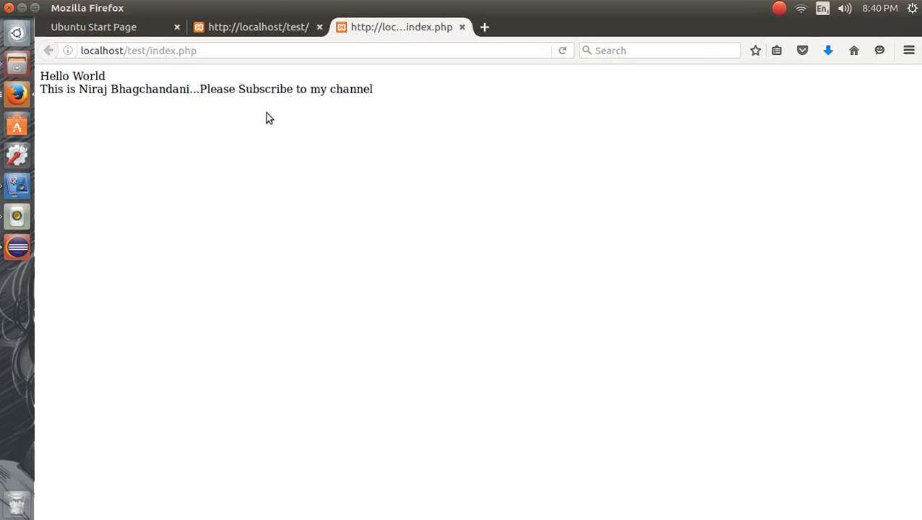
pyautogui.moveTo(462, 26)
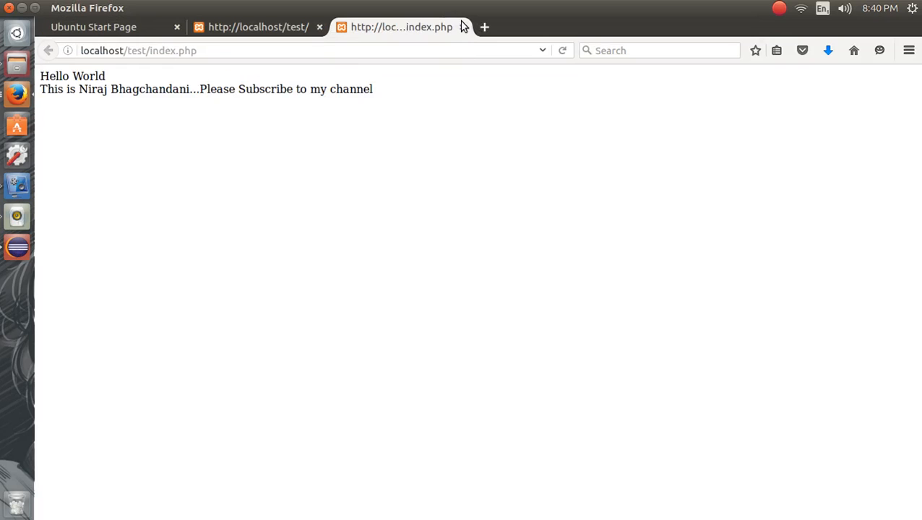
pyautogui.moveTo(17, 247)
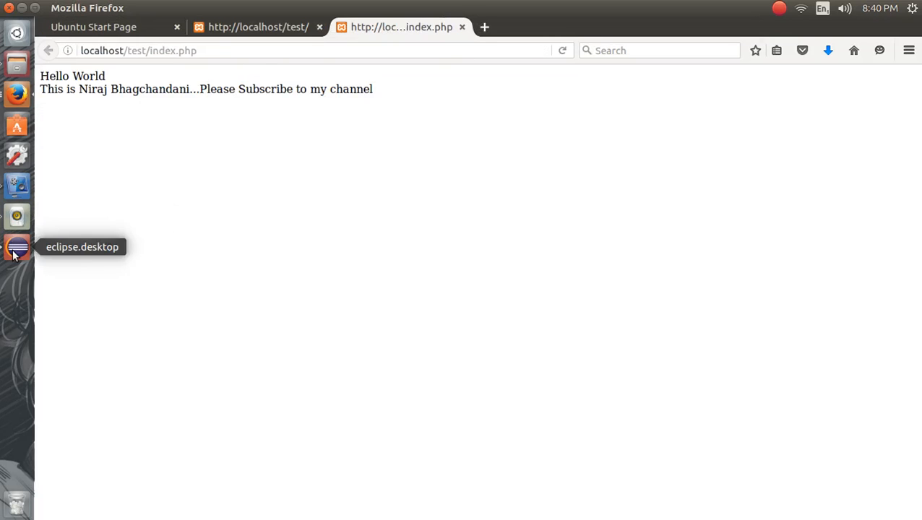
pyautogui.click(17, 245)
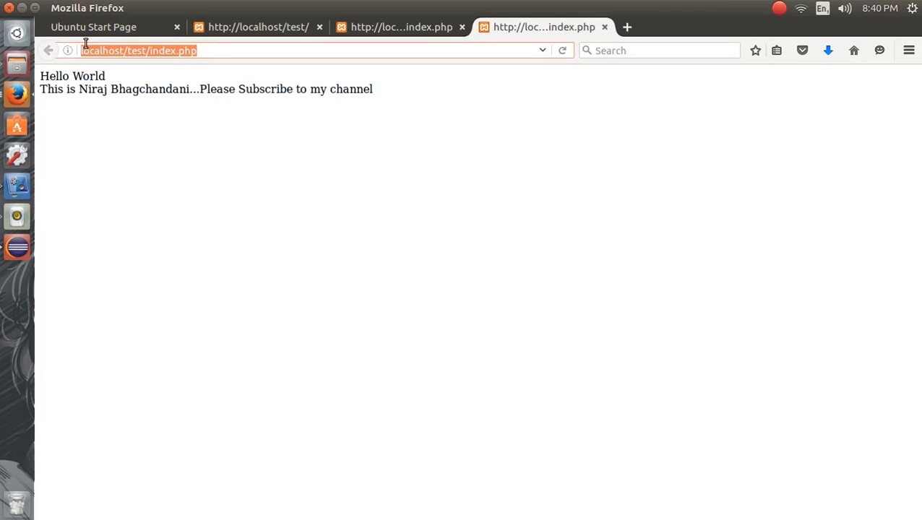
pyautogui.moveTo(603, 26)
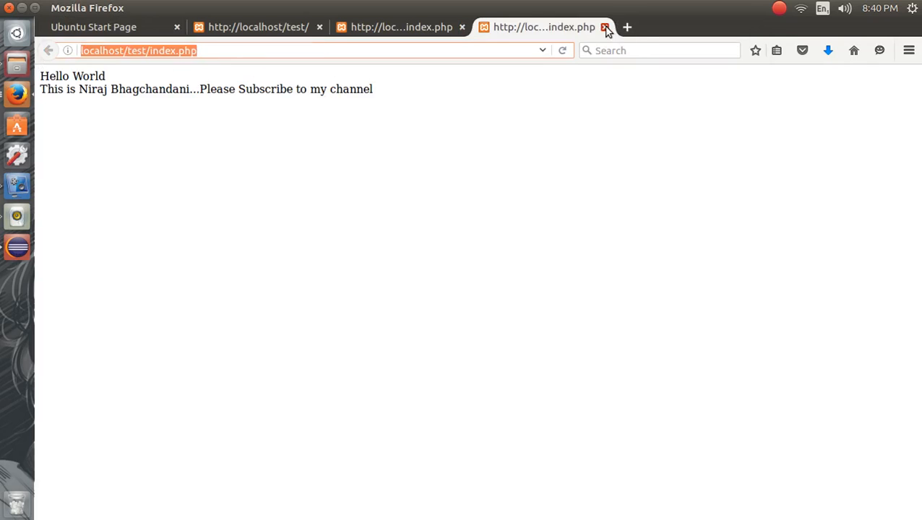
pyautogui.click(606, 26)
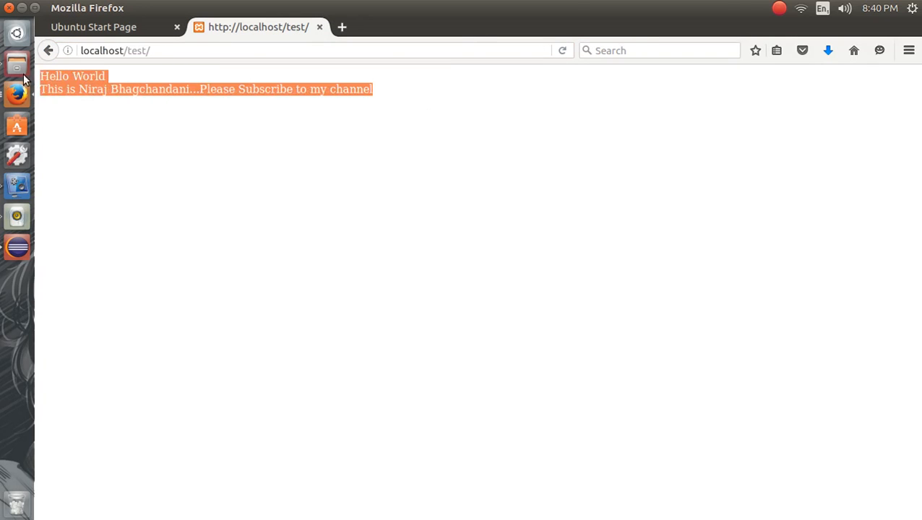
pyautogui.moveTo(258, 183)
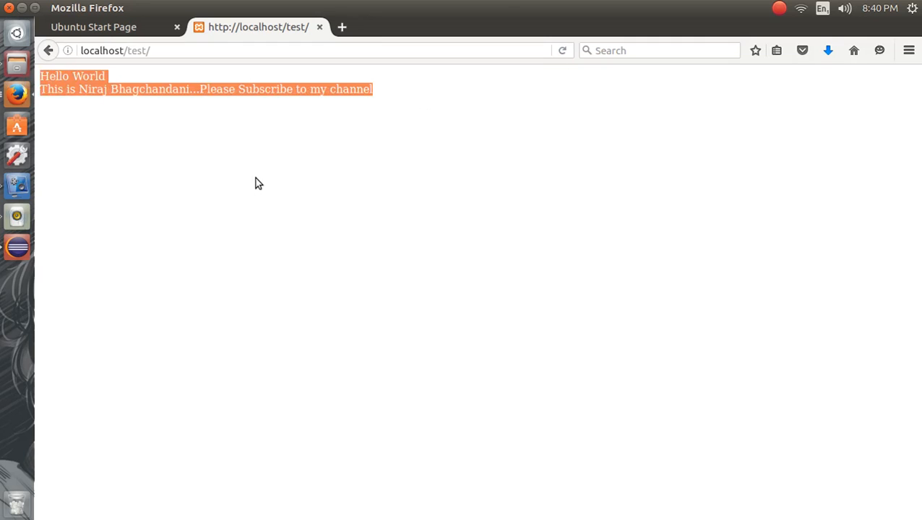